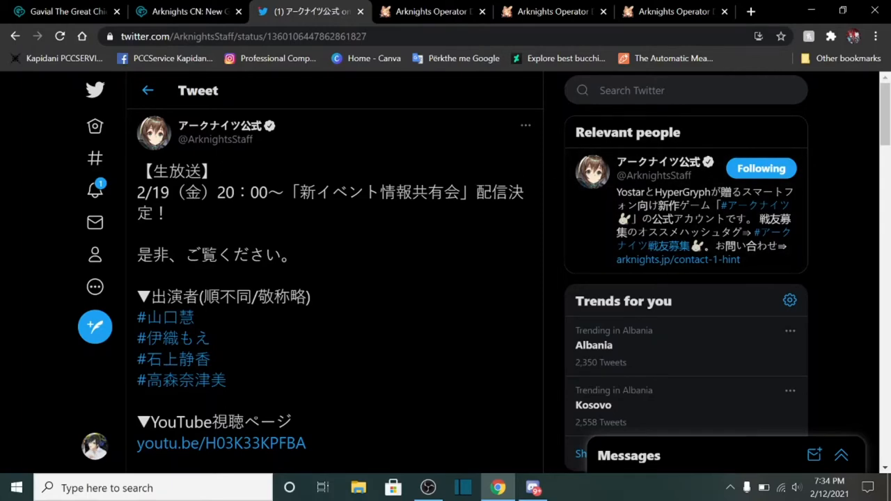
# Step: Read down the current page, highlighting two words along the way
pyautogui.scroll(-3)
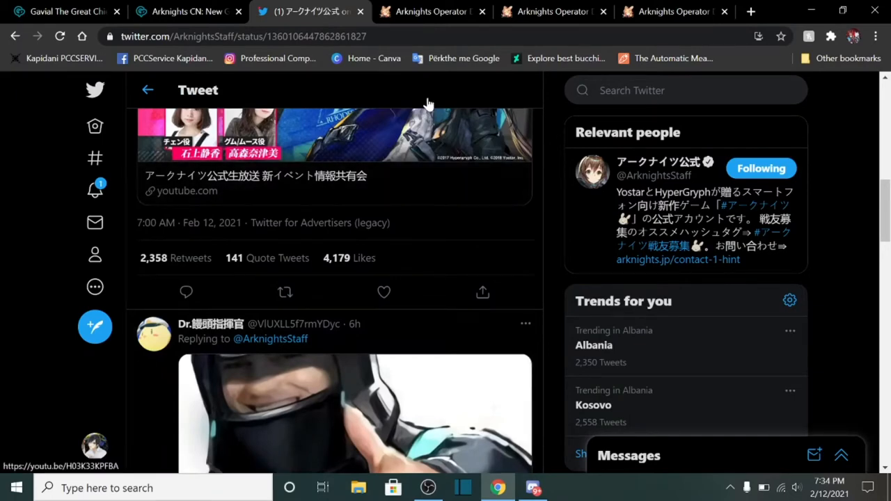
pyautogui.moveTo(467, 148)
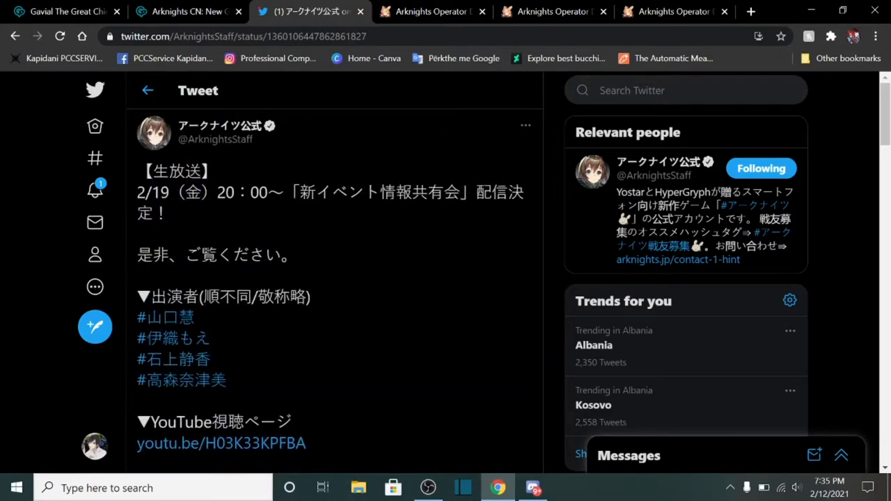
pyautogui.doubleClick(225, 192)
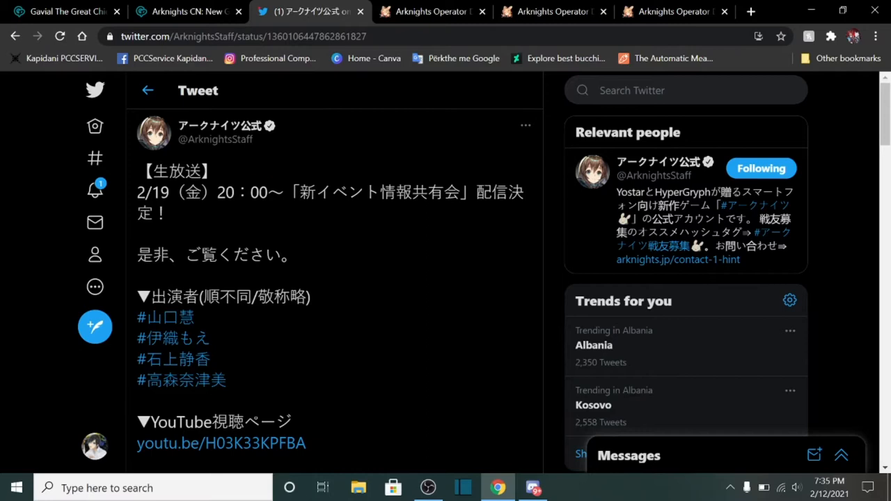
pyautogui.doubleClick(258, 193)
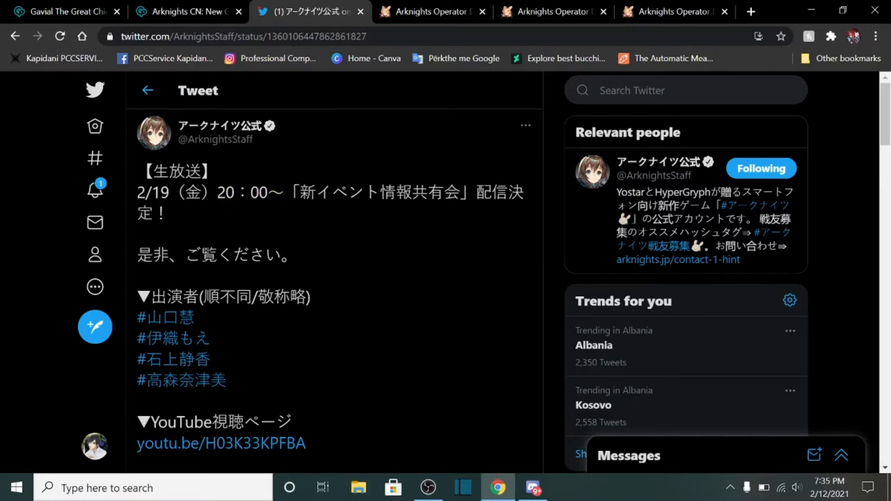
pyautogui.scroll(-3)
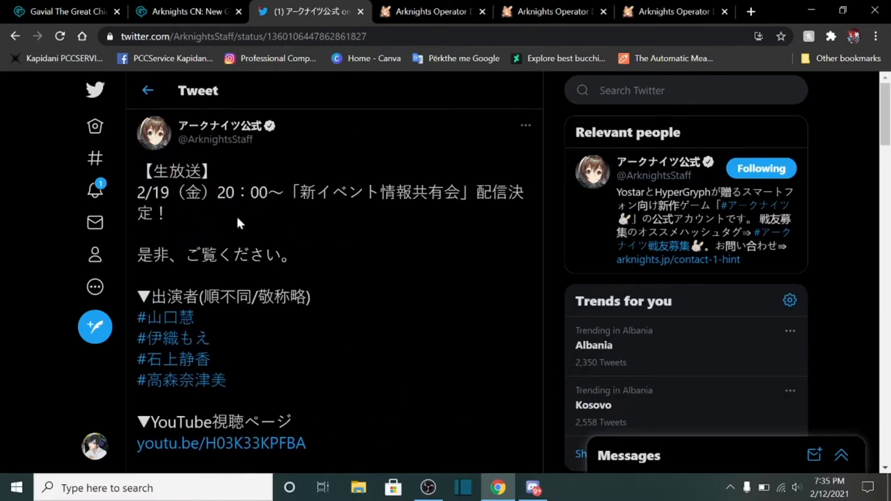
pyautogui.moveTo(250, 230)
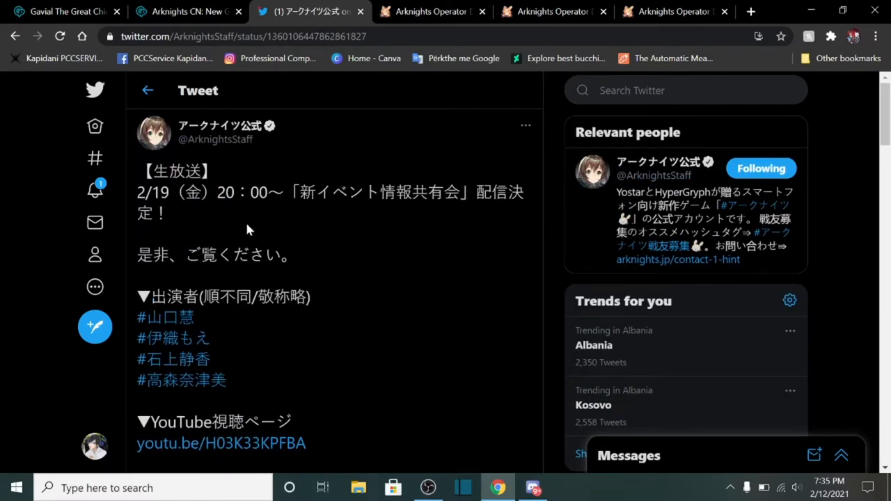
pyautogui.moveTo(251, 232)
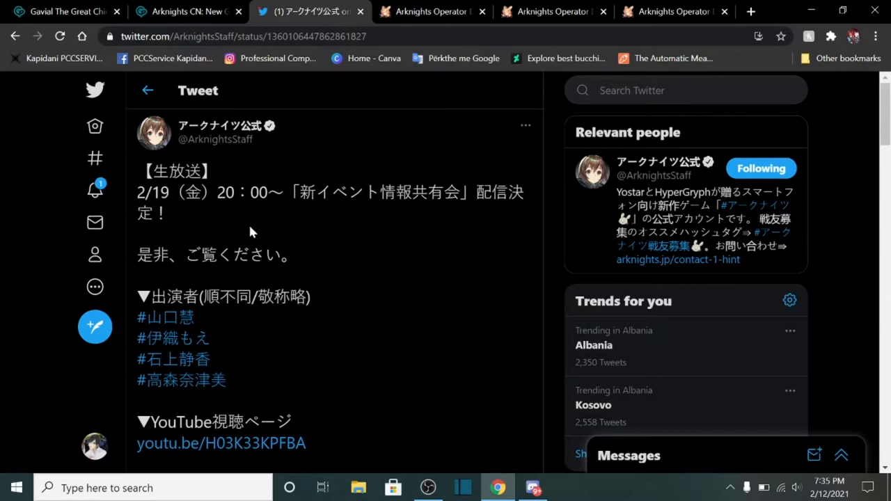
pyautogui.scroll(-3)
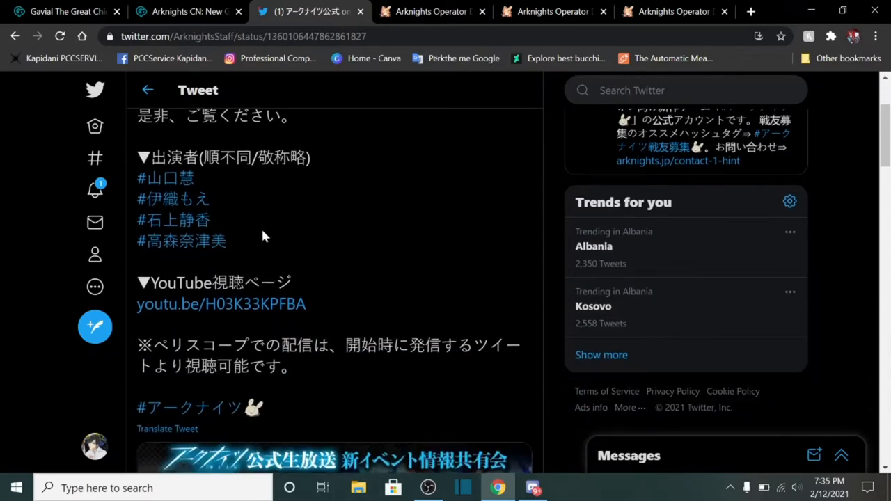
pyautogui.scroll(-3)
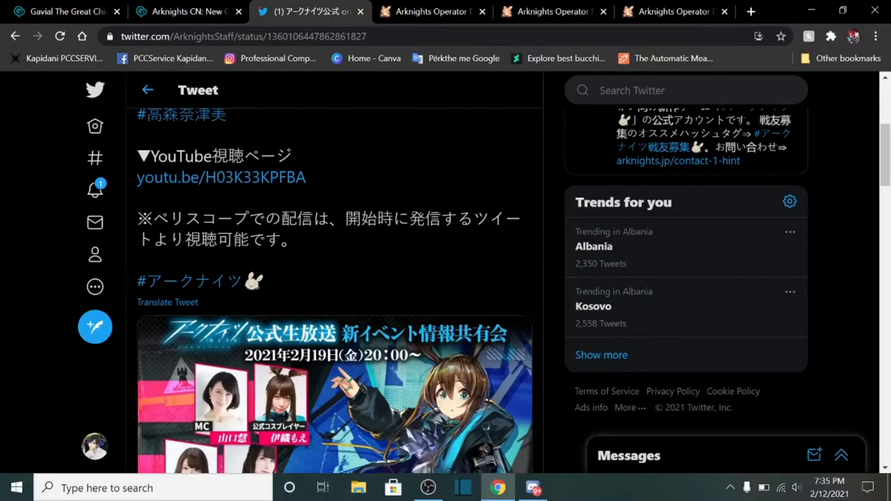
pyautogui.scroll(-3)
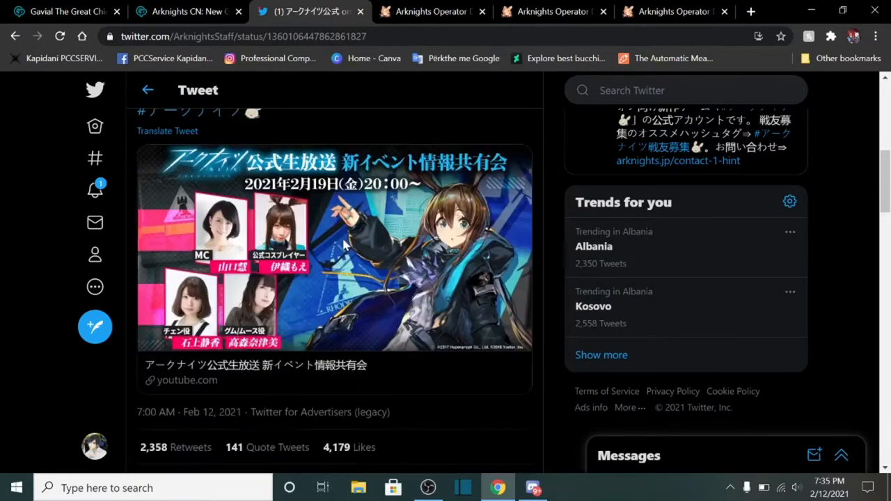
pyautogui.scroll(-3)
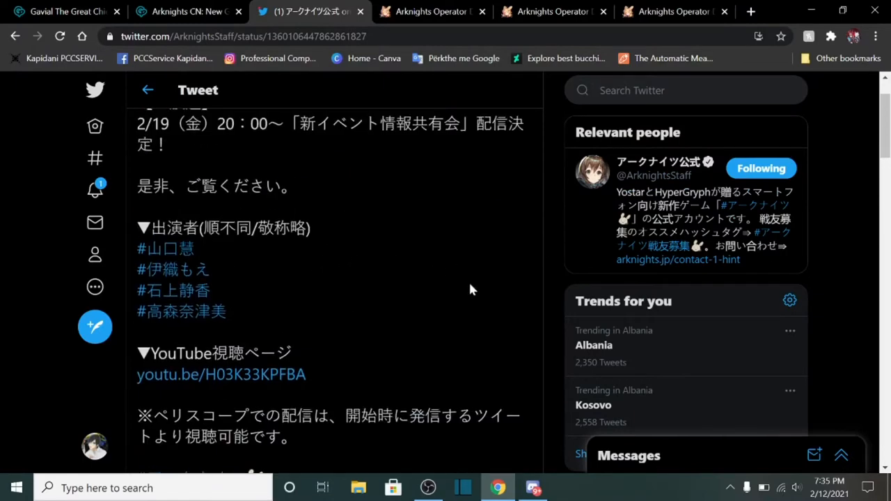
pyautogui.scroll(3)
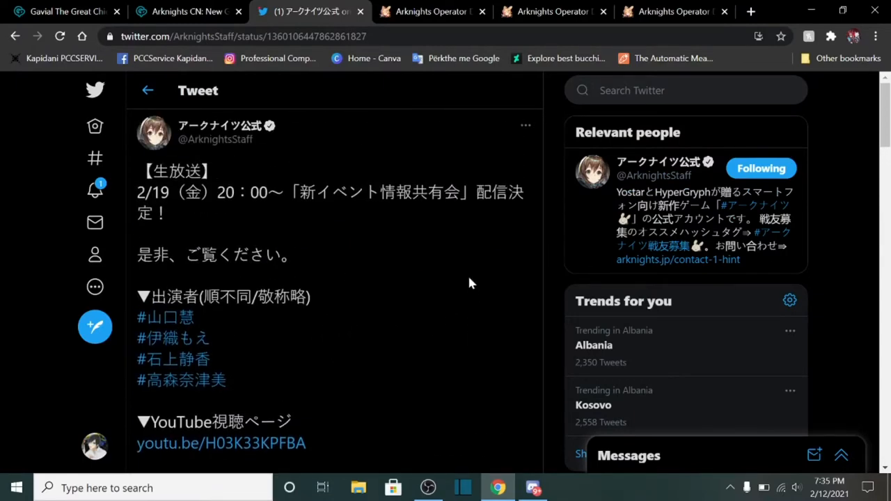
pyautogui.moveTo(468, 279)
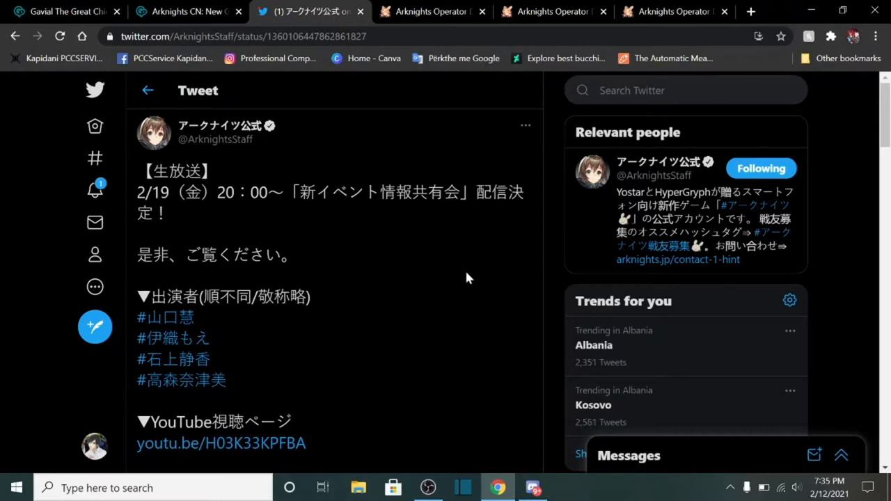
# Step: Glance at the GamePress article, then read down the official livestream announcement tweet
pyautogui.click(188, 11)
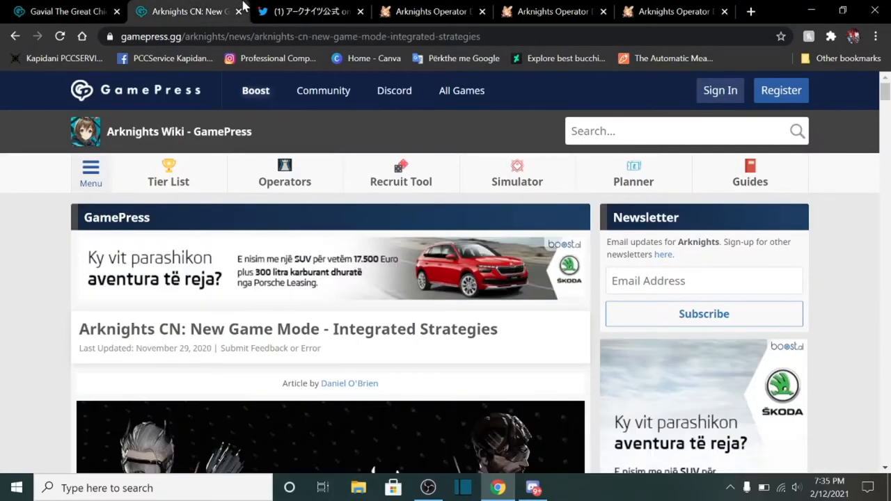
pyautogui.click(306, 11)
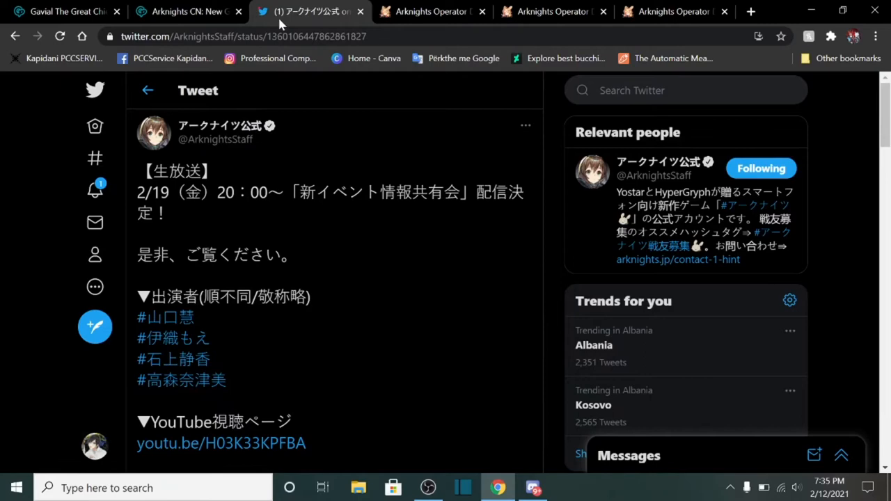
pyautogui.moveTo(265, 61)
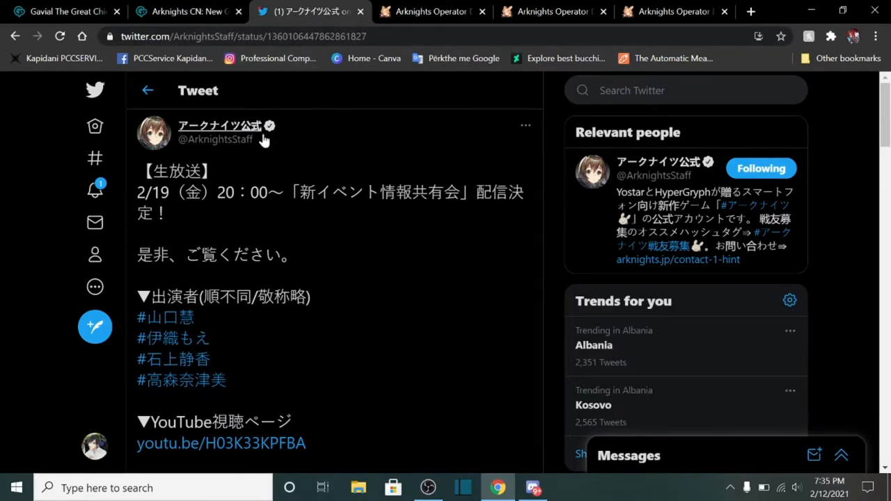
pyautogui.scroll(-3)
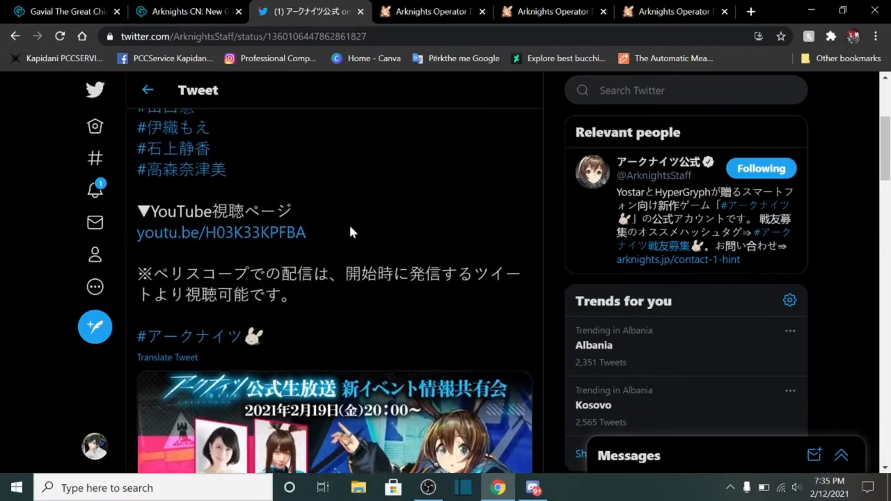
pyautogui.scroll(-3)
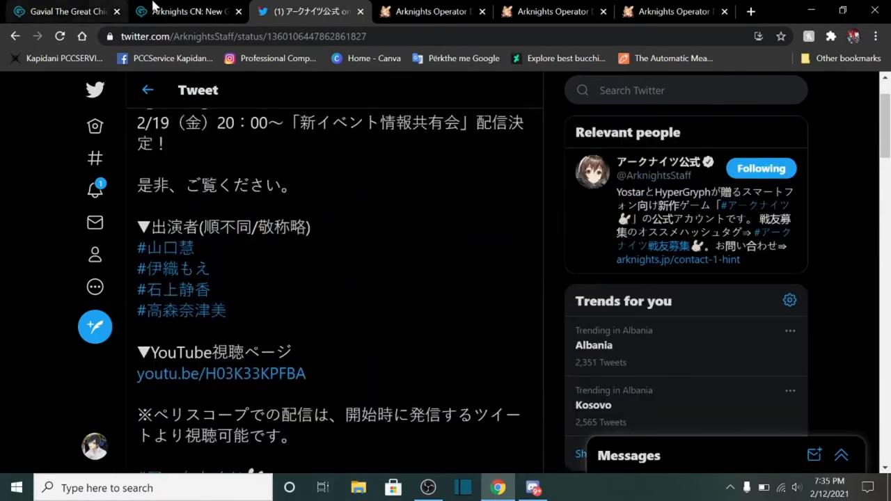
# Step: Return to the GamePress Integrated Strategies article and read down to Operator Recruitment
pyautogui.click(188, 12)
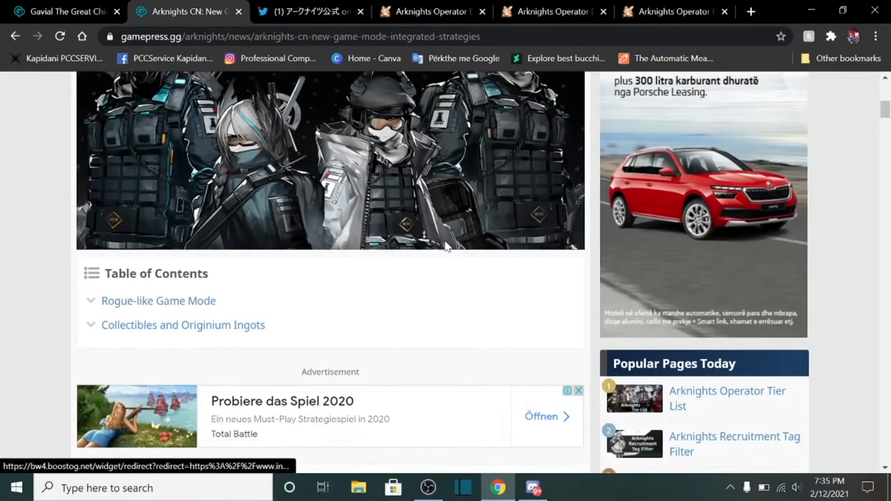
pyautogui.scroll(-3)
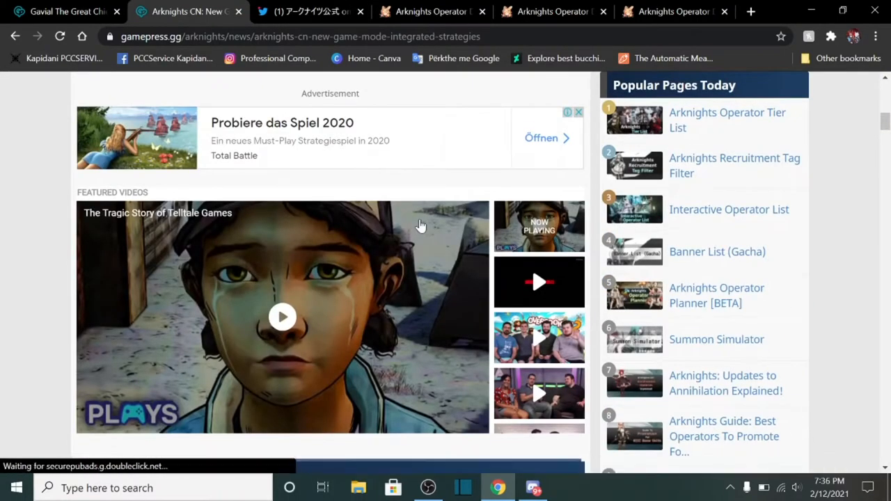
pyautogui.scroll(-3)
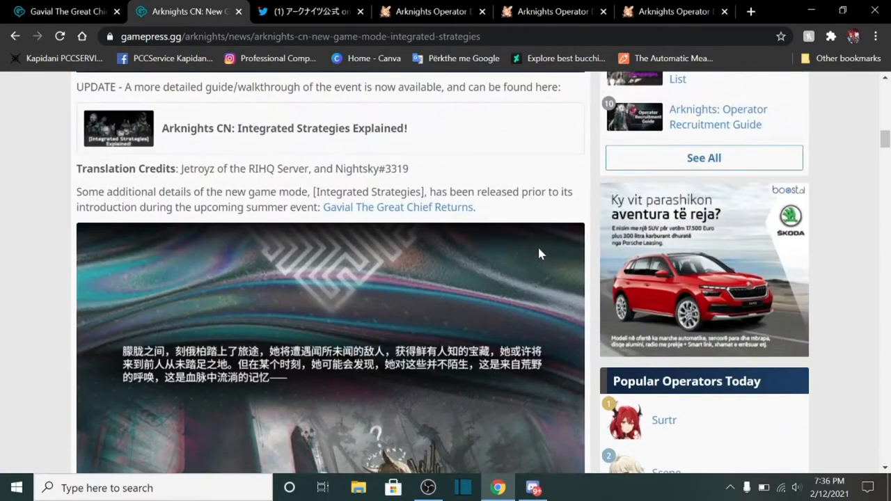
pyautogui.scroll(-3)
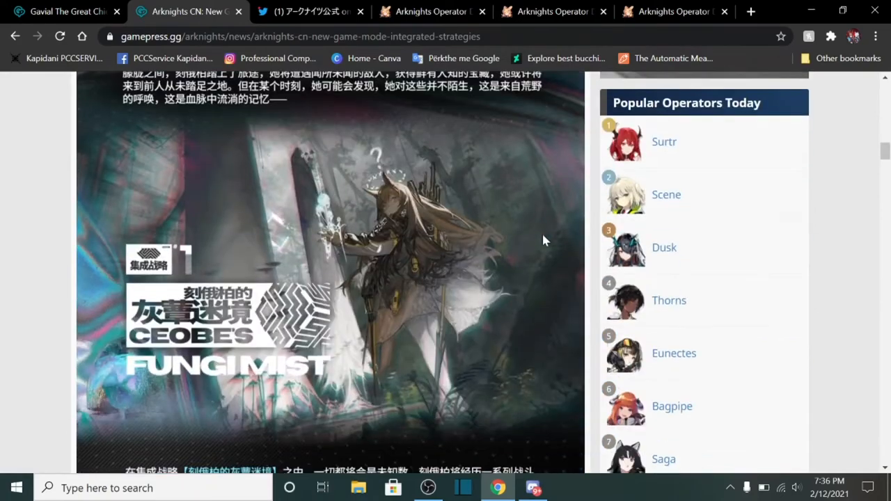
pyautogui.scroll(-3)
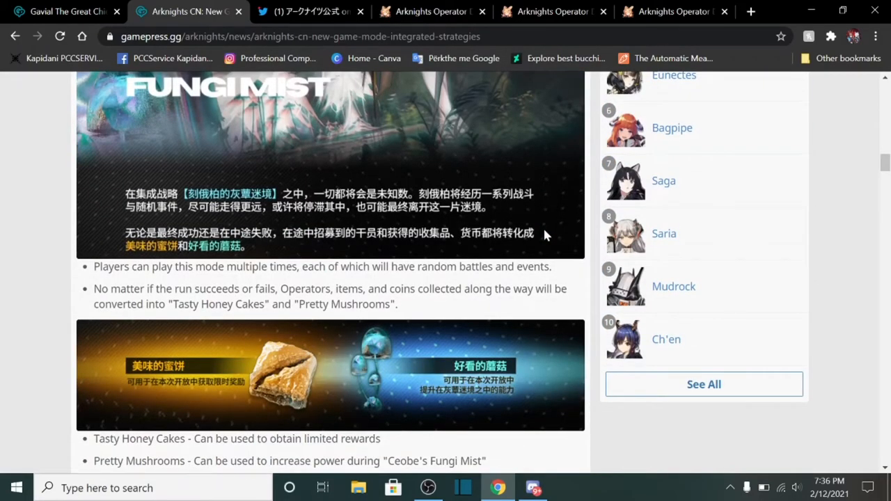
pyautogui.moveTo(648, 239)
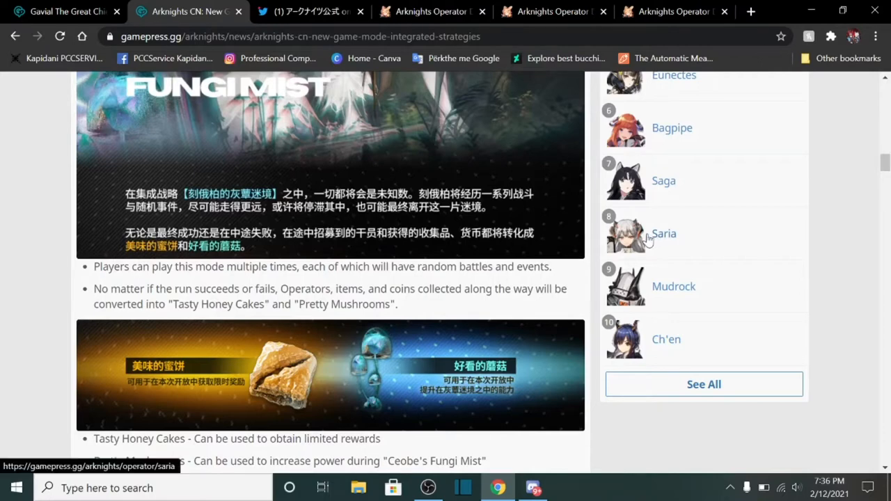
pyautogui.moveTo(626, 260)
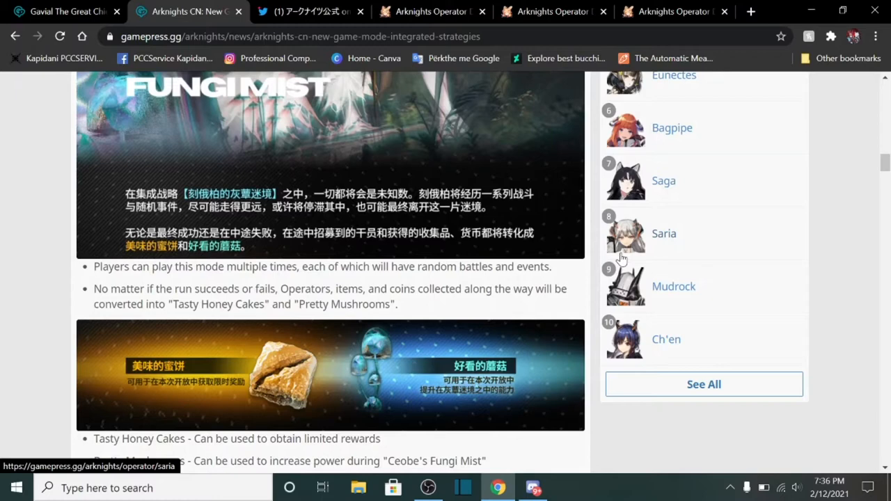
pyautogui.moveTo(569, 235)
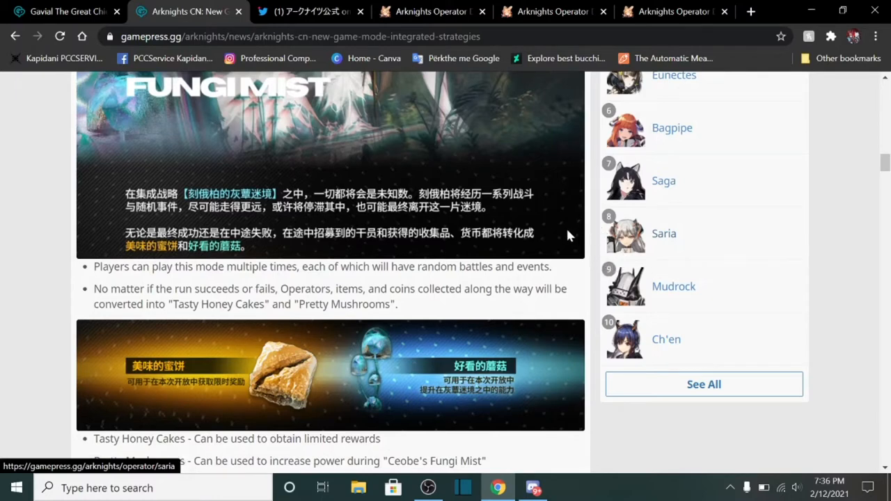
pyautogui.moveTo(548, 242)
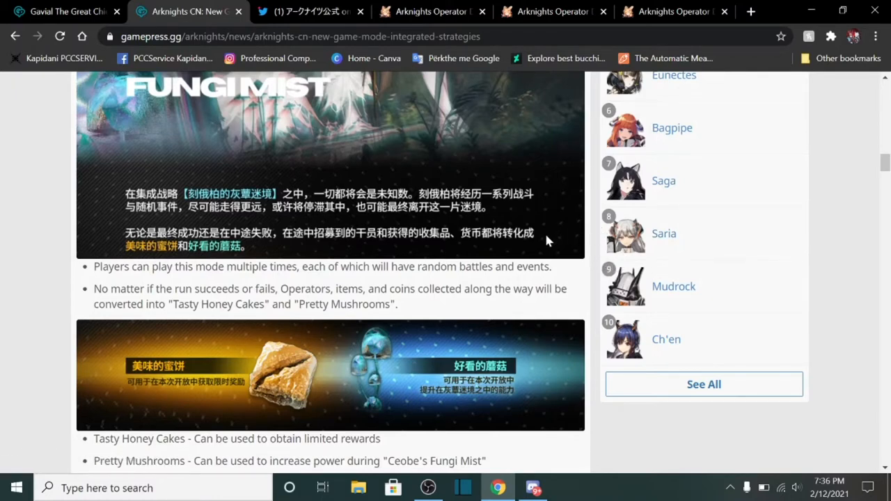
pyautogui.scroll(-3)
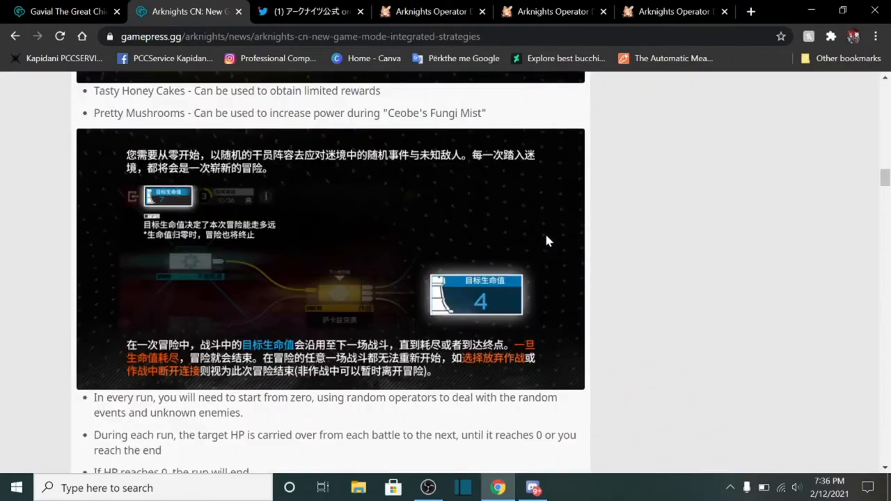
pyautogui.scroll(-3)
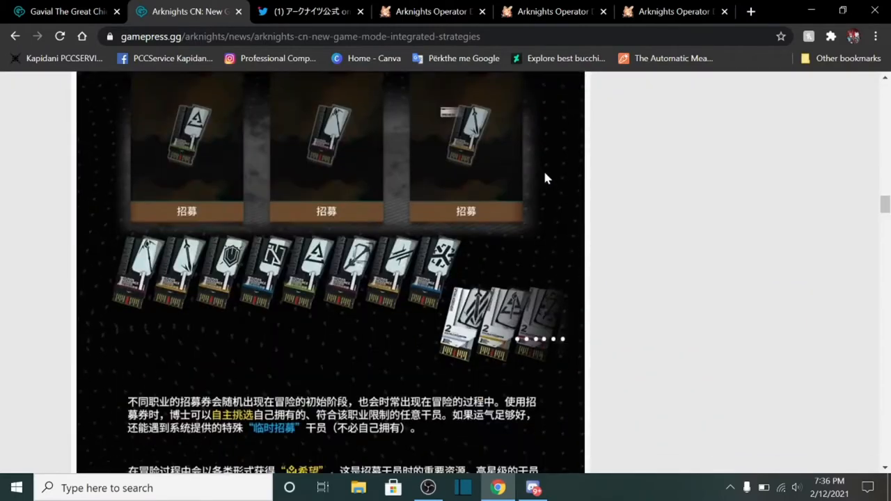
pyautogui.scroll(-3)
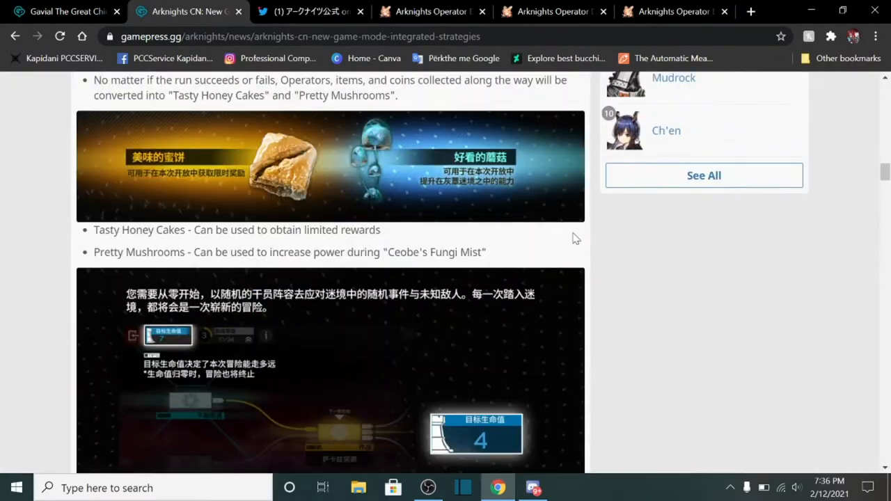
pyautogui.scroll(-3)
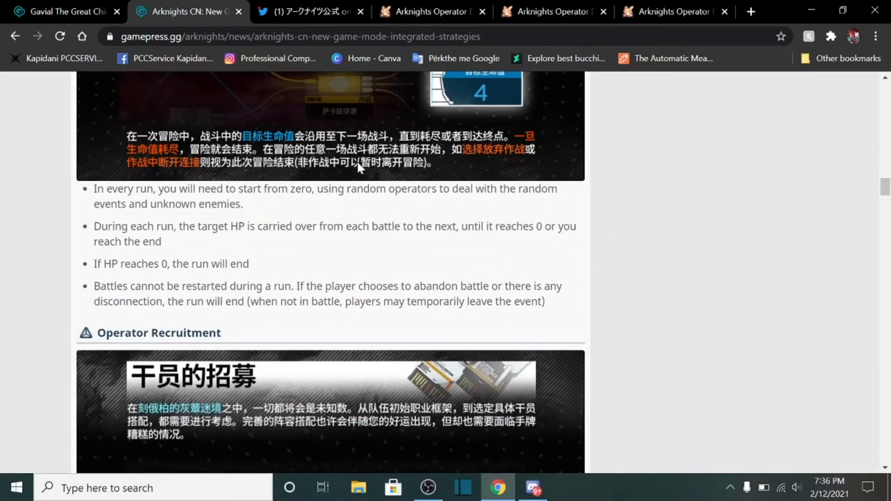
pyautogui.scroll(-3)
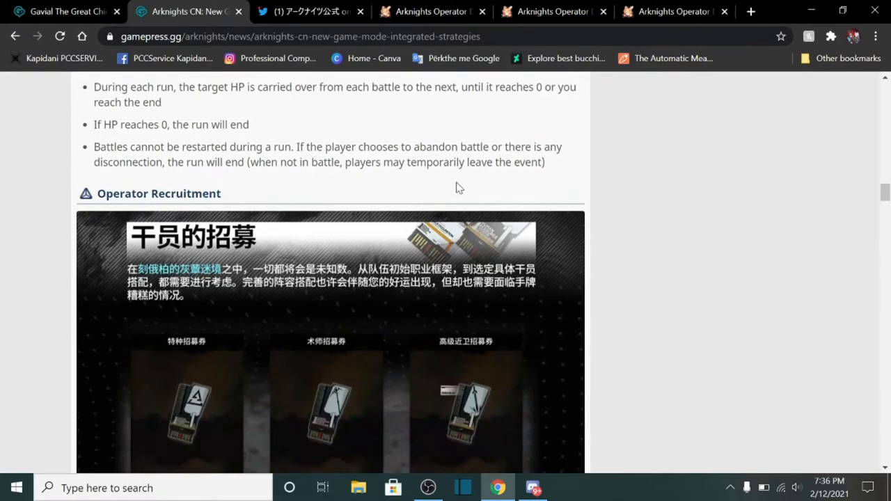
# Step: Read through the article's Operator Recruitment and Operator Levels sections
pyautogui.scroll(-3)
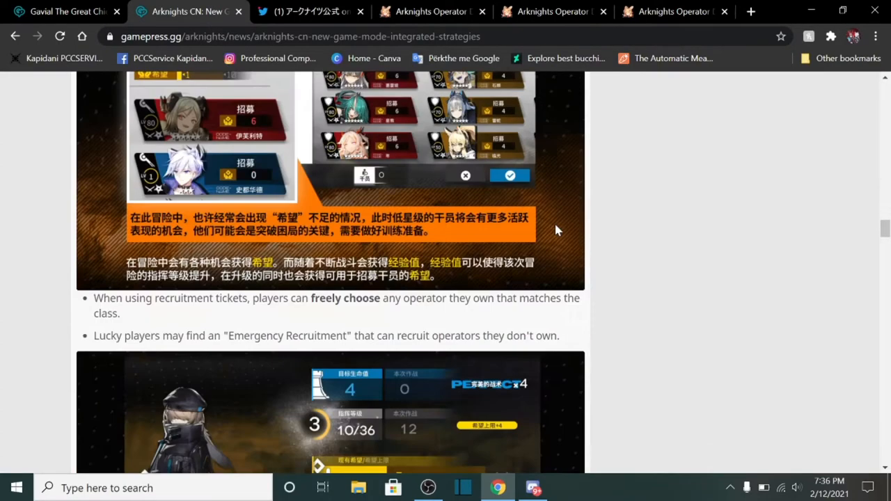
pyautogui.scroll(-3)
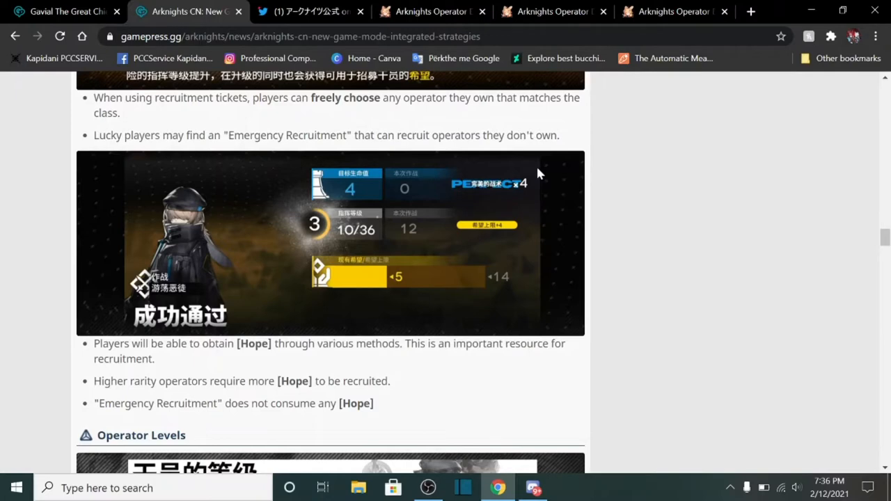
pyautogui.moveTo(536, 156)
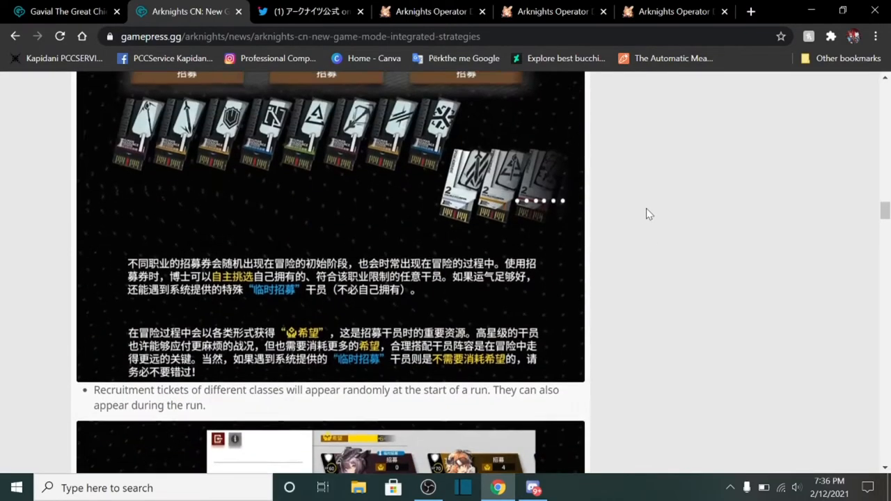
pyautogui.scroll(-3)
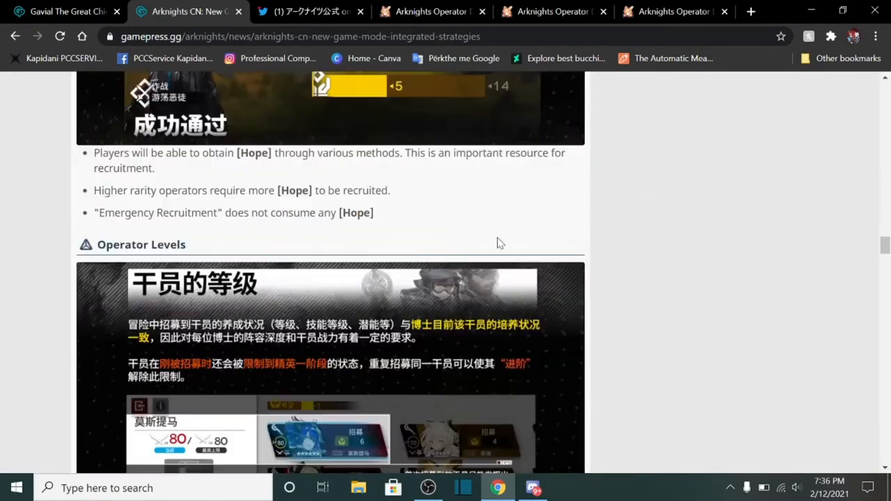
pyautogui.scroll(-3)
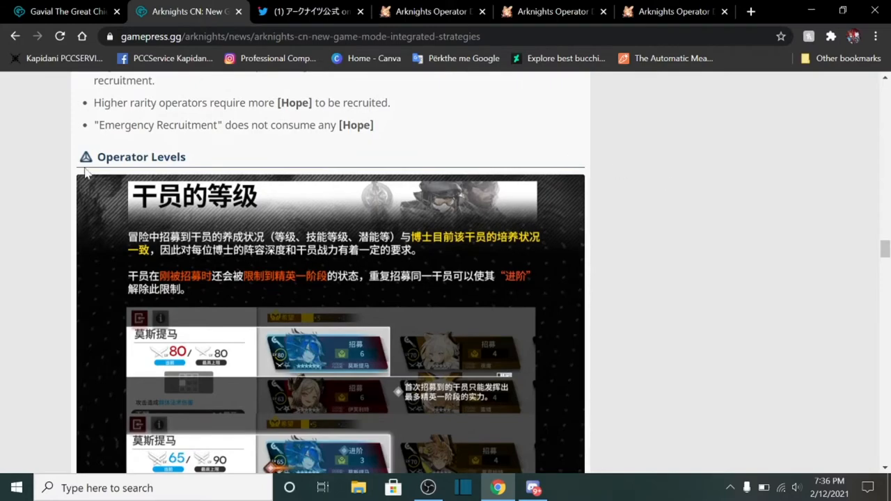
pyautogui.moveTo(598, 330)
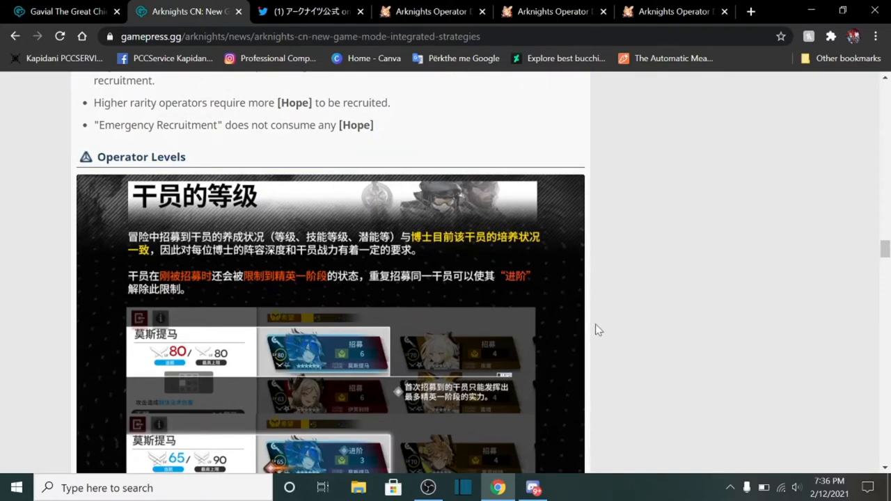
pyautogui.scroll(-3)
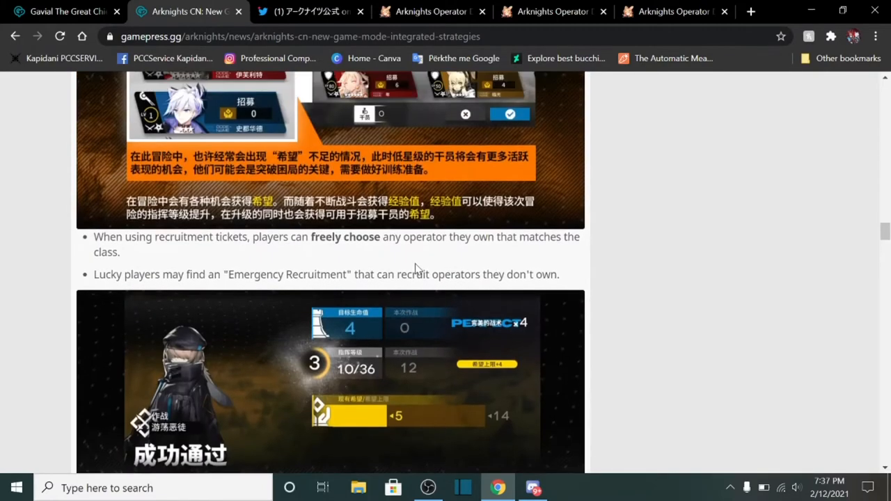
pyautogui.scroll(-3)
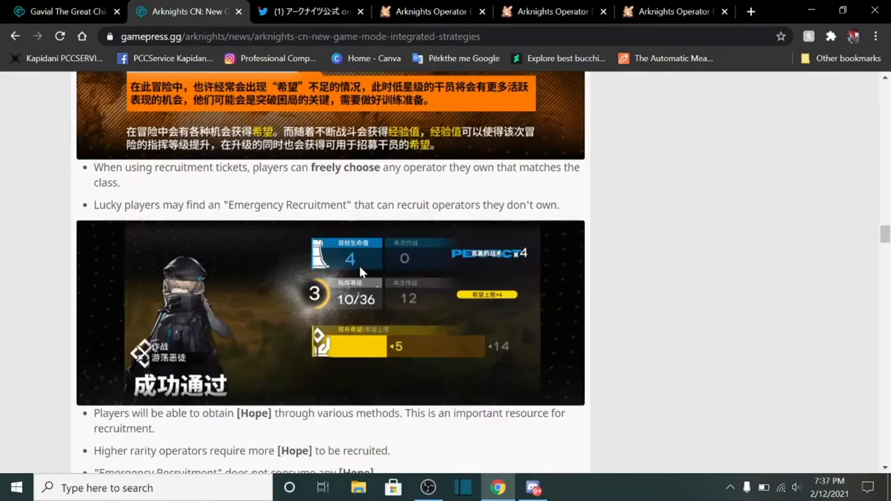
pyautogui.moveTo(430, 332)
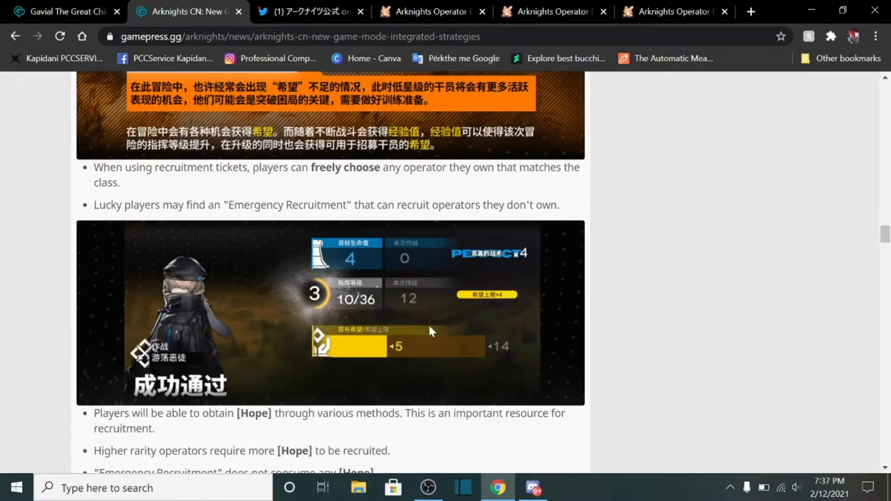
pyautogui.scroll(-3)
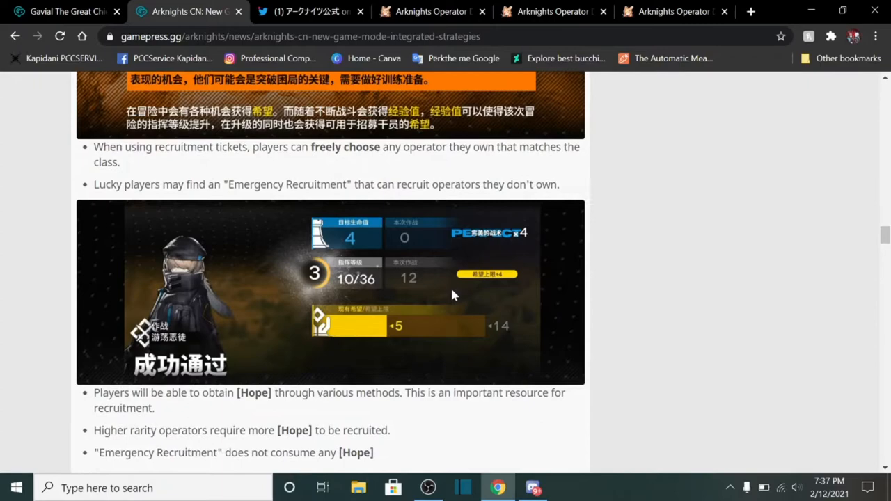
pyautogui.scroll(-3)
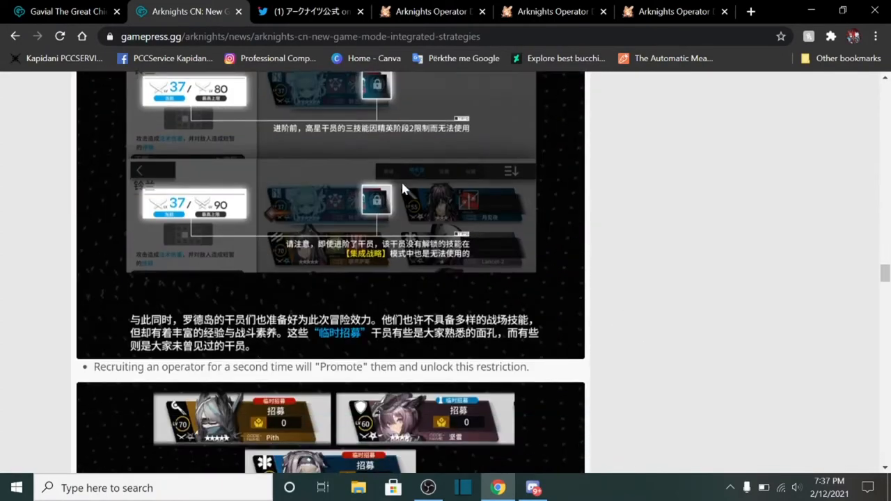
pyautogui.moveTo(26, 145)
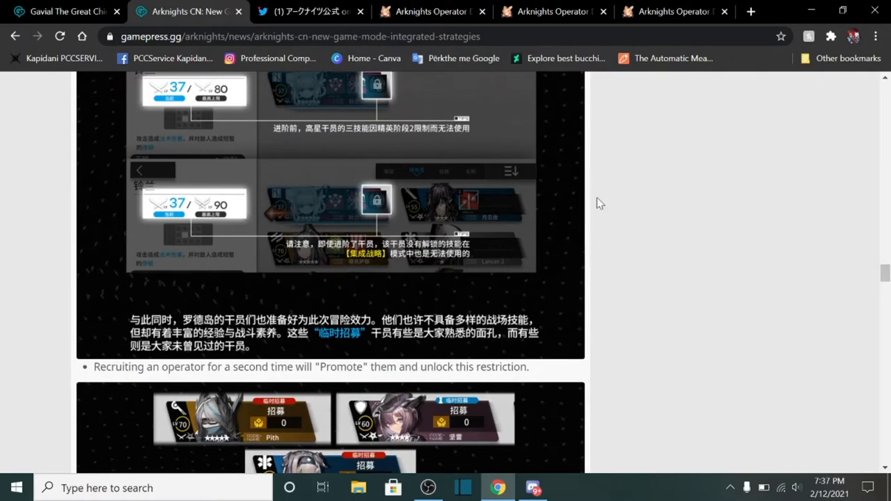
pyautogui.moveTo(456, 157)
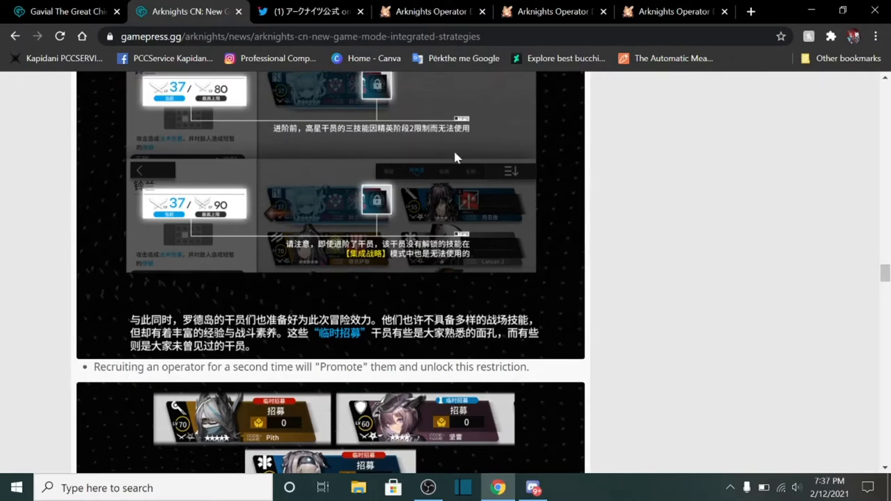
pyautogui.moveTo(526, 263)
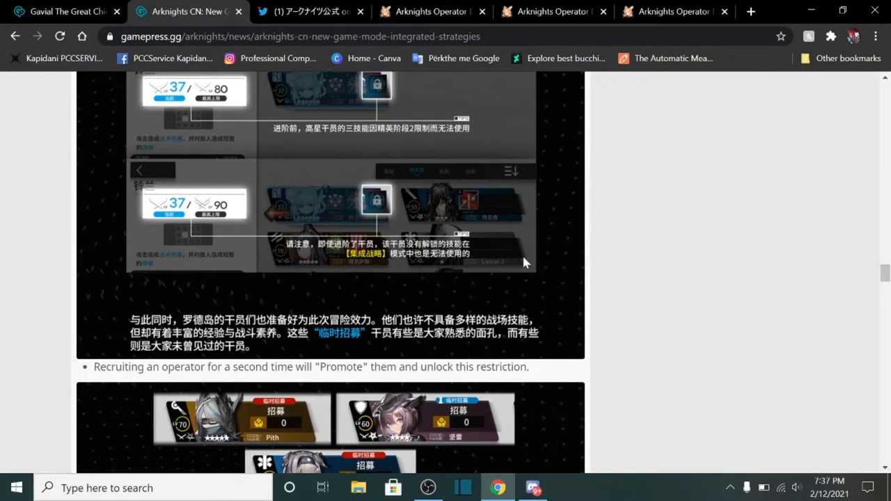
# Step: Continue past the Emergency Recruitment note to Collectibles and Originium Ingots
pyautogui.scroll(-3)
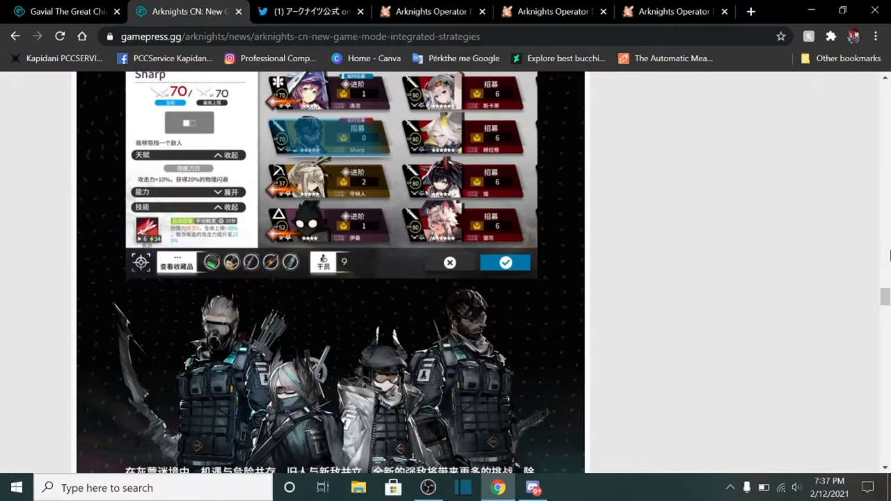
pyautogui.scroll(-3)
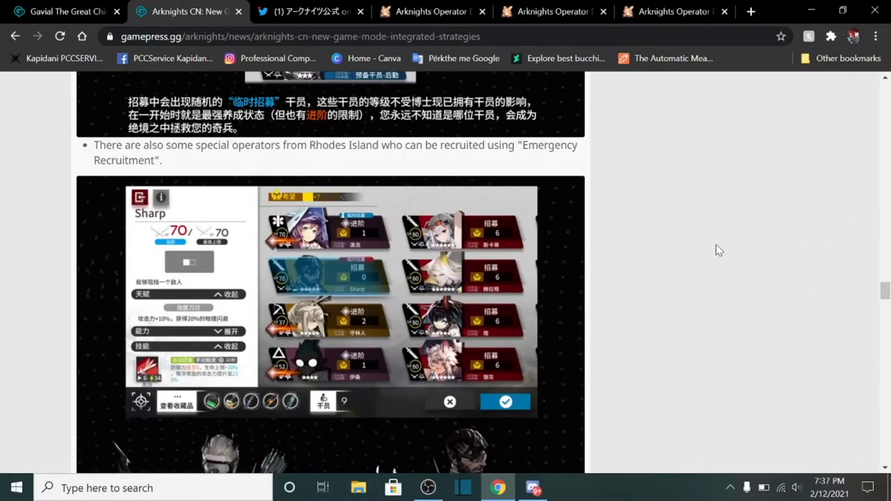
pyautogui.moveTo(524, 182)
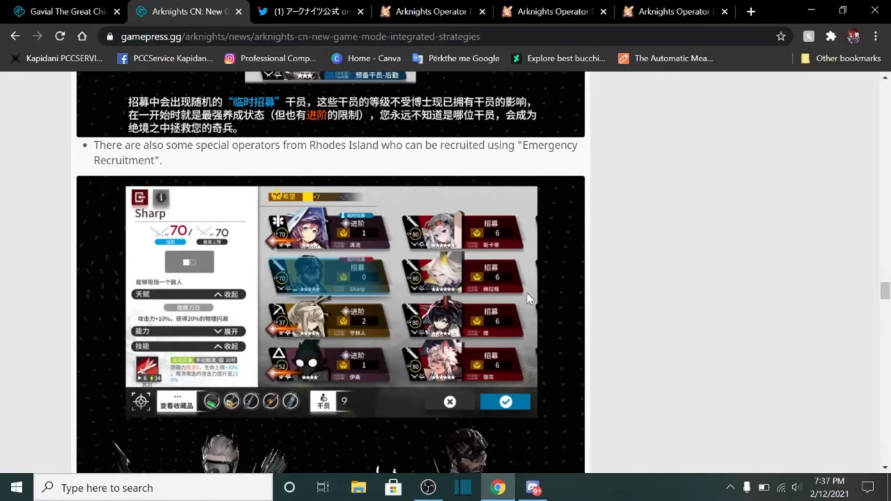
pyautogui.moveTo(460, 301)
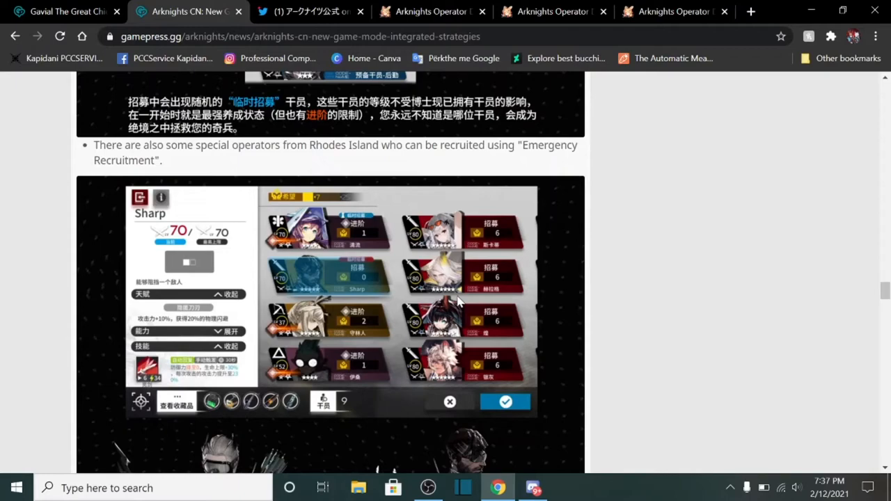
pyautogui.moveTo(884, 169)
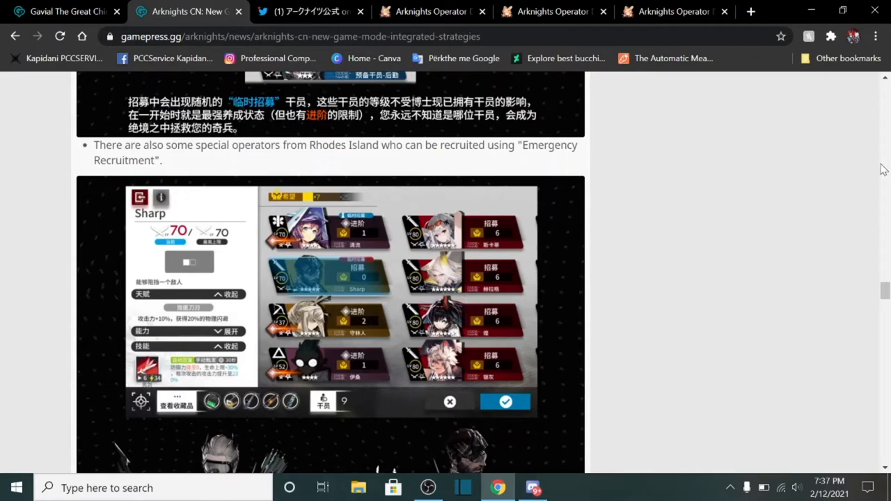
pyautogui.scroll(-3)
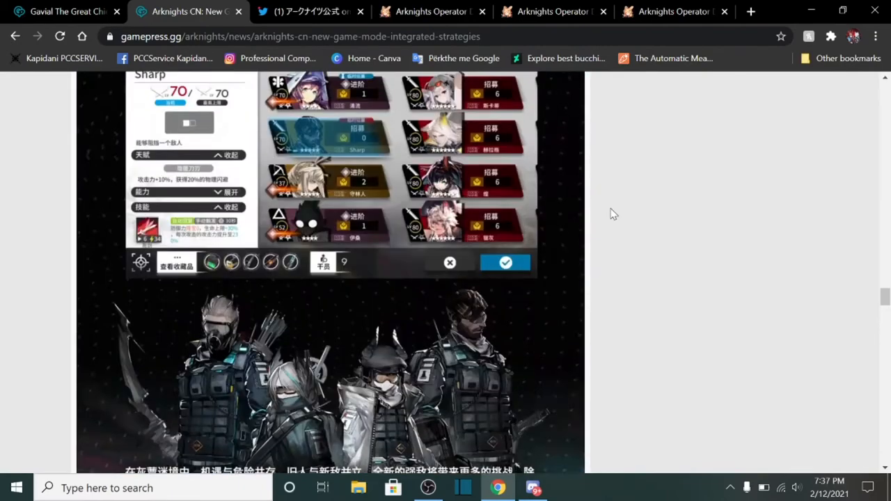
pyautogui.scroll(-3)
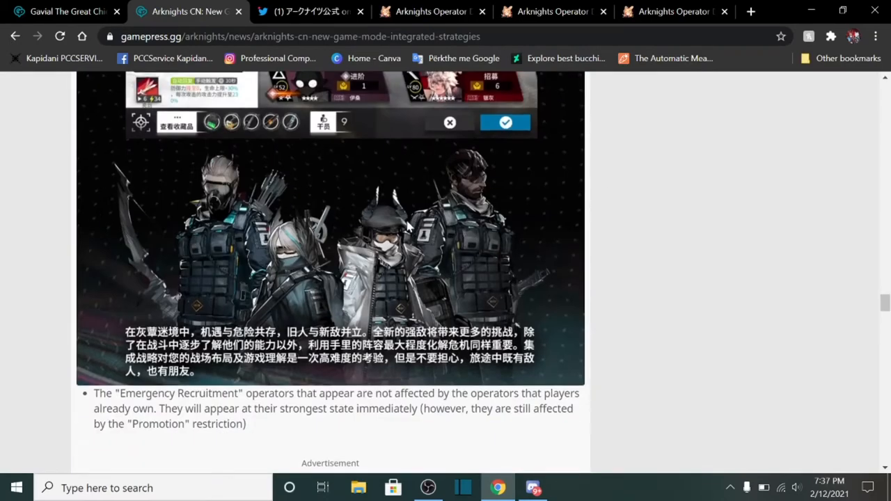
pyautogui.scroll(-3)
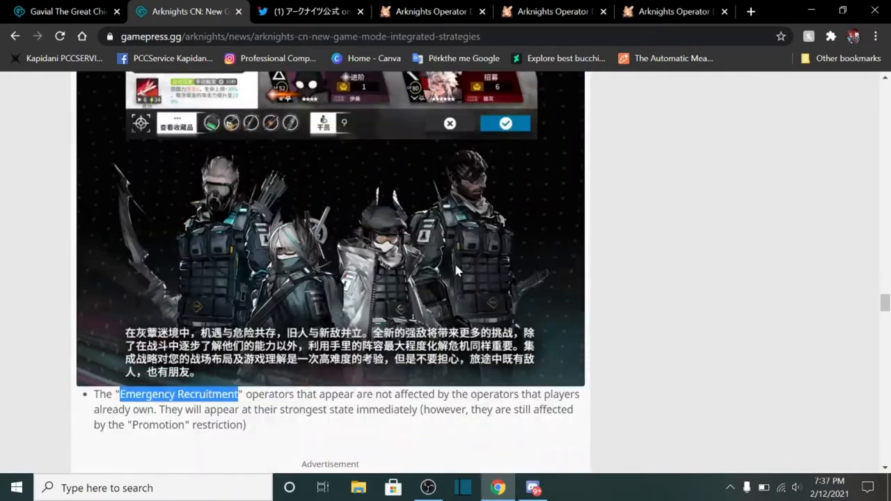
pyautogui.scroll(-3)
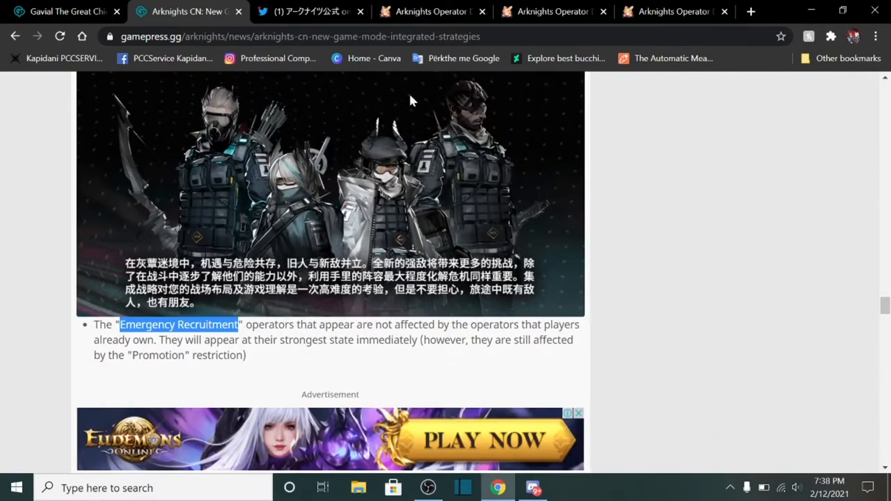
pyautogui.moveTo(644, 236)
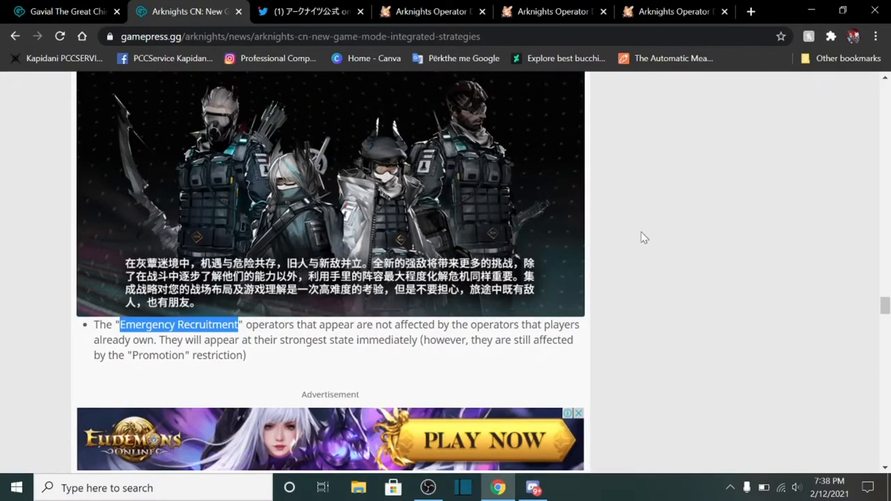
pyautogui.moveTo(766, 77)
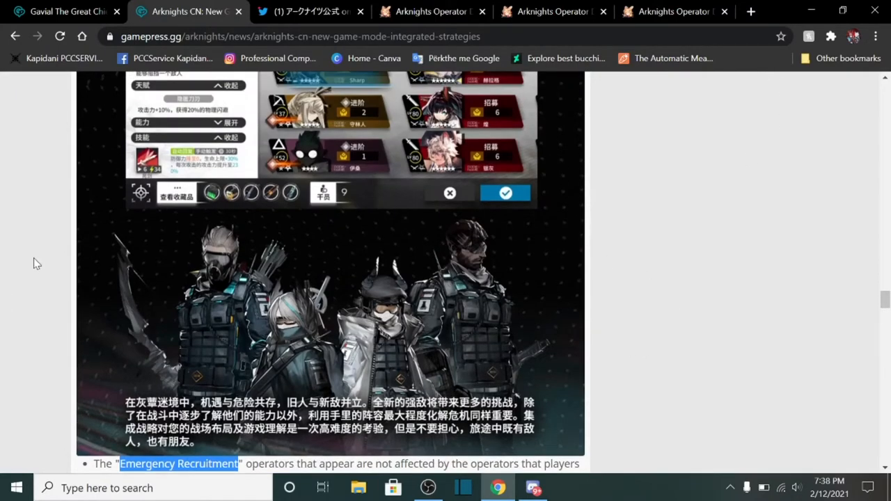
pyautogui.scroll(-3)
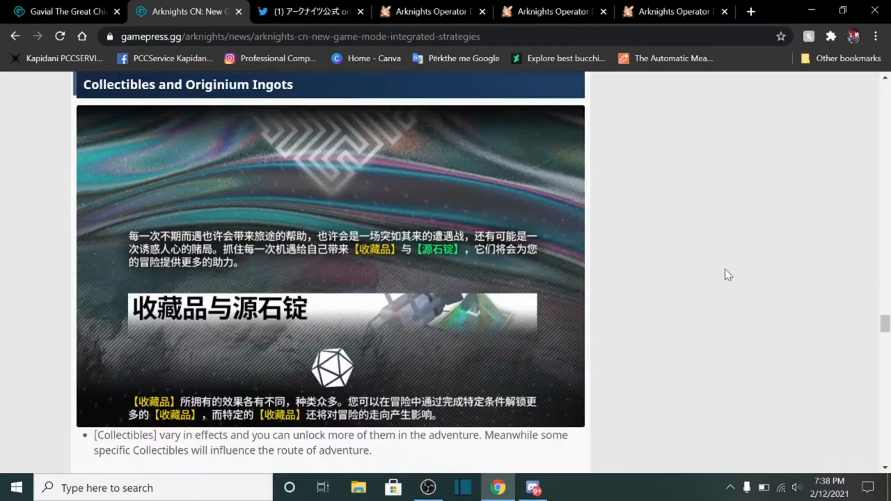
# Step: Reread the Emergency Recruitment and Promotion notes down to Collectibles and Originium Ingots
pyautogui.scroll(-3)
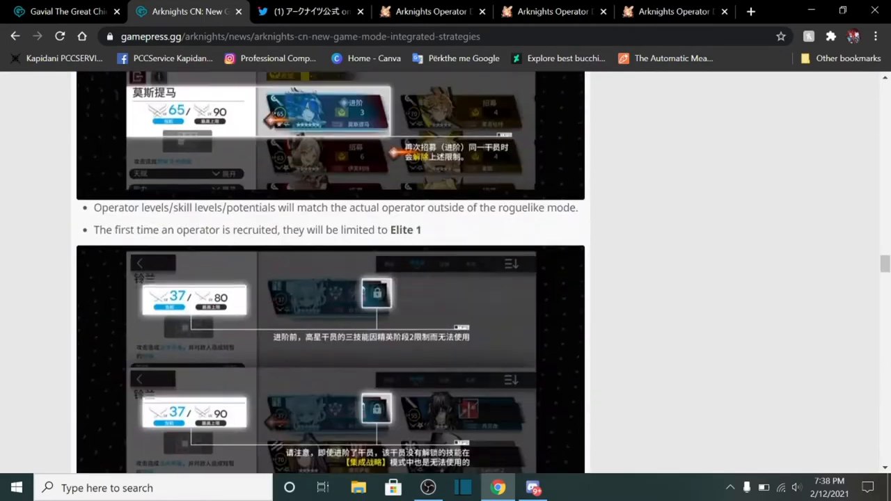
pyautogui.scroll(-3)
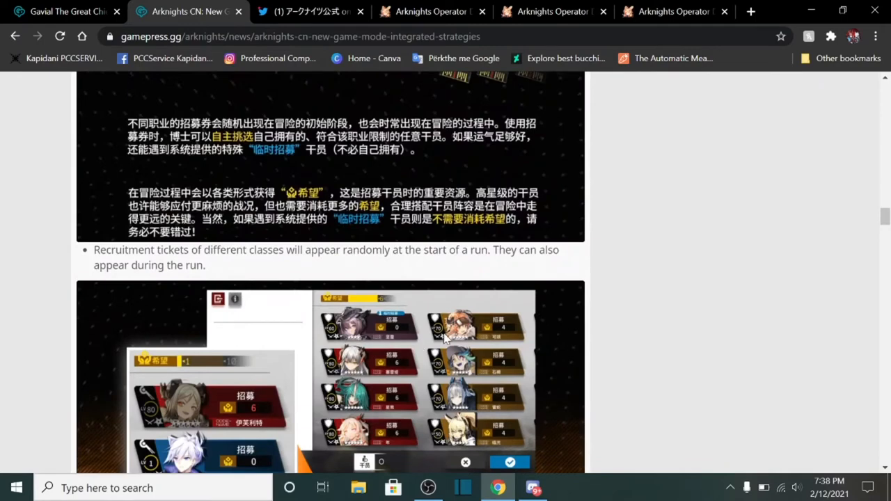
pyautogui.scroll(-3)
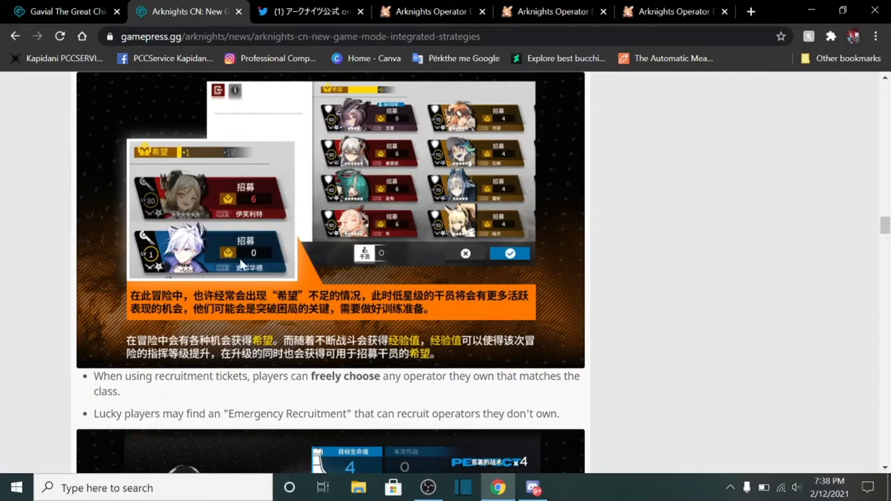
pyautogui.moveTo(353, 250)
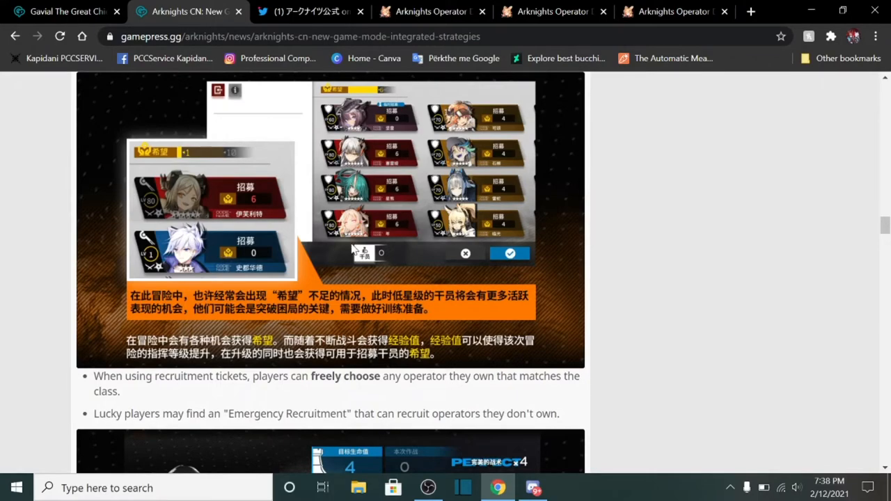
pyautogui.scroll(-3)
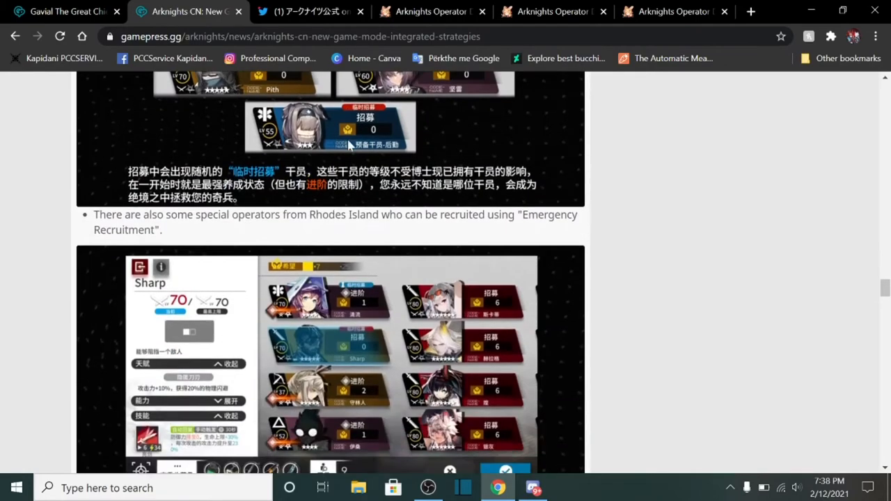
pyautogui.scroll(-3)
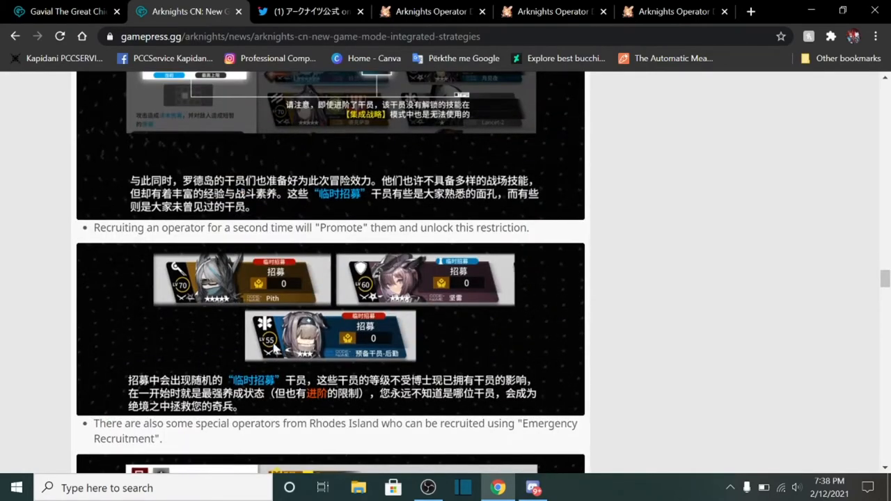
pyautogui.scroll(-3)
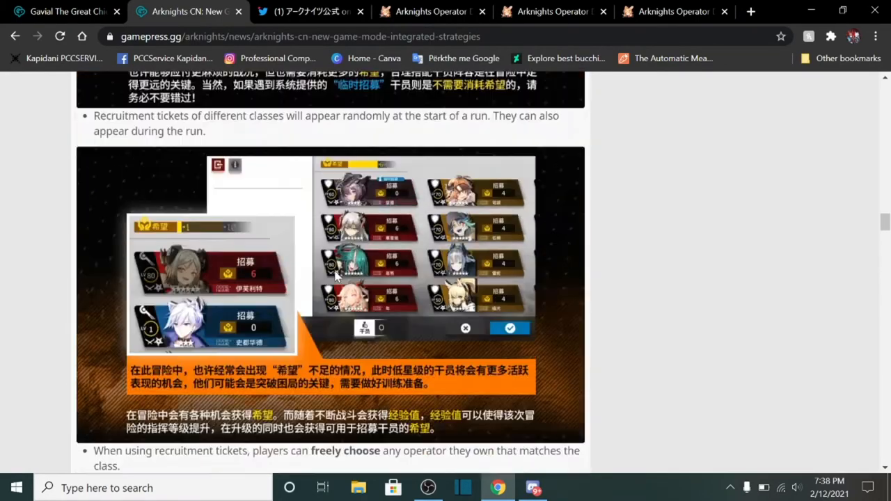
pyautogui.scroll(-3)
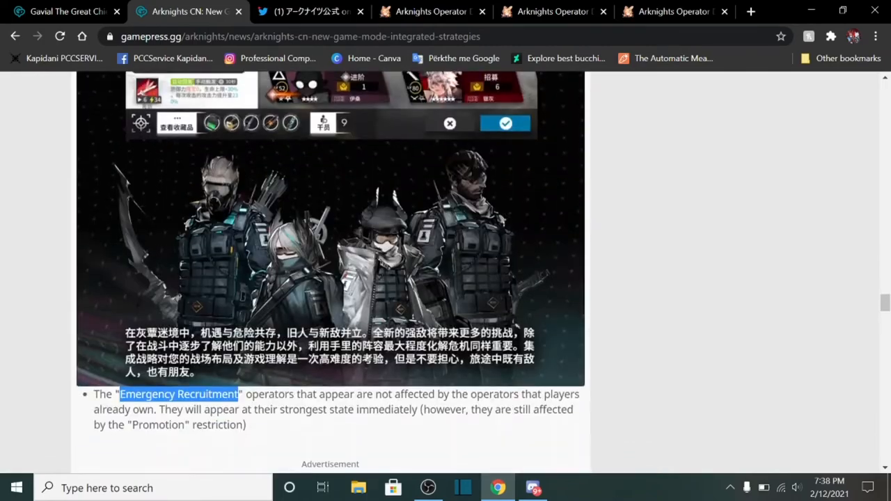
pyautogui.scroll(-3)
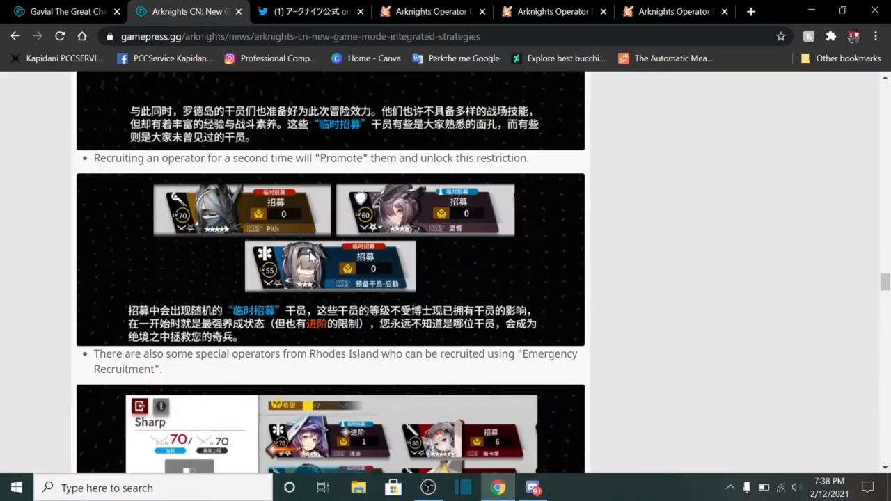
pyautogui.moveTo(254, 195)
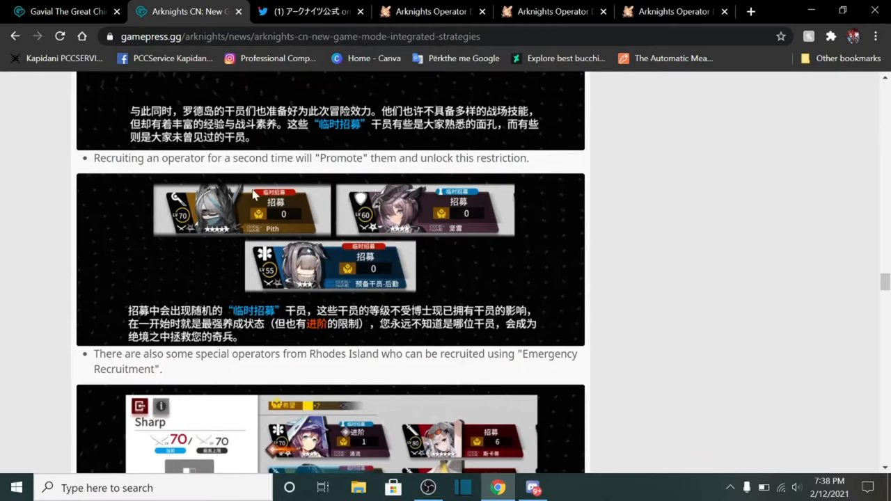
pyautogui.scroll(-3)
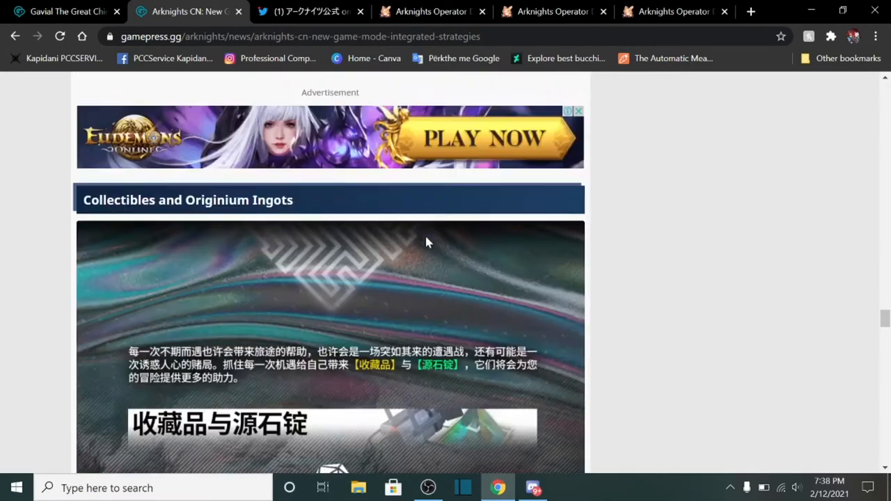
# Step: Read the Integrated Strategies article to its end and scroll back up
pyautogui.scroll(-3)
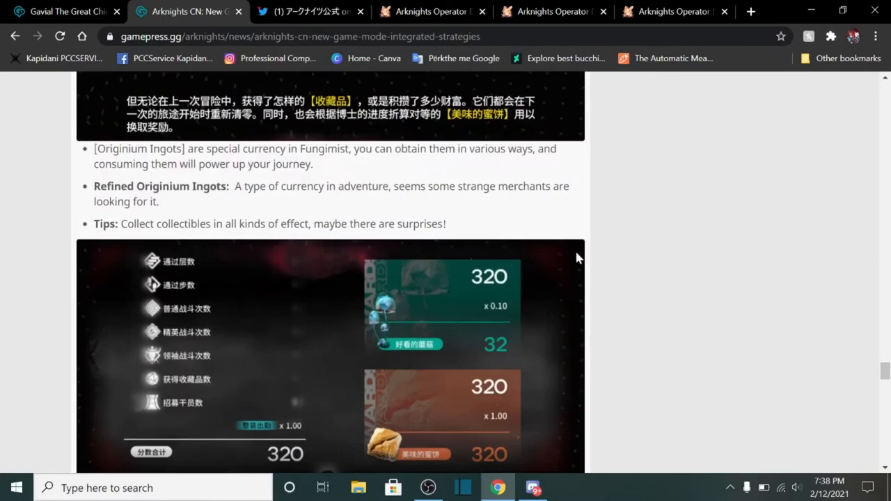
pyautogui.moveTo(413, 376)
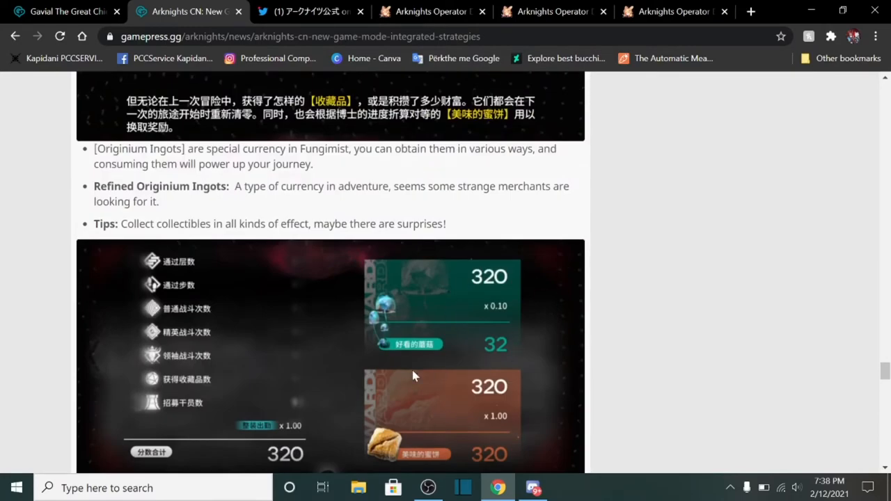
pyautogui.scroll(-3)
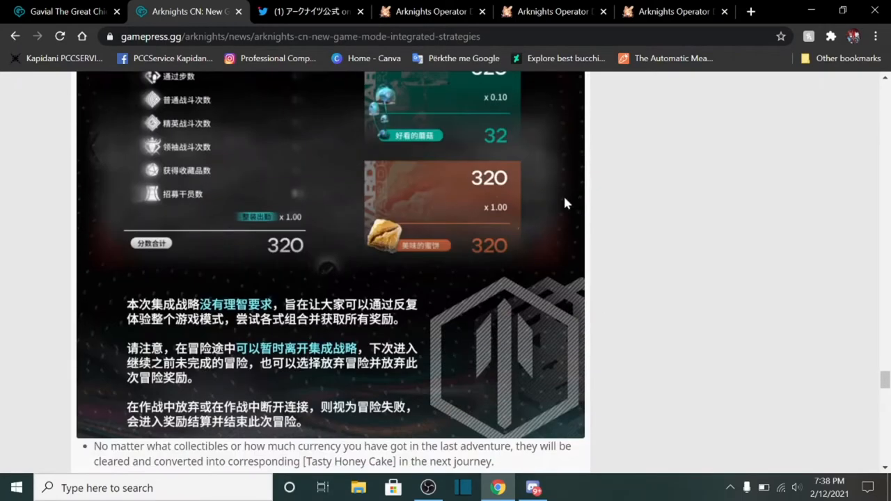
pyautogui.scroll(-3)
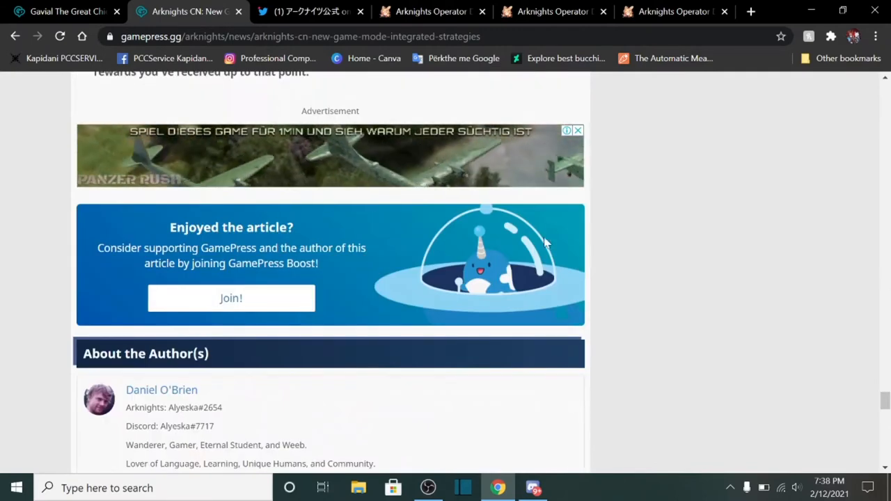
pyautogui.scroll(3)
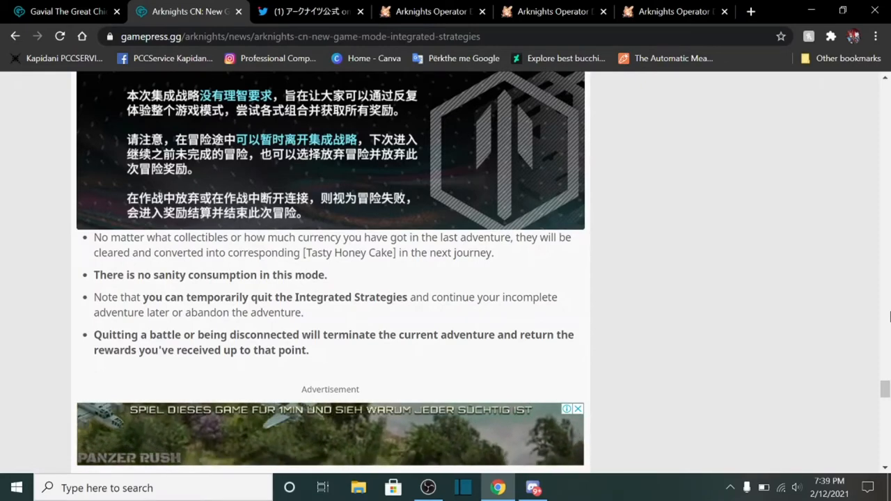
pyautogui.scroll(-3)
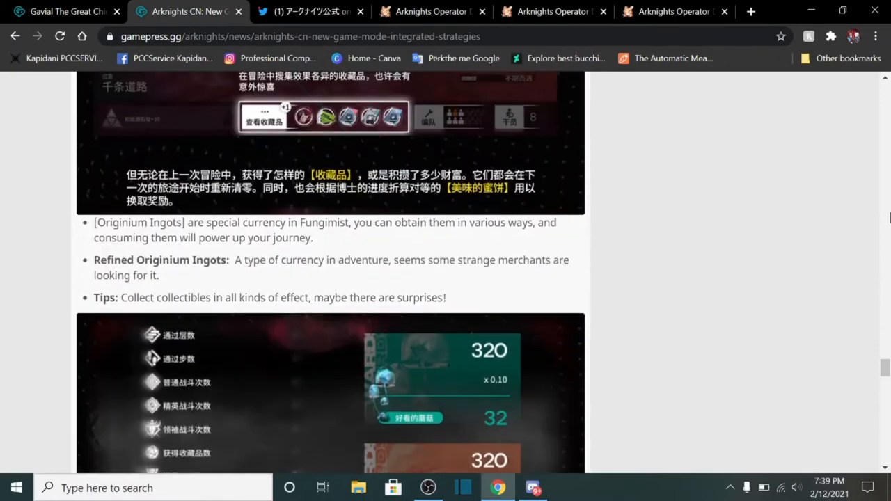
pyautogui.scroll(-3)
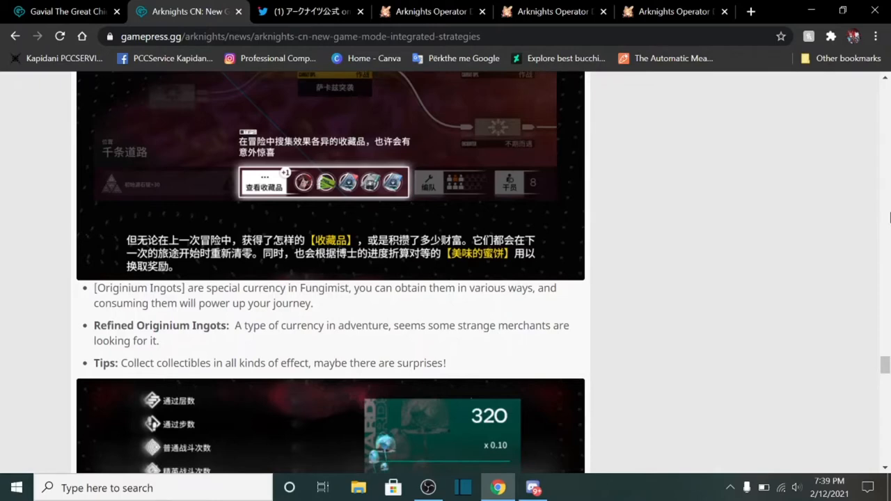
pyautogui.scroll(3)
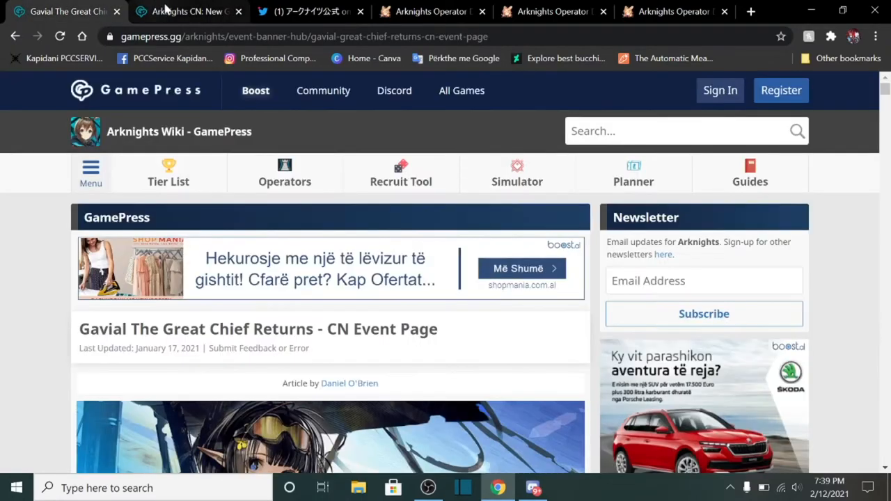
pyautogui.scroll(-3)
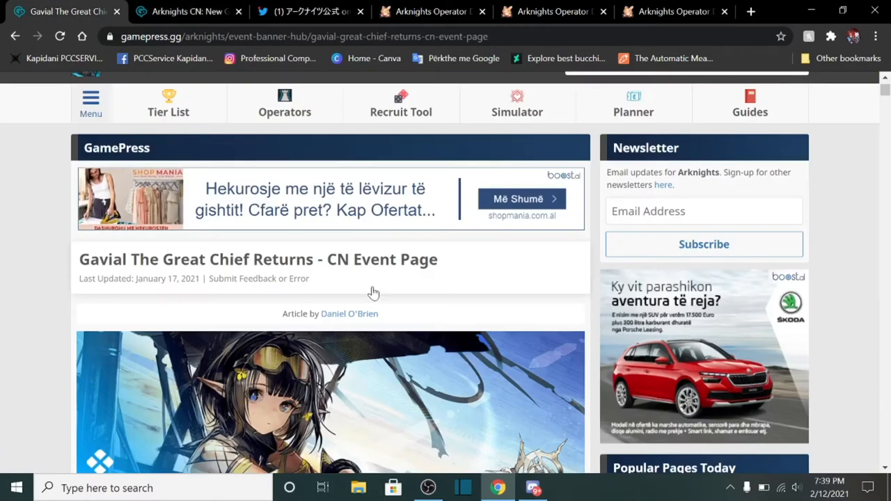
pyautogui.moveTo(3, 193)
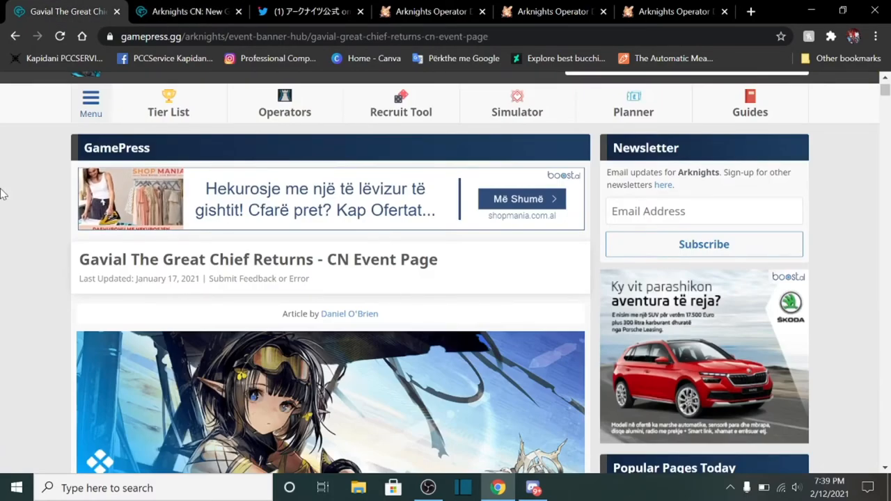
pyautogui.scroll(-3)
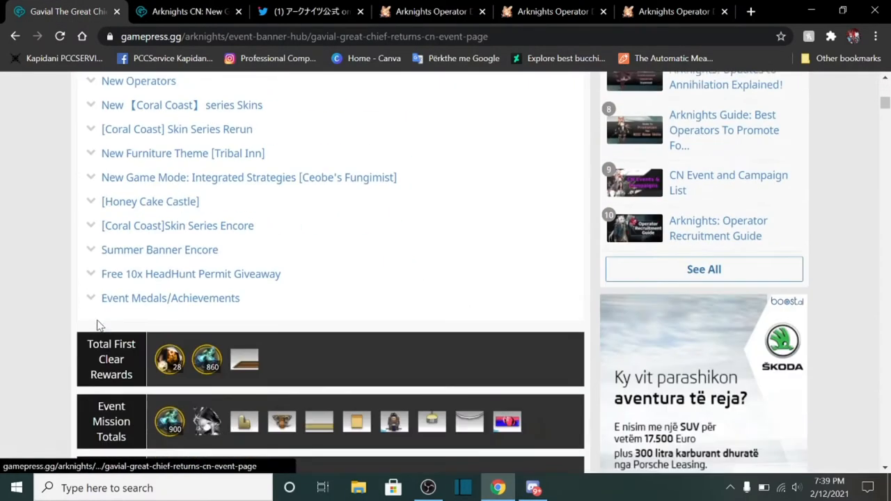
pyautogui.scroll(3)
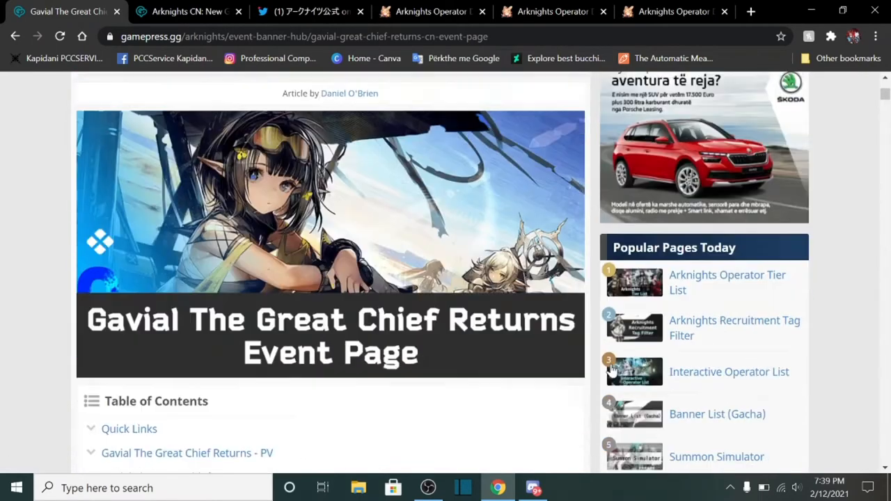
pyautogui.scroll(-3)
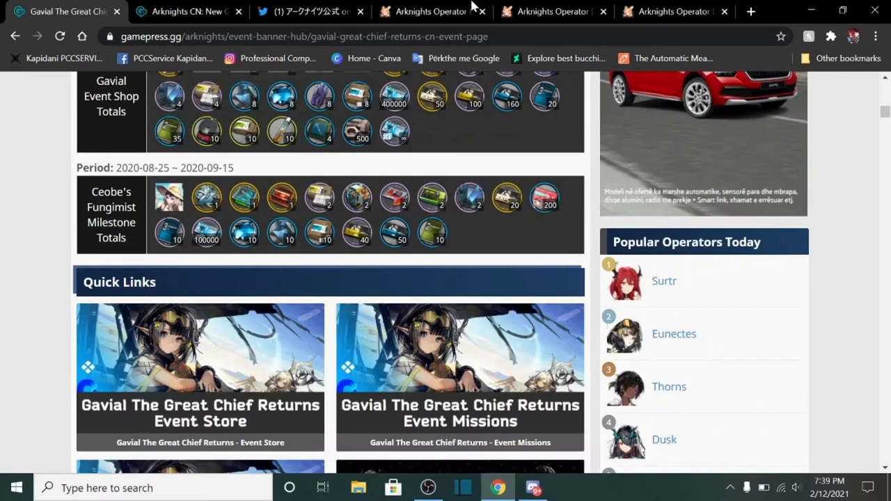
pyautogui.click(429, 11)
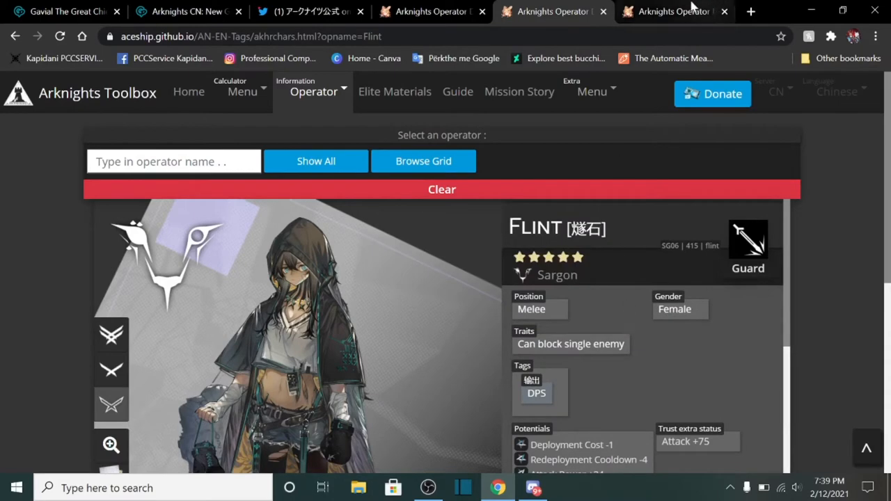
# Step: In a new Toolbox tab, search 'to' for Tomimi and scroll through her talents and skills
pyautogui.click(674, 11)
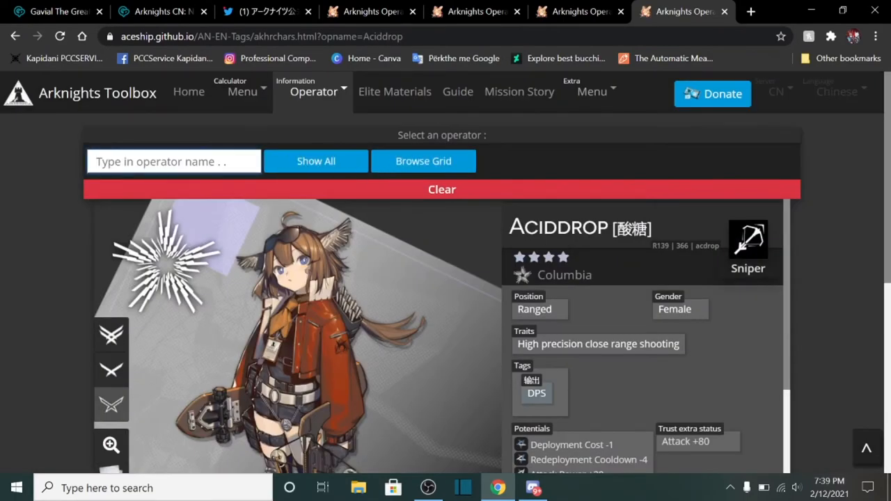
pyautogui.write('to')
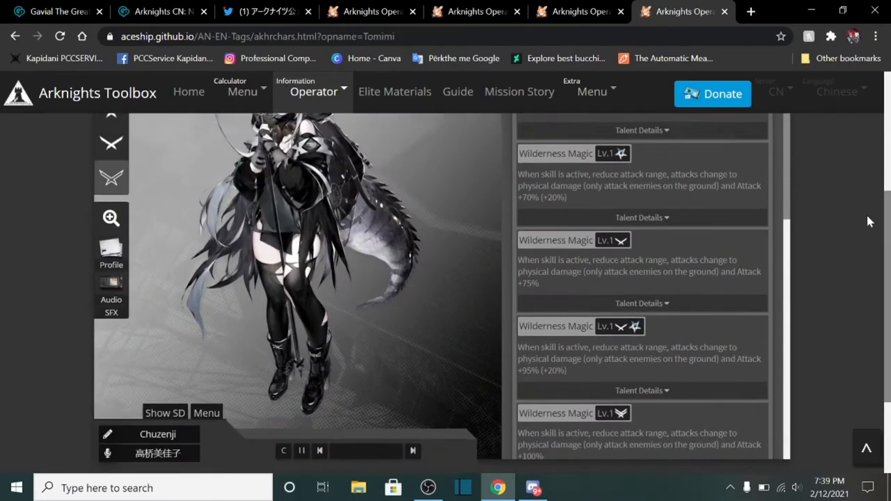
pyautogui.scroll(-3)
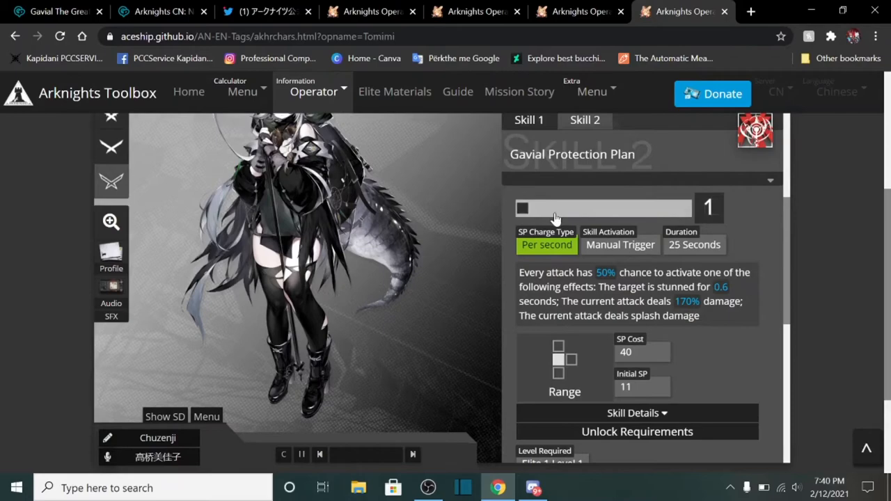
pyautogui.scroll(-3)
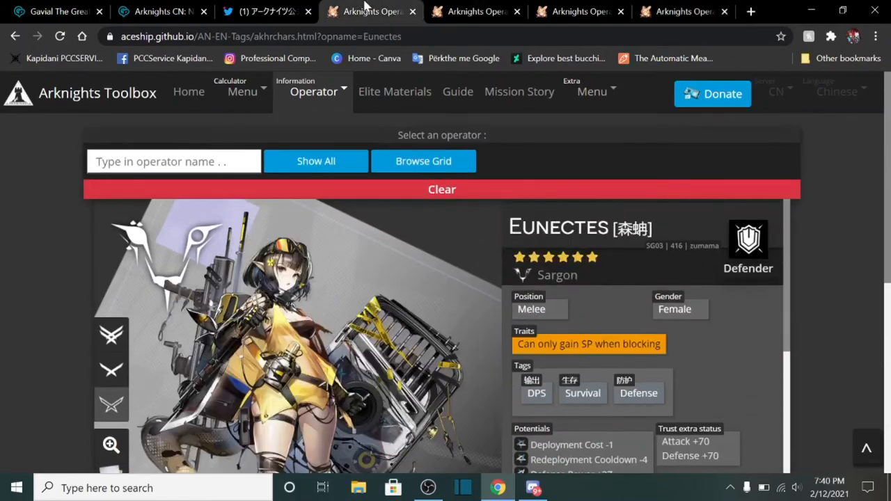
# Step: Scroll Eunectes's page through her talent, Iron Will third skill and base stats
pyautogui.scroll(-3)
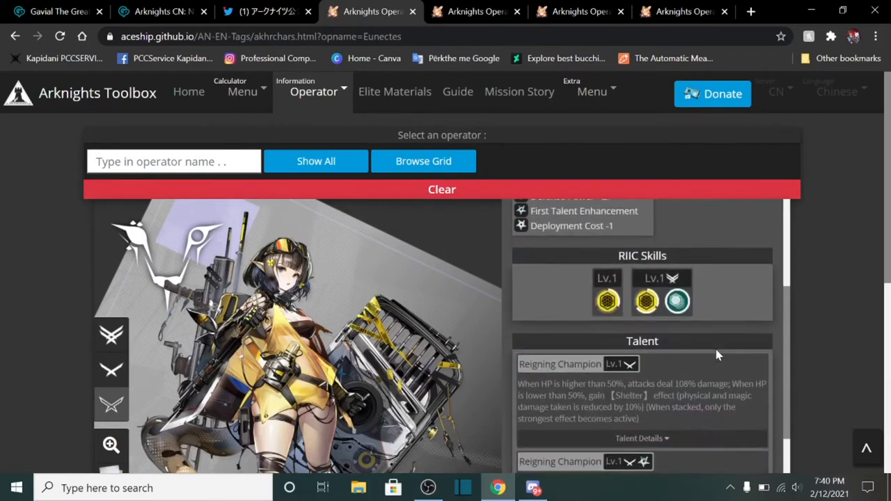
pyautogui.scroll(-3)
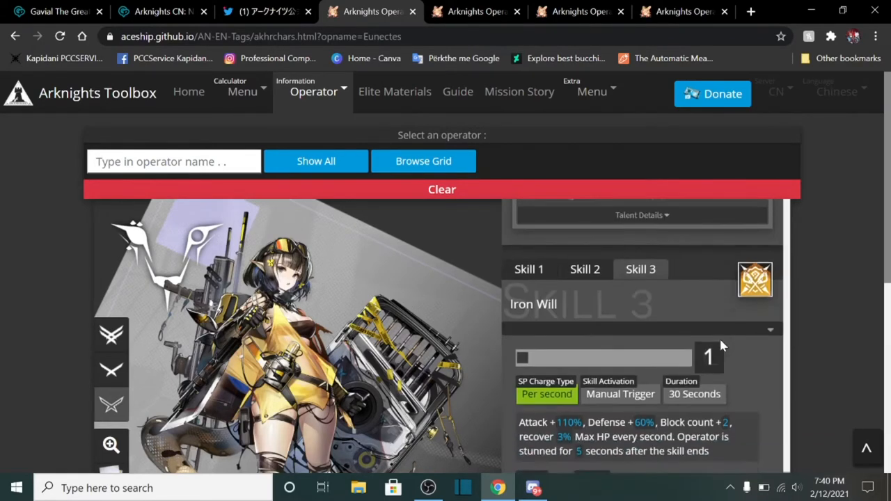
pyautogui.scroll(-3)
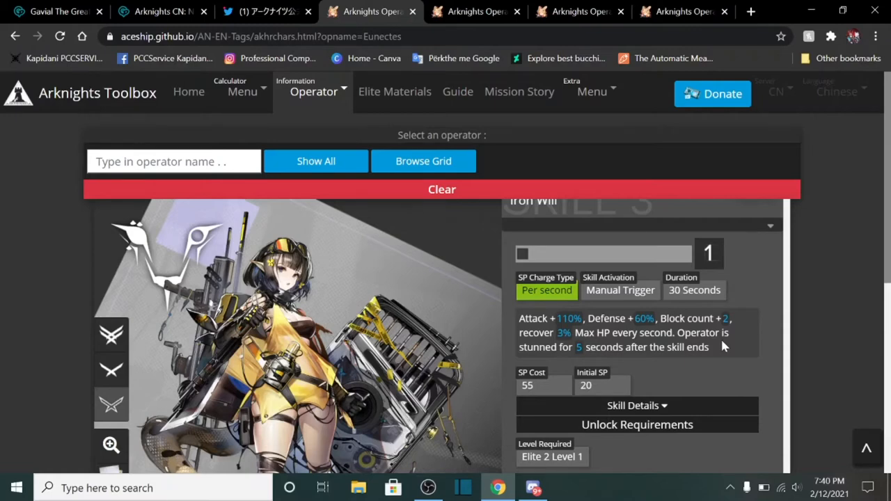
pyautogui.scroll(-3)
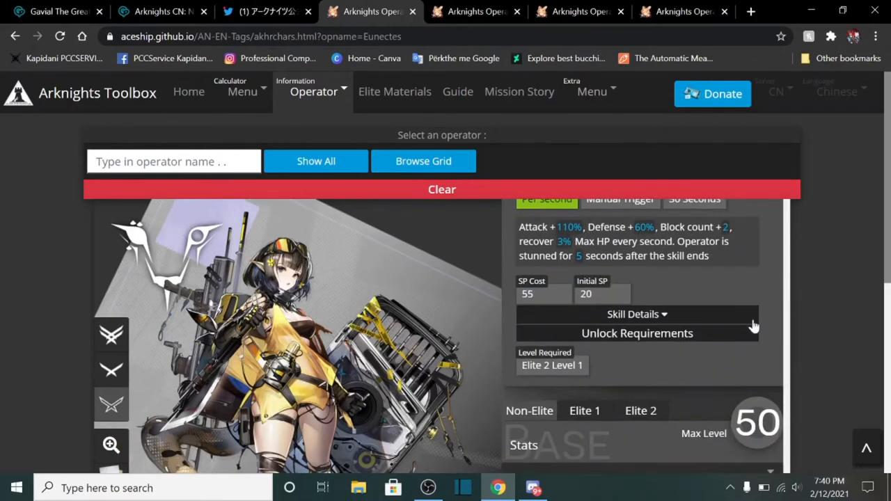
pyautogui.scroll(-3)
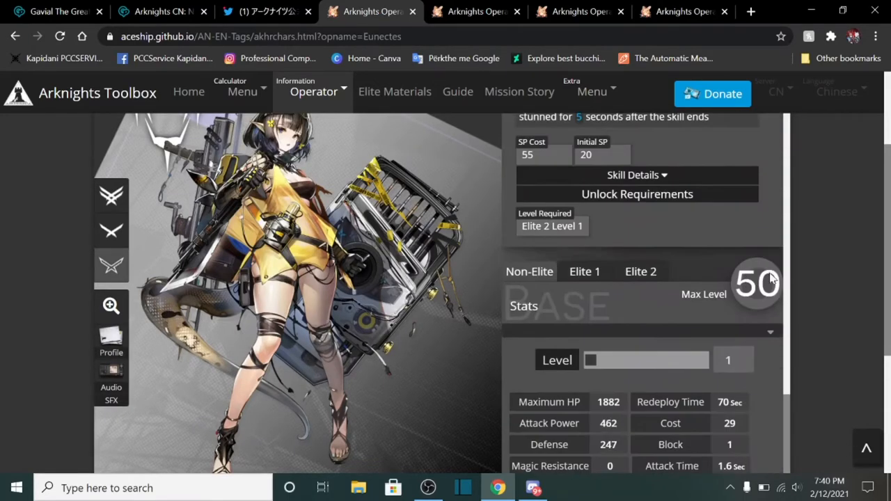
pyautogui.scroll(-3)
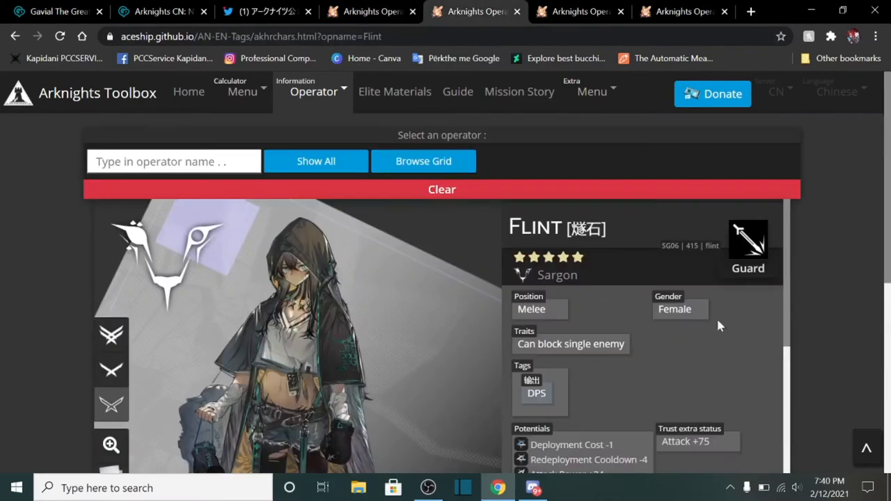
# Step: Preview Flint's Elite 2 stats at level 40, then read her Light and Traceless talents and Sharp Edge
pyautogui.scroll(-3)
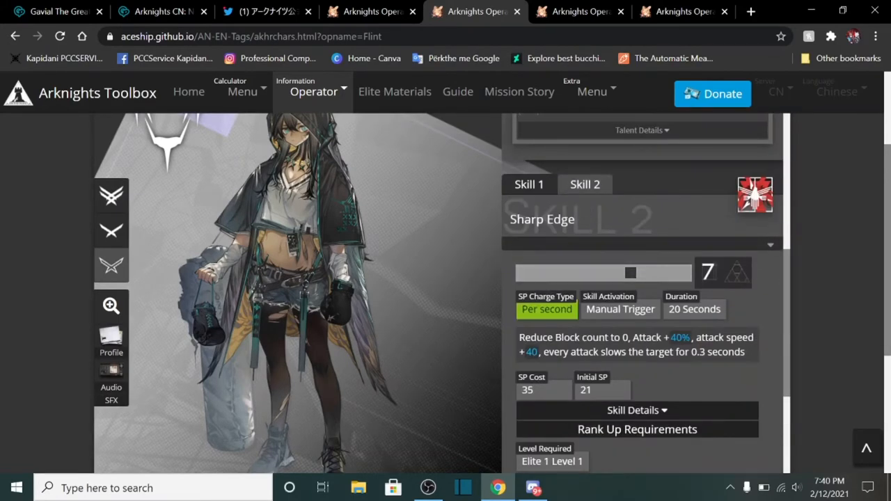
pyautogui.doubleClick(678, 338)
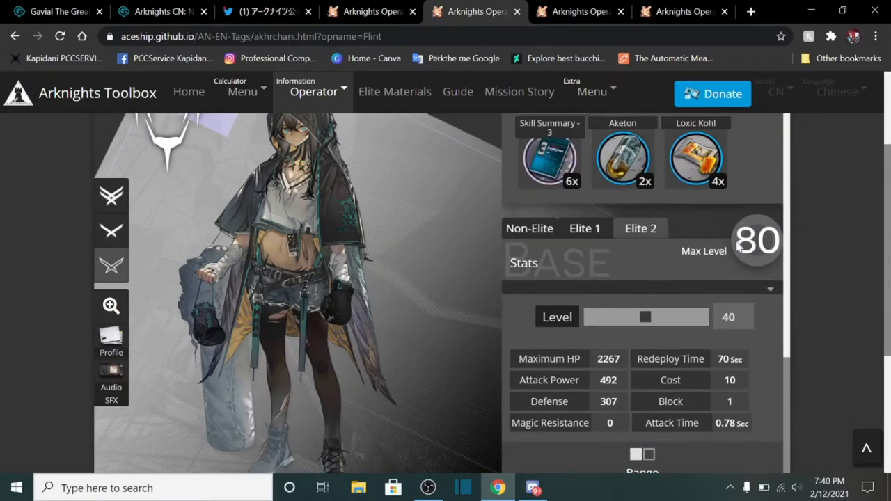
pyautogui.scroll(-3)
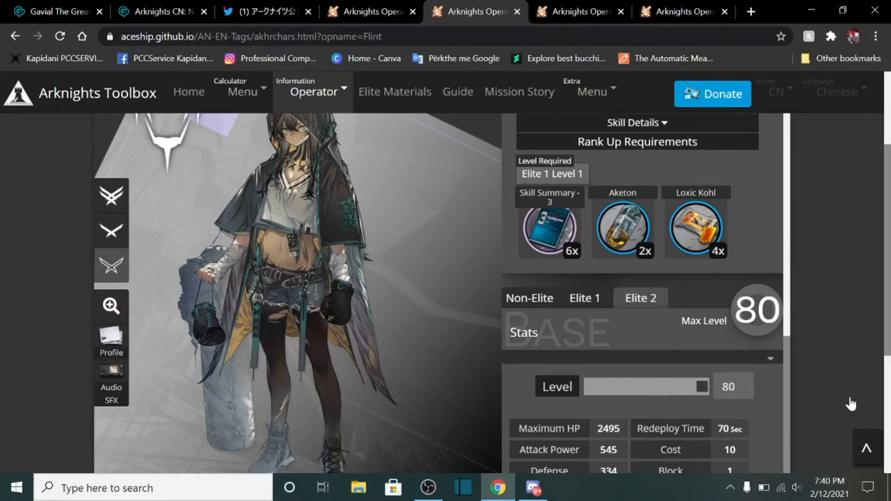
pyautogui.moveTo(700, 387); pyautogui.dragTo(648, 386)
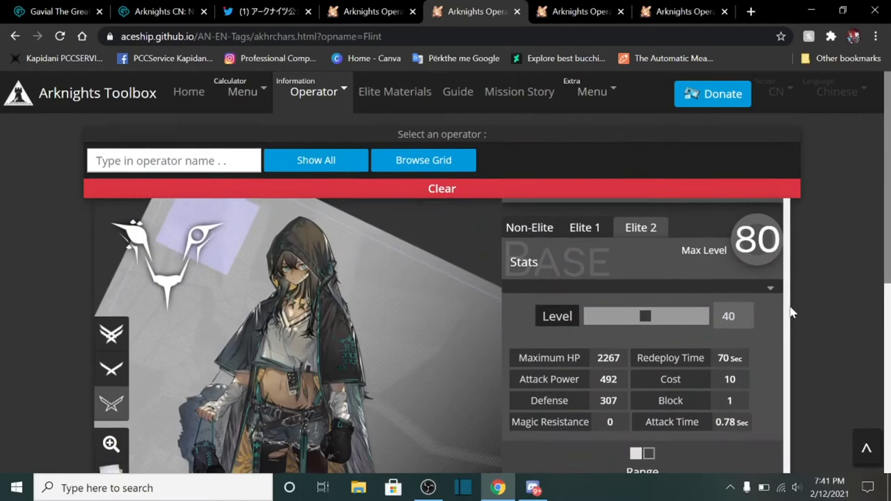
pyautogui.scroll(-3)
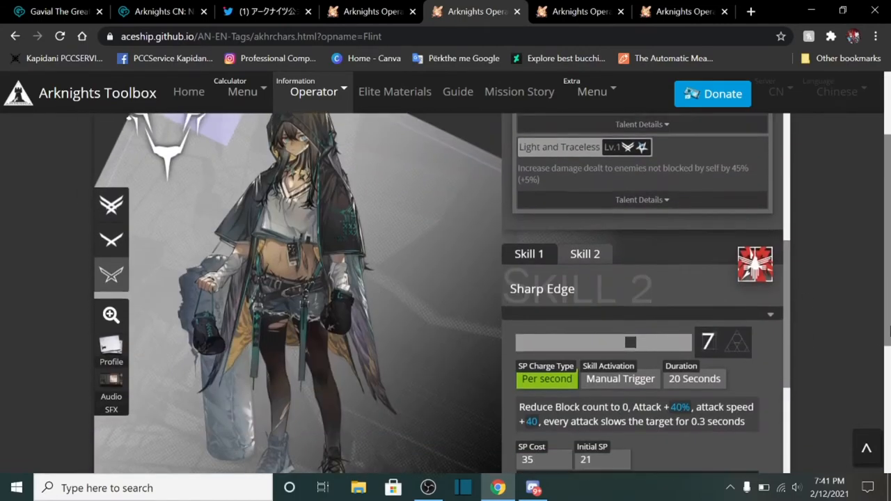
pyautogui.scroll(-3)
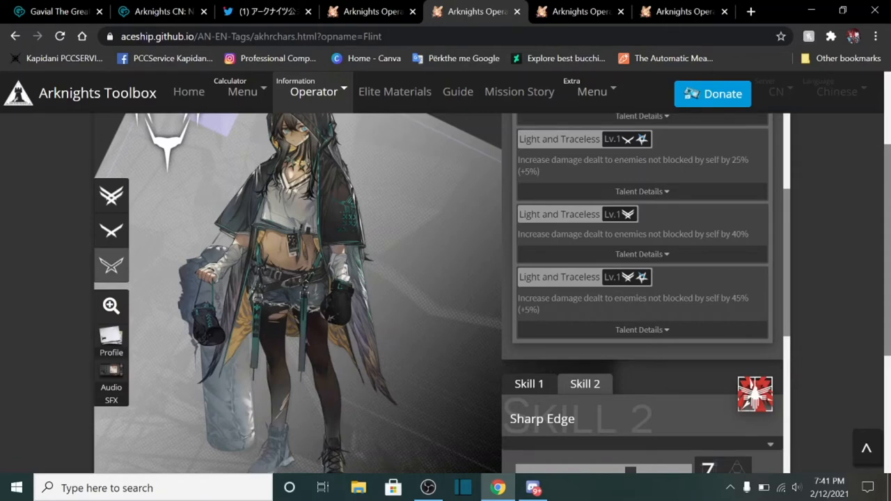
pyautogui.moveTo(750, 298)
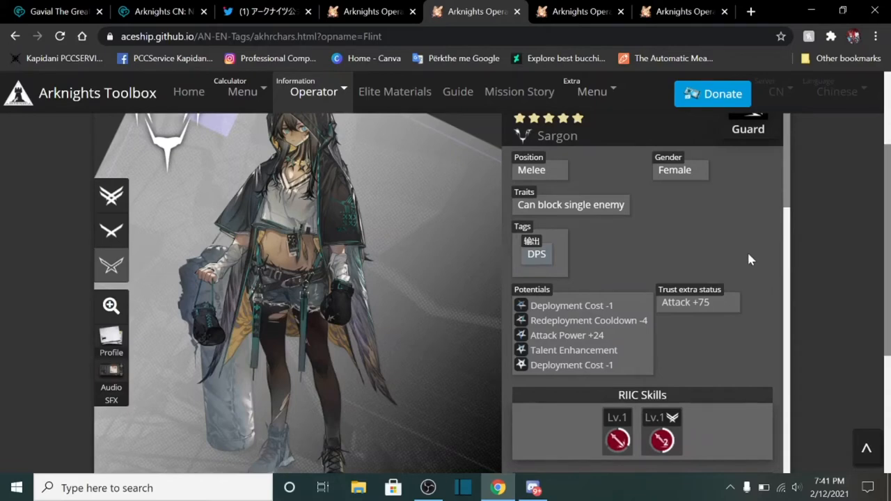
pyautogui.scroll(-3)
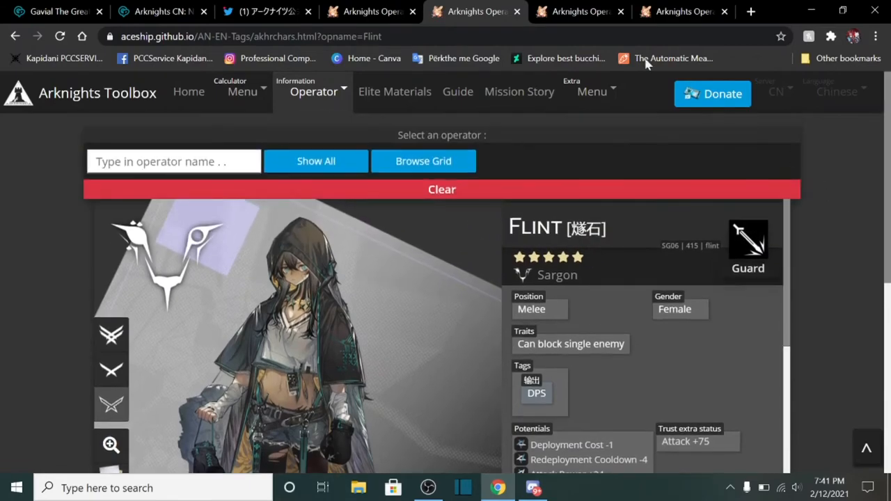
# Step: Review Acid Drop's Elite 2 stats, Slide Shooting Technique talents and Trigger Moment skill
pyautogui.click(580, 11)
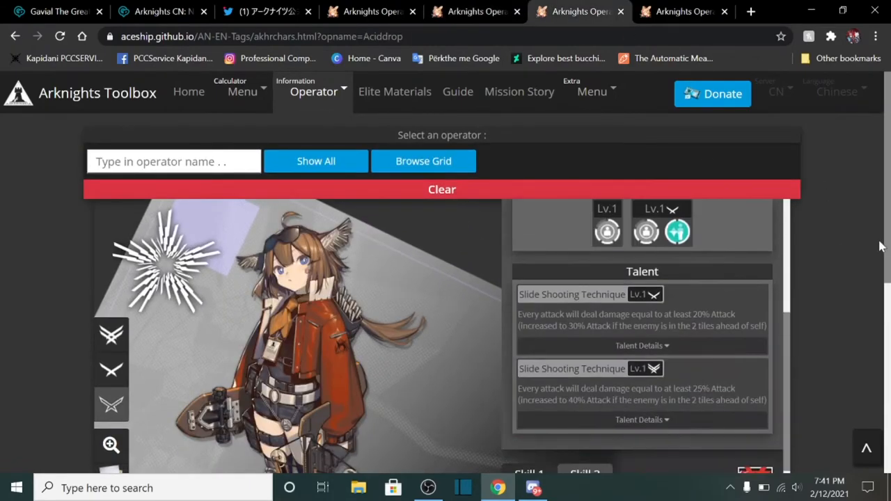
pyautogui.scroll(-3)
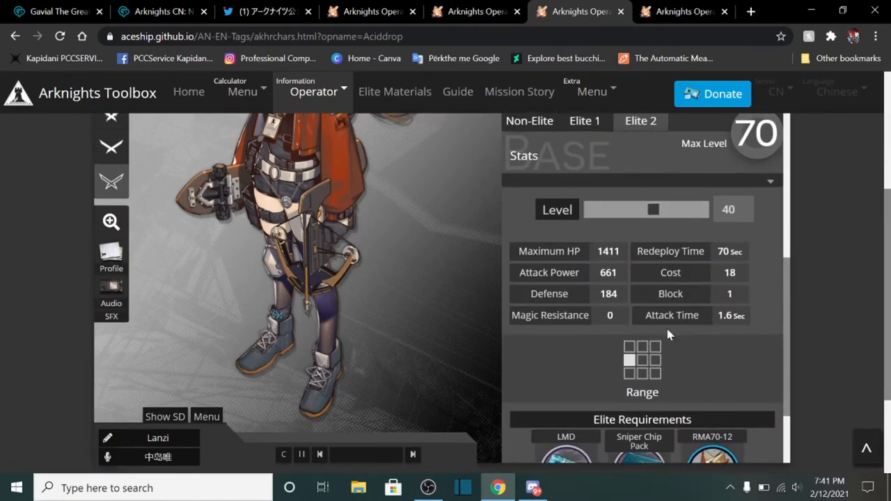
pyautogui.scroll(-3)
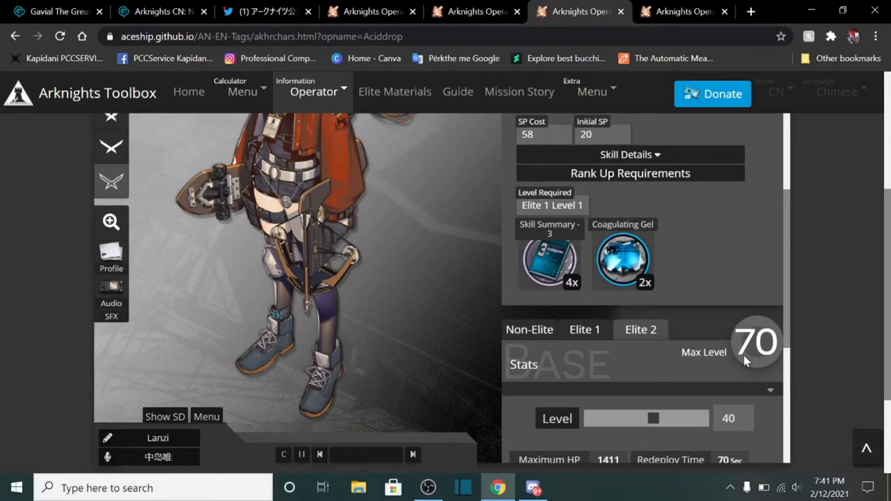
pyautogui.scroll(-3)
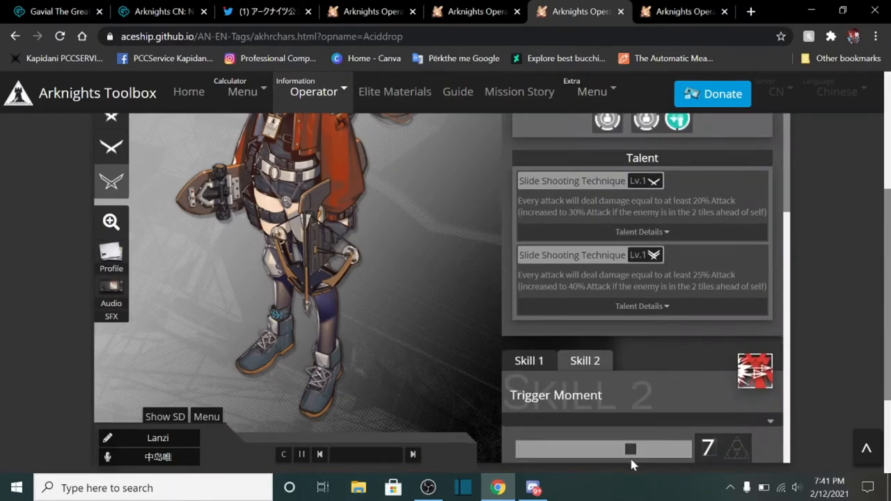
pyautogui.scroll(-3)
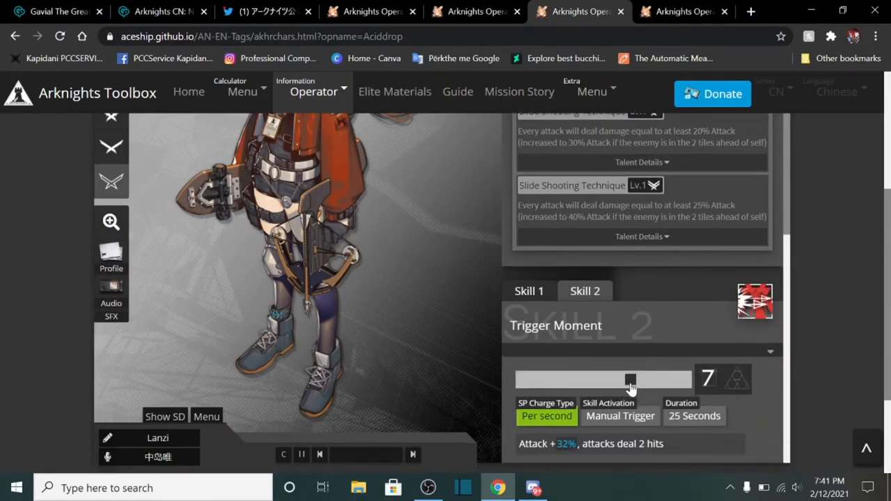
pyautogui.scroll(-3)
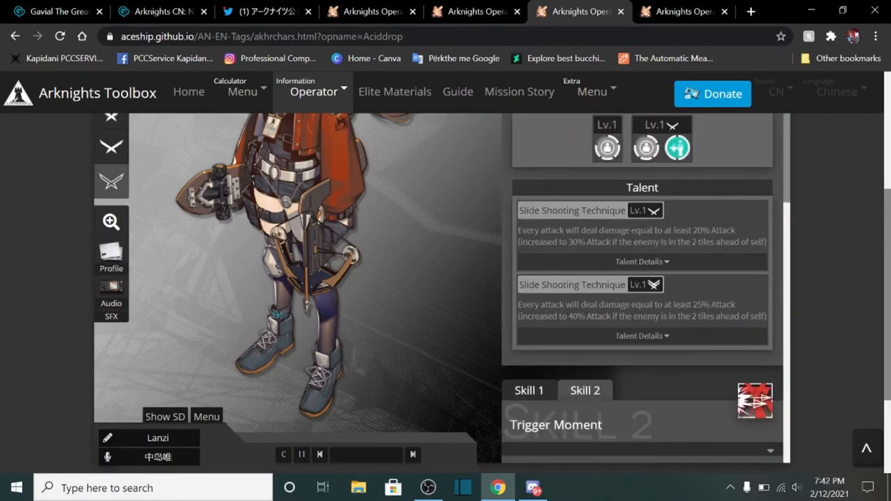
pyautogui.moveTo(539, 305); pyautogui.dragTo(604, 304)
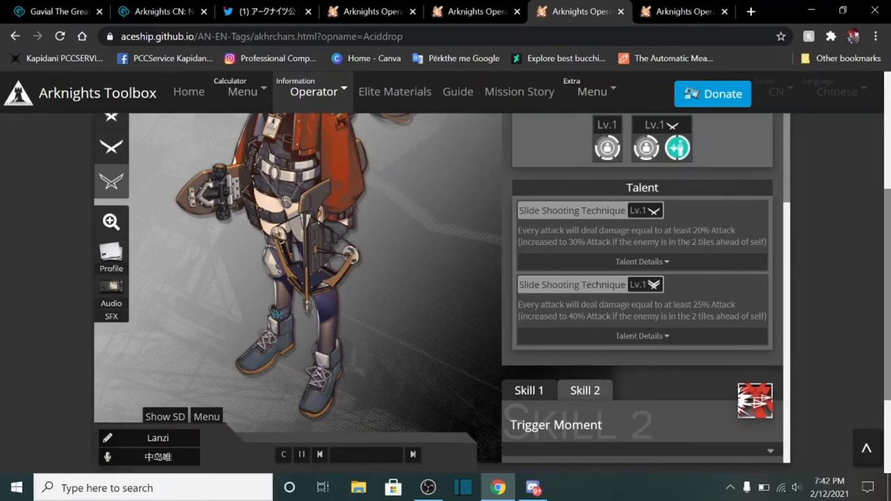
pyautogui.scroll(-3)
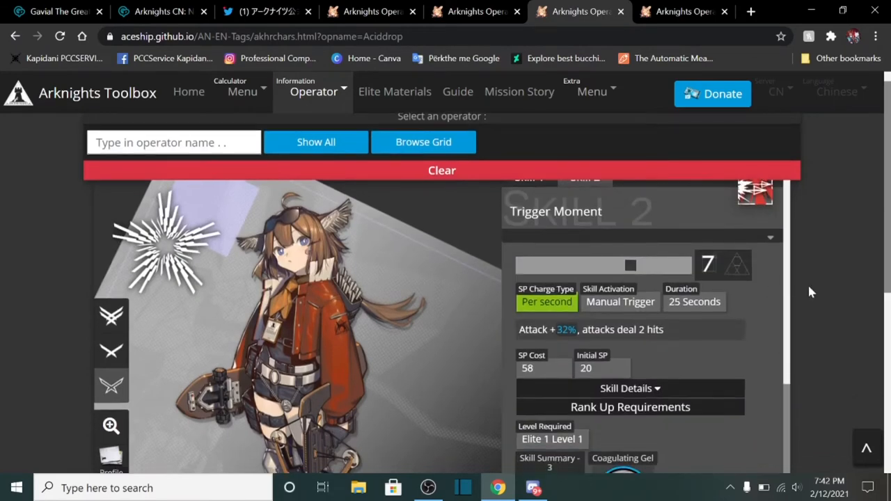
pyautogui.scroll(-3)
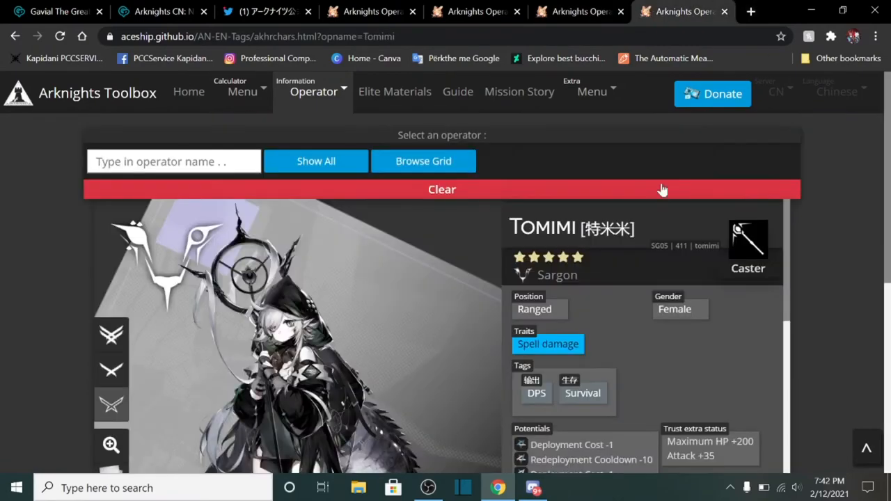
# Step: Compare Tomimi's stats at a low level and at level 44
pyautogui.scroll(-3)
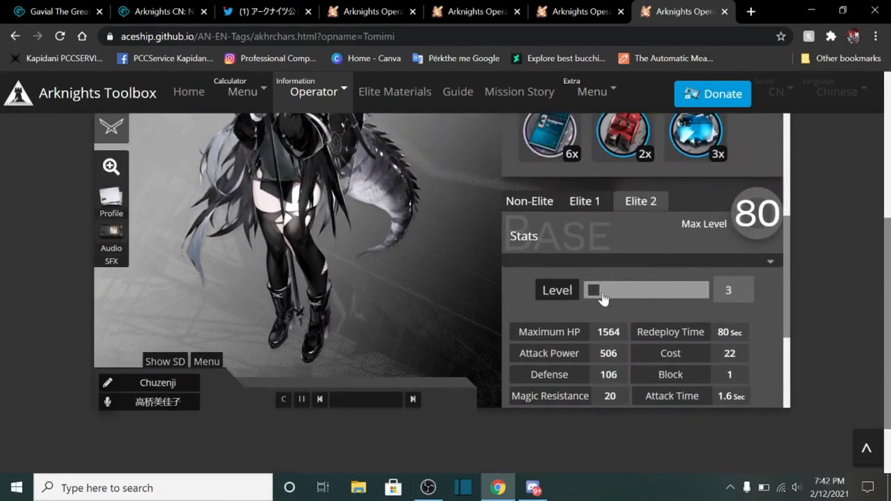
pyautogui.moveTo(593, 290); pyautogui.dragTo(644, 289)
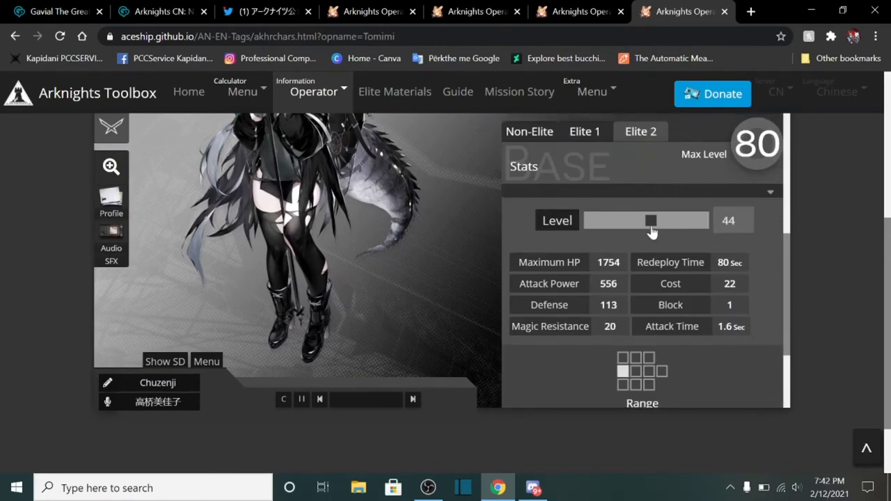
pyautogui.moveTo(651, 221); pyautogui.dragTo(644, 221)
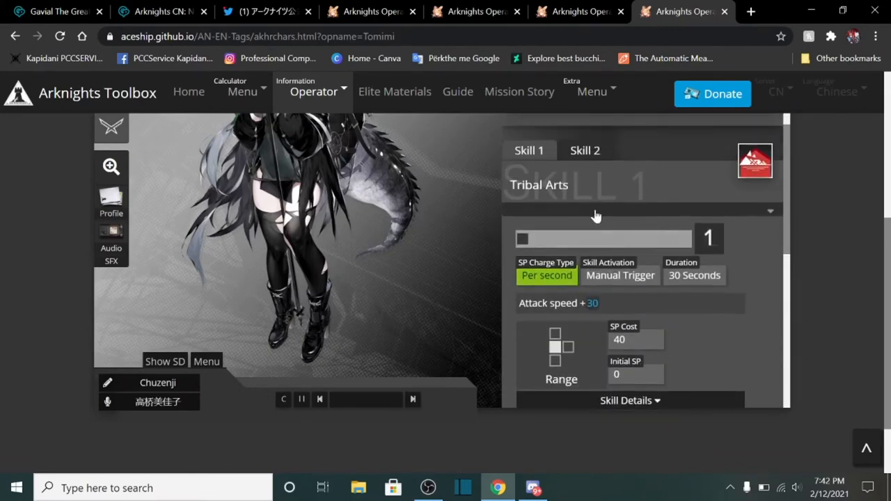
# Step: Show Tomimi's Gavial Protection Plan skill and highlight its 190% damage value
pyautogui.click(586, 151)
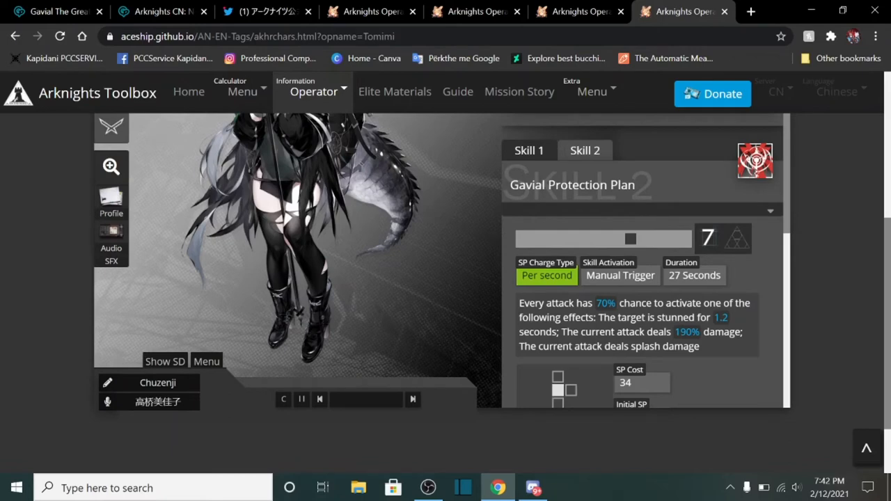
pyautogui.moveTo(667, 318); pyautogui.dragTo(728, 318)
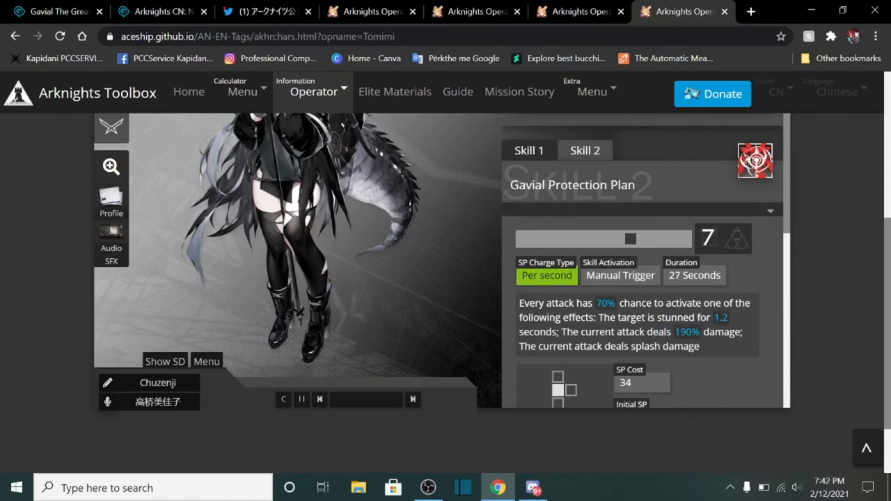
pyautogui.doubleClick(691, 332)
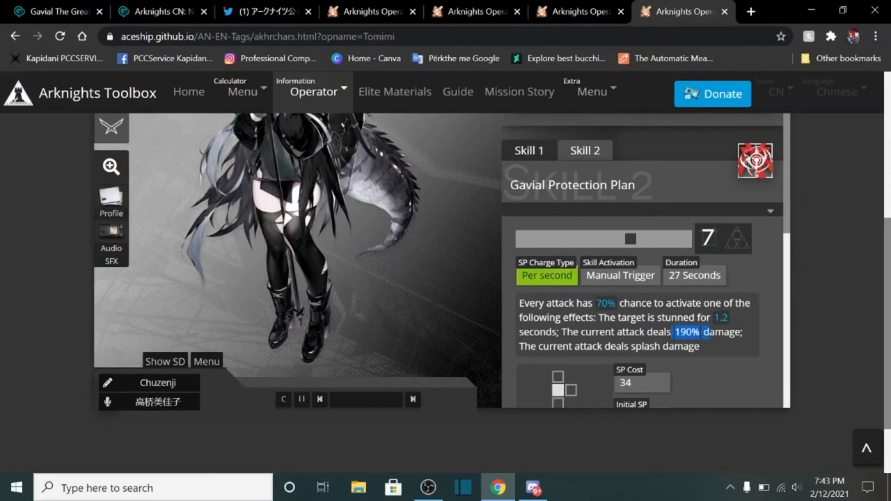
pyautogui.scroll(-3)
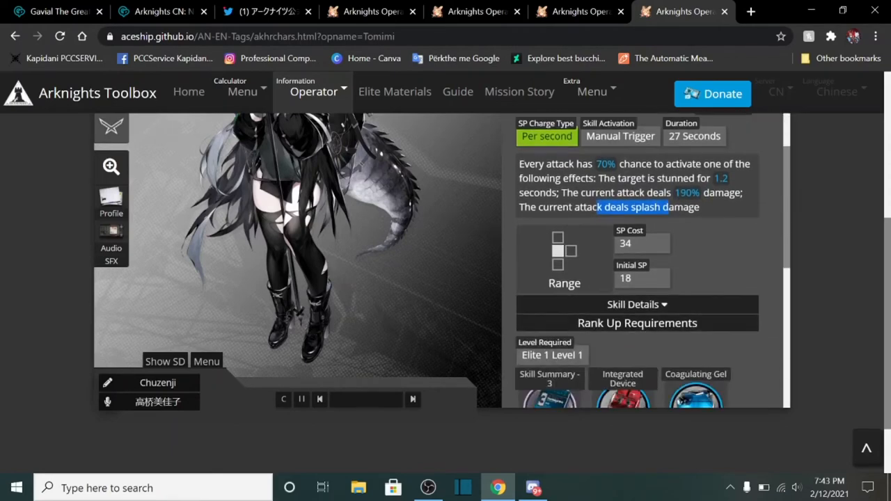
pyautogui.scroll(-3)
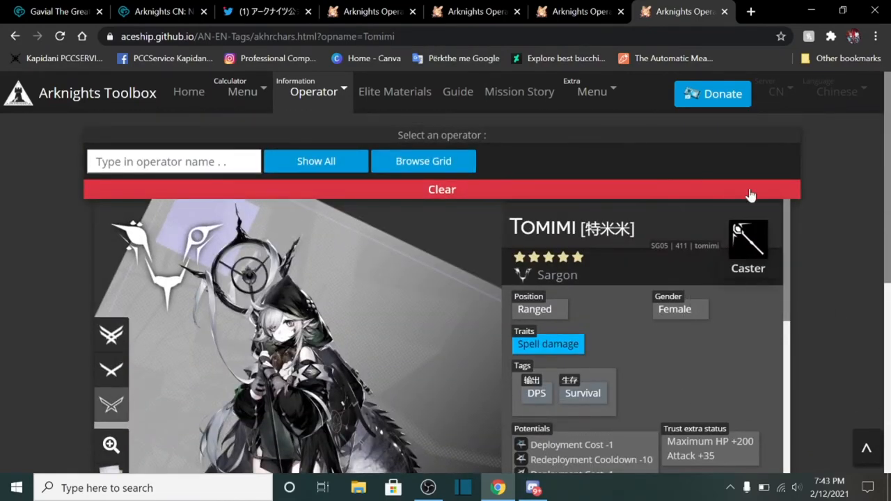
pyautogui.scroll(-3)
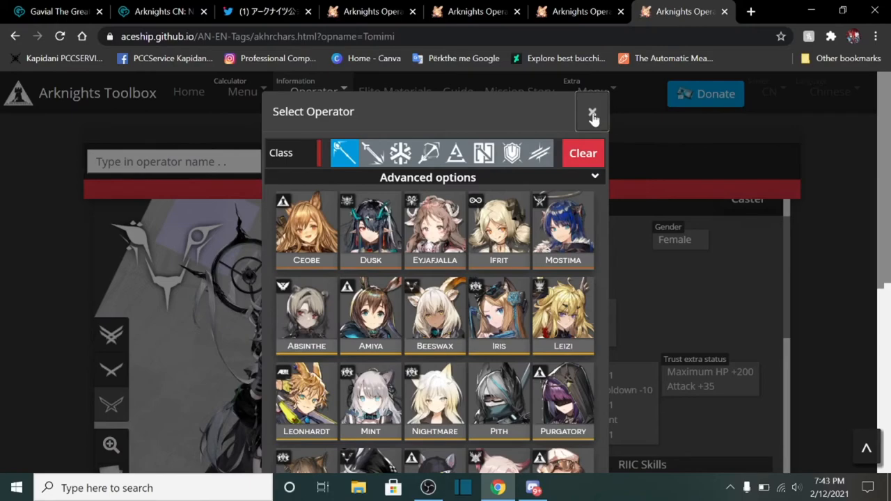
# Step: Close the operator grid, reread Tomimi's Toolbox profile, then bring up the Japanese livestream tweet
pyautogui.click(592, 113)
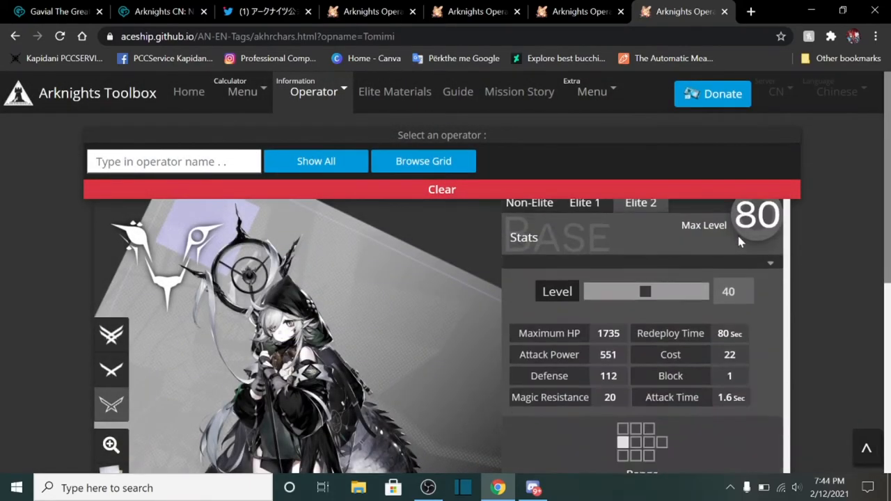
pyautogui.scroll(-3)
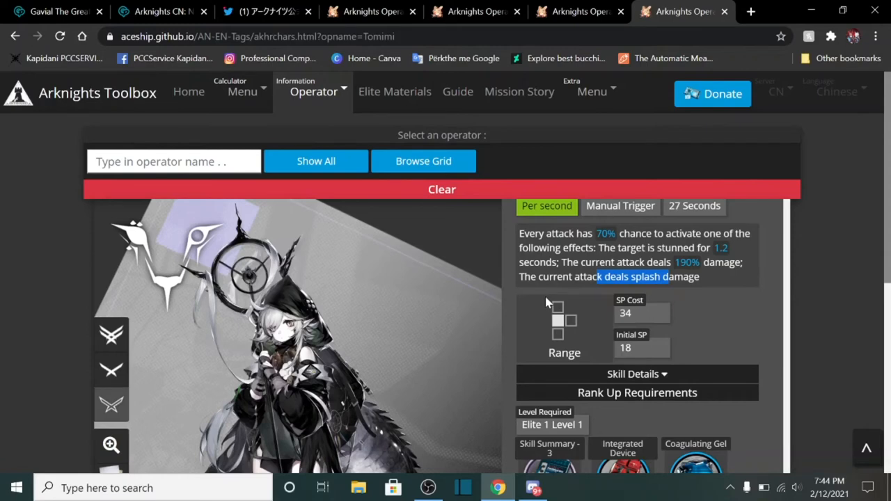
pyautogui.moveTo(790, 250)
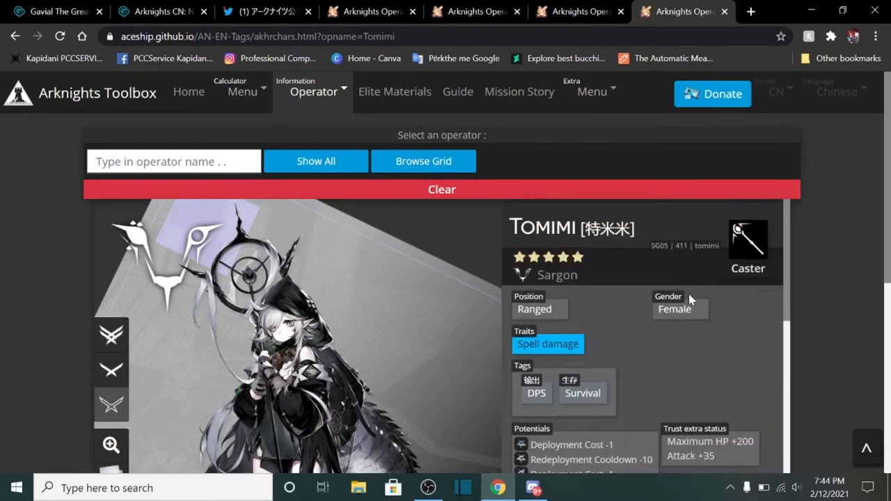
pyautogui.moveTo(735, 327)
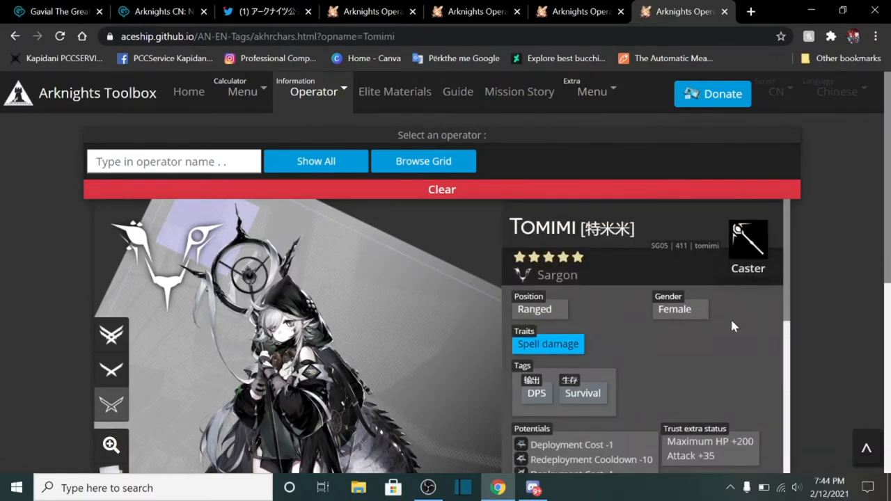
pyautogui.scroll(-3)
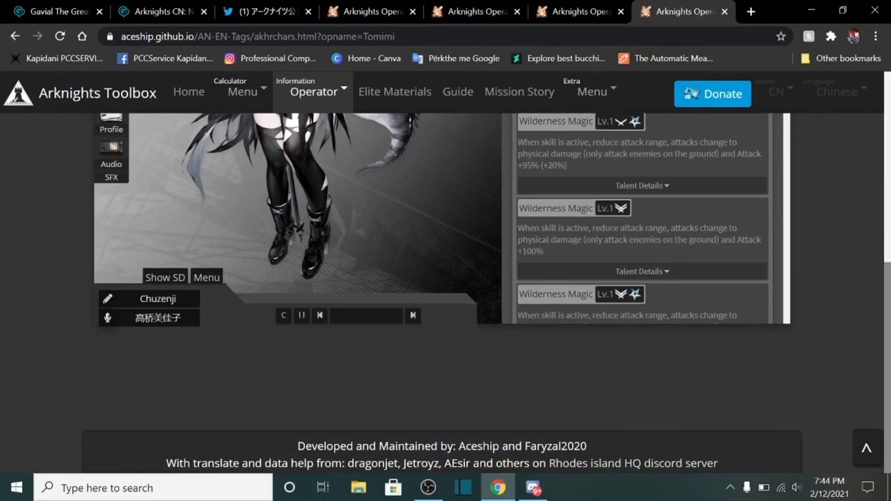
pyautogui.scroll(3)
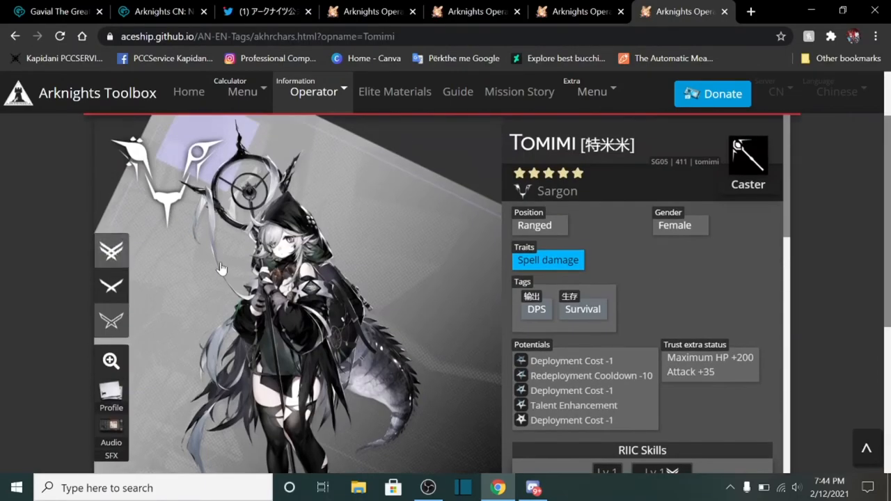
pyautogui.click(112, 321)
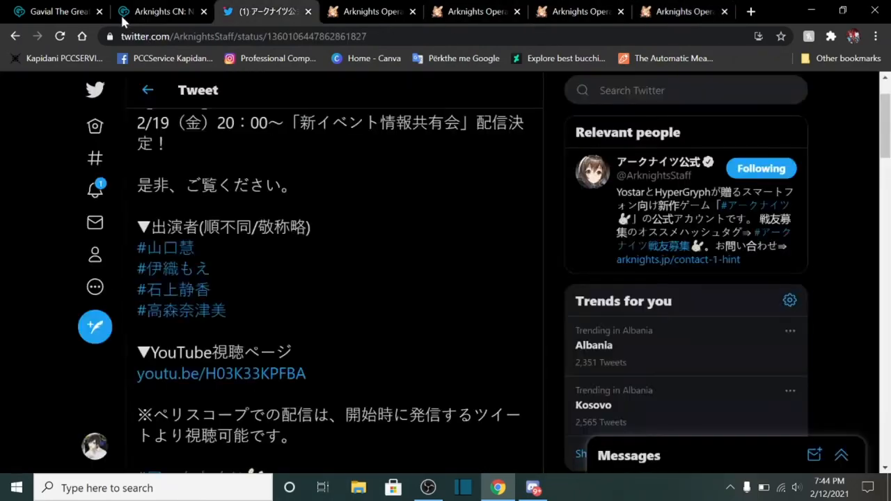
pyautogui.click(56, 11)
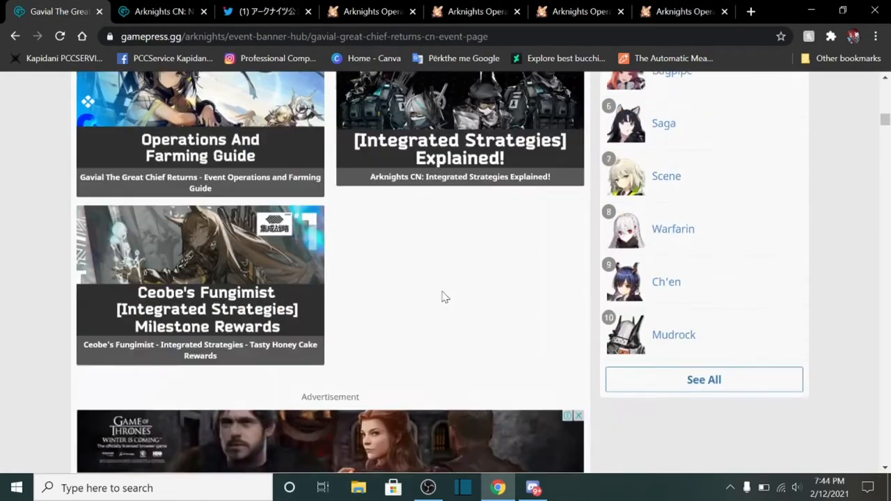
pyautogui.scroll(-3)
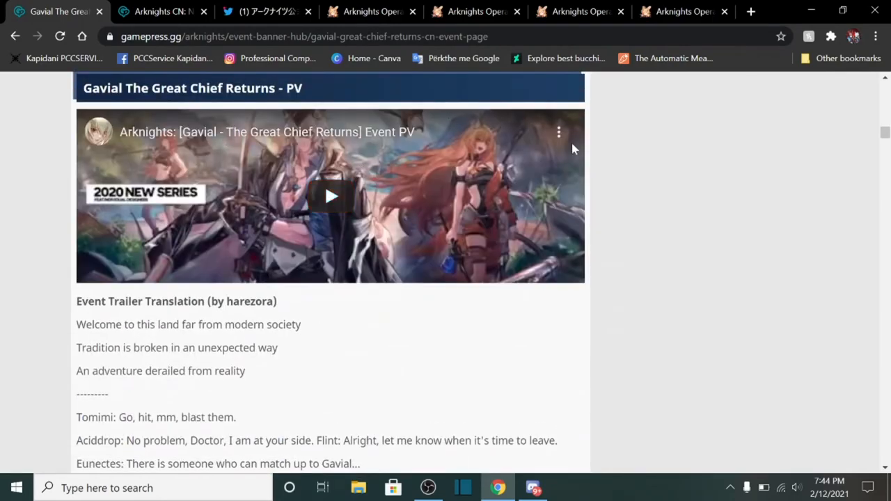
pyautogui.scroll(-3)
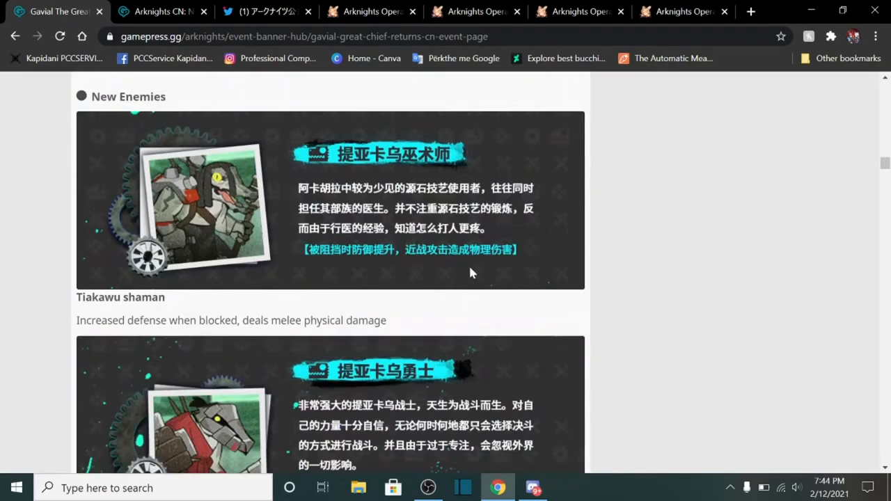
pyautogui.scroll(-3)
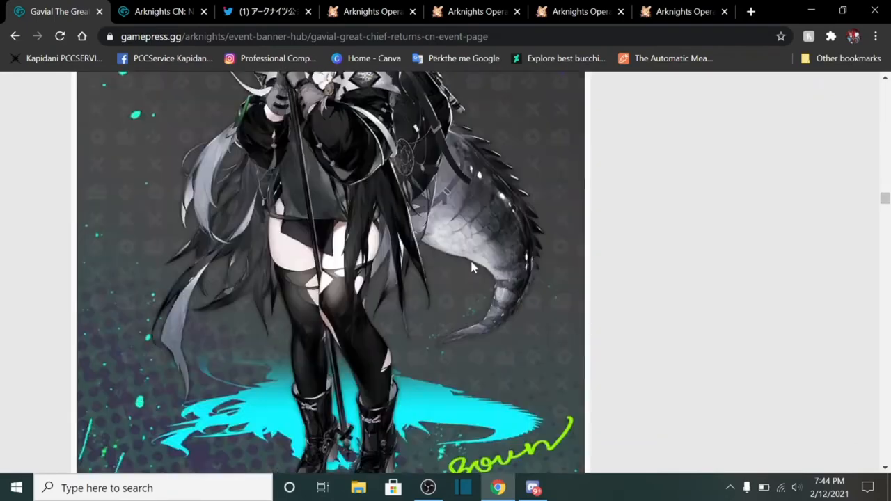
pyautogui.scroll(-3)
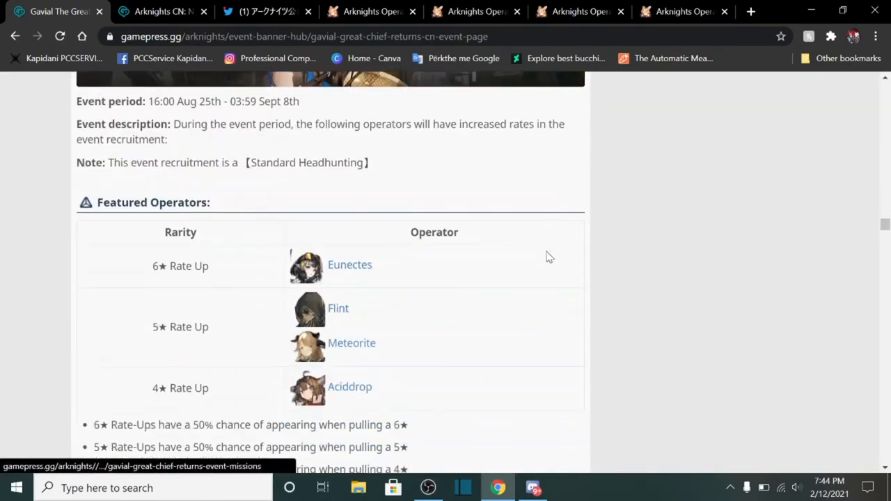
pyautogui.scroll(-3)
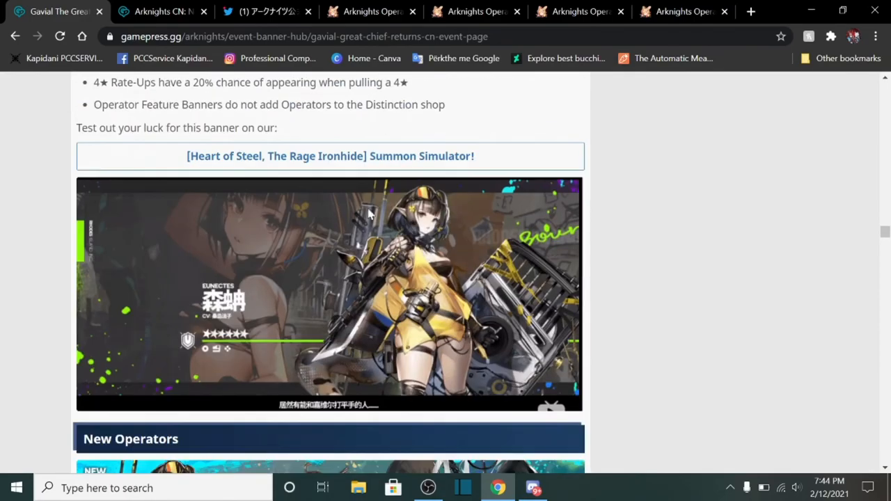
pyautogui.scroll(-3)
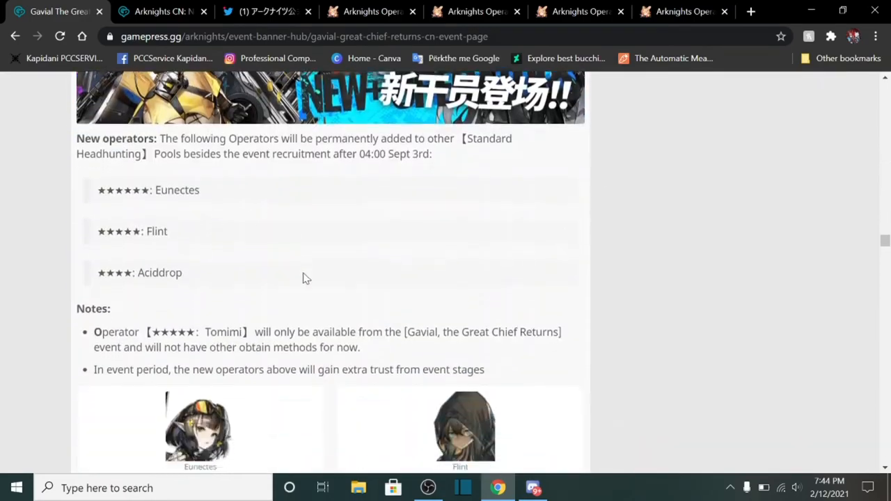
pyautogui.scroll(-3)
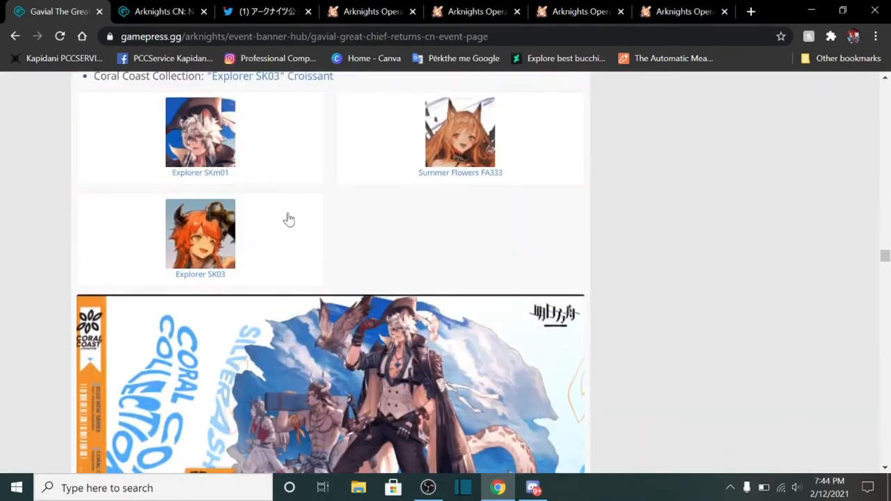
pyautogui.scroll(-3)
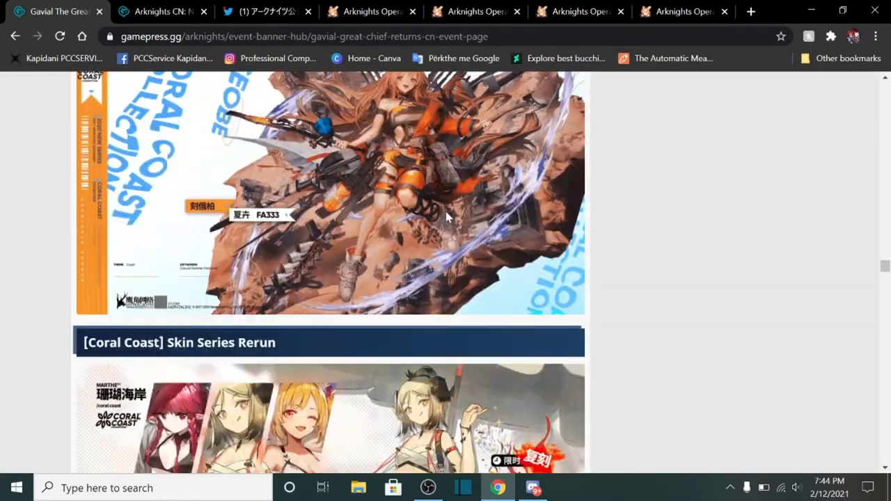
pyautogui.scroll(-3)
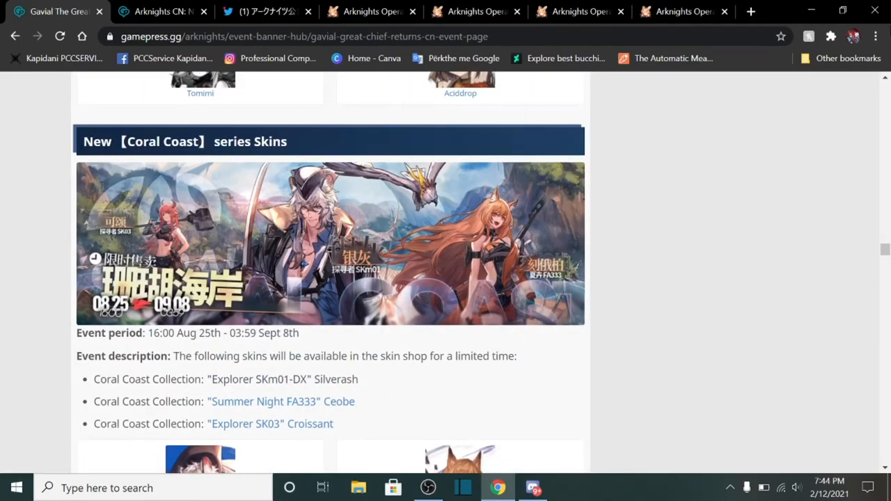
pyautogui.scroll(-3)
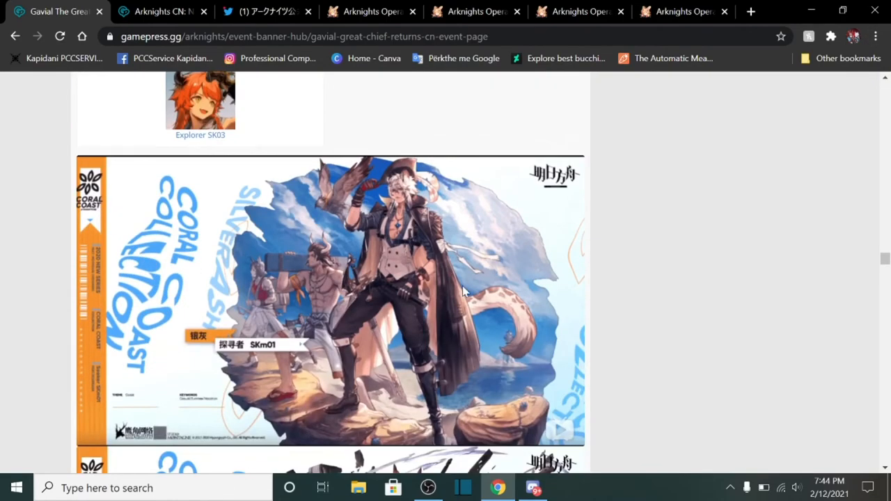
pyautogui.scroll(-3)
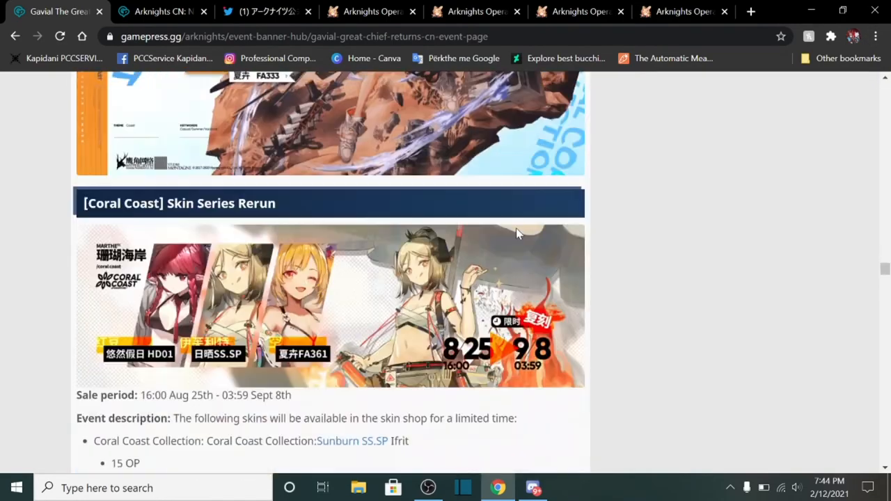
pyautogui.scroll(-3)
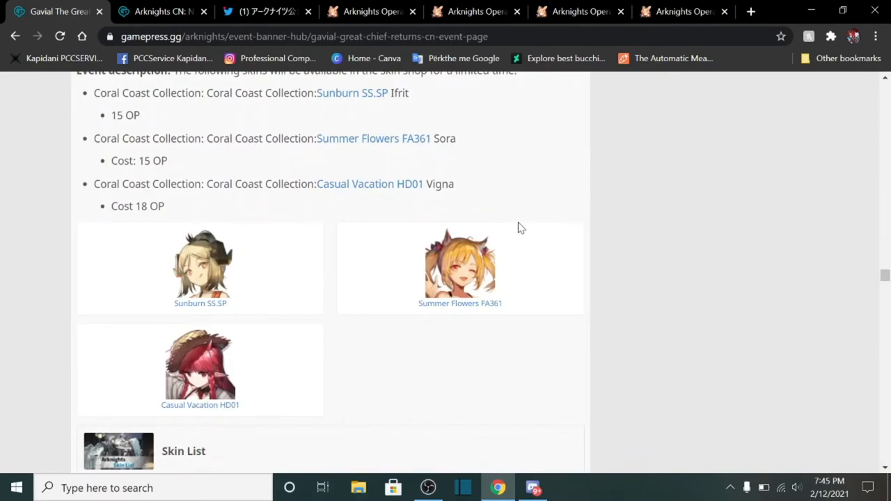
pyautogui.scroll(-3)
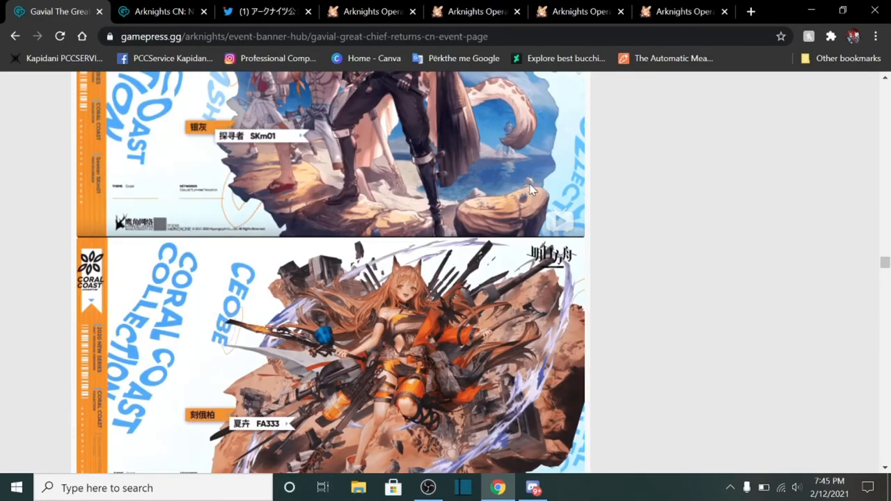
pyautogui.scroll(-3)
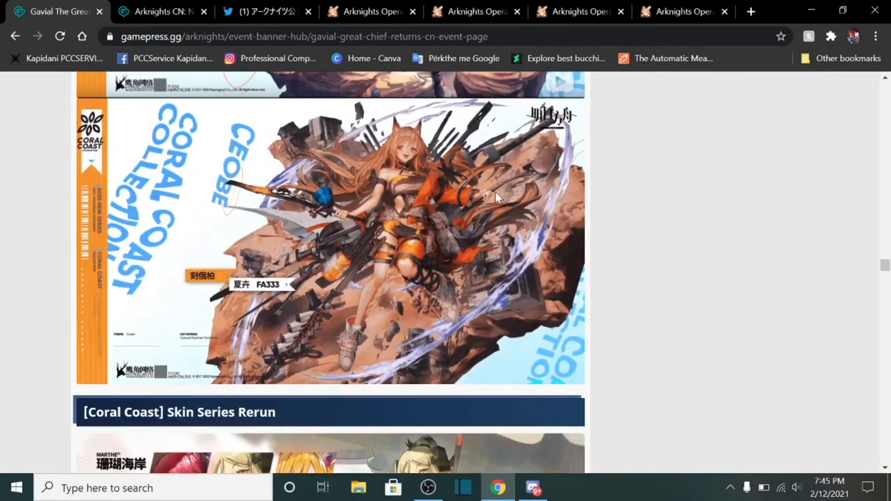
pyautogui.scroll(-3)
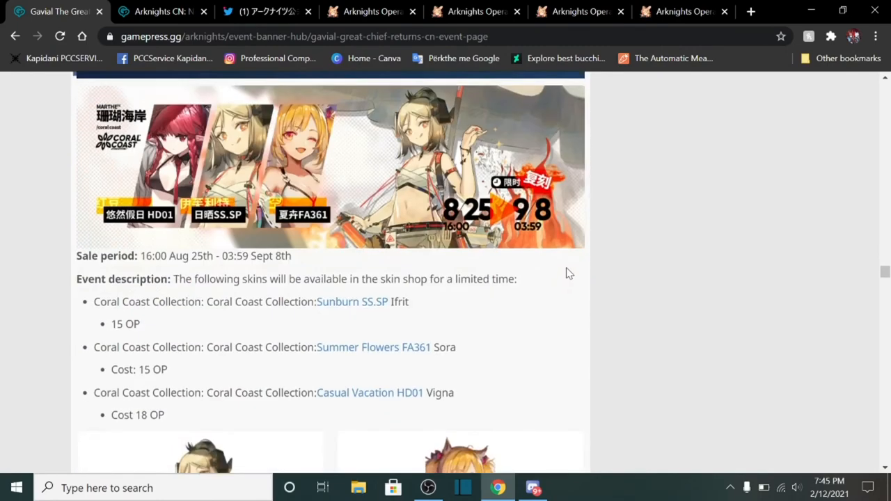
pyautogui.scroll(-3)
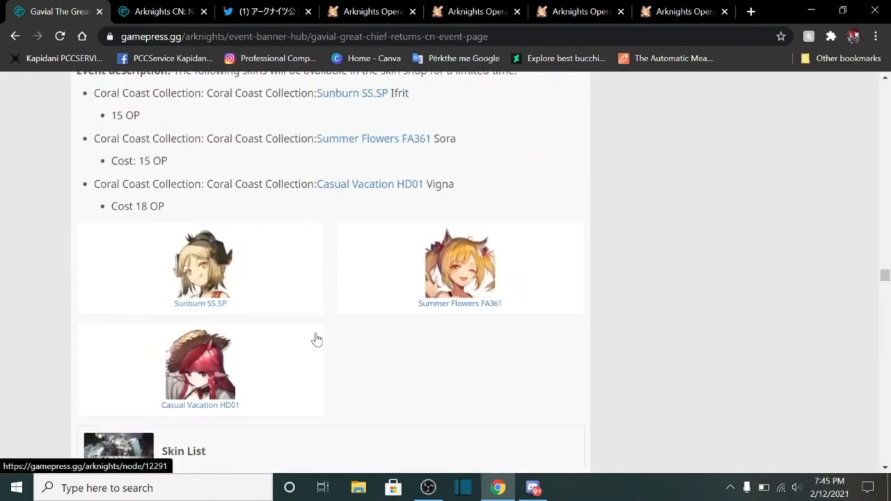
pyautogui.moveTo(312, 317)
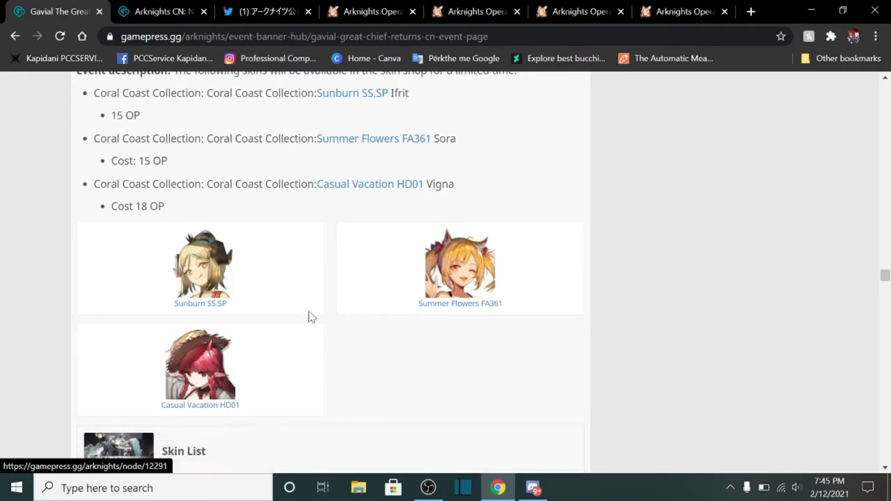
pyautogui.scroll(-3)
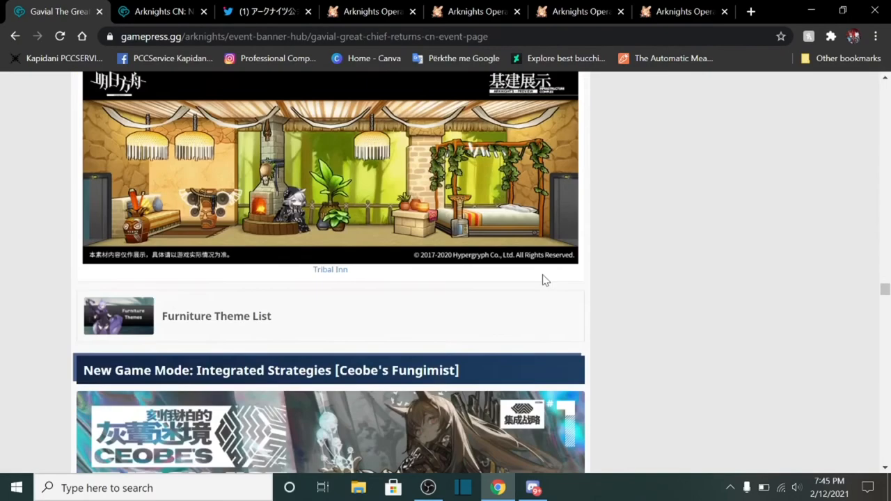
pyautogui.scroll(-3)
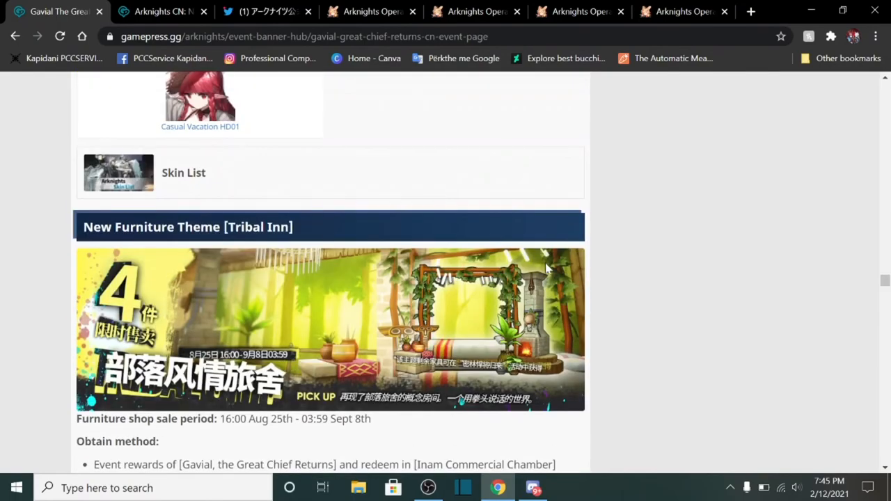
pyautogui.scroll(-3)
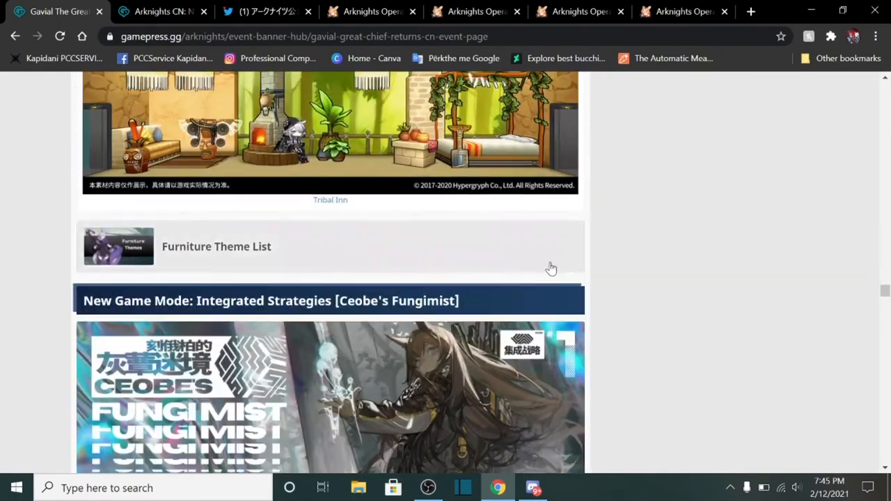
pyautogui.scroll(-3)
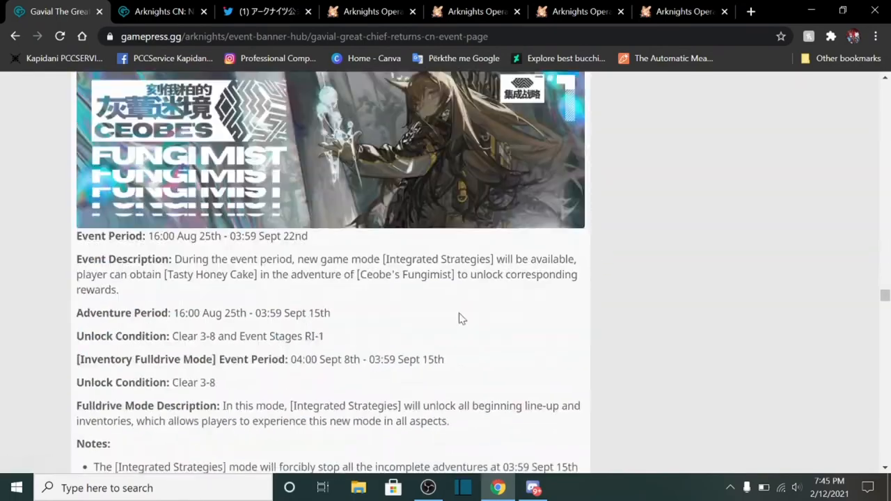
pyautogui.scroll(-3)
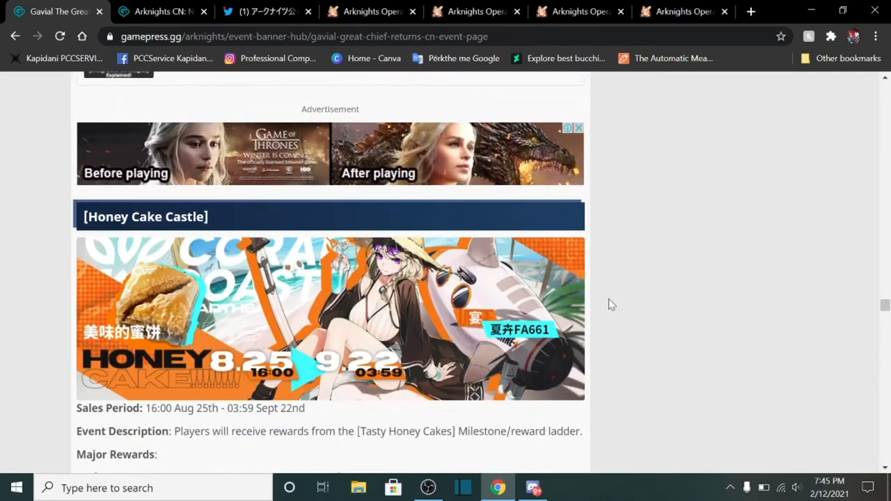
pyautogui.scroll(-3)
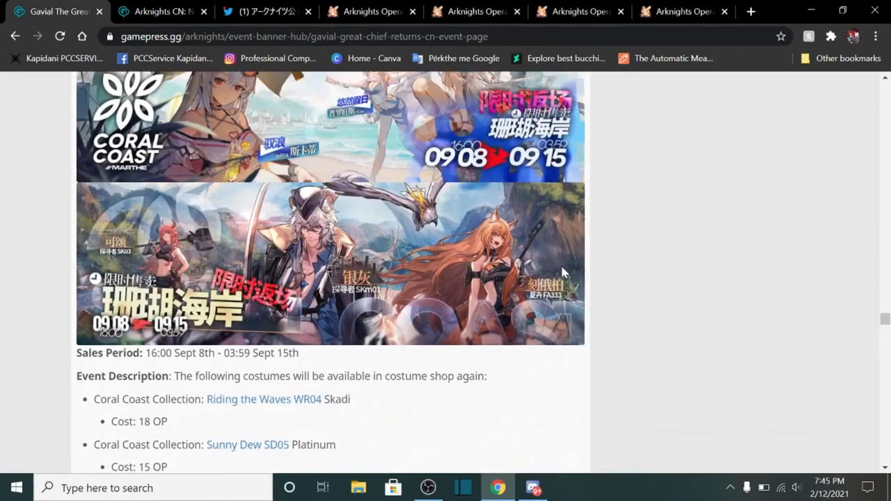
pyautogui.scroll(-3)
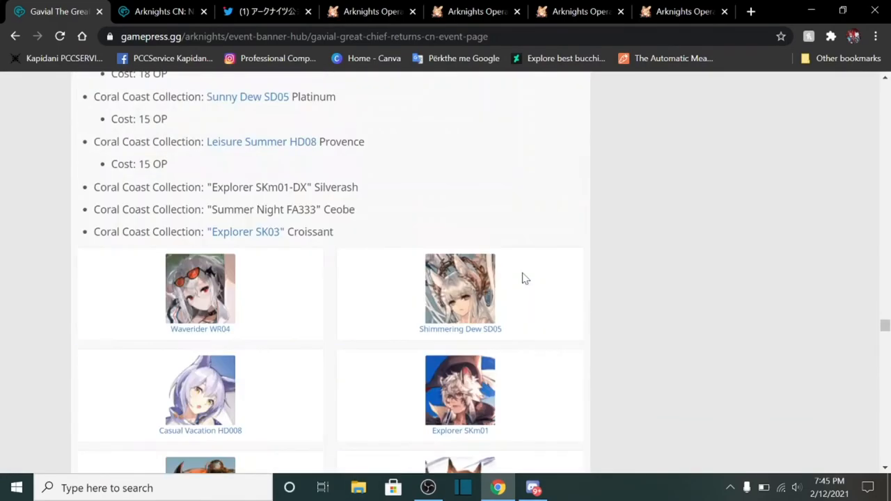
pyautogui.scroll(3)
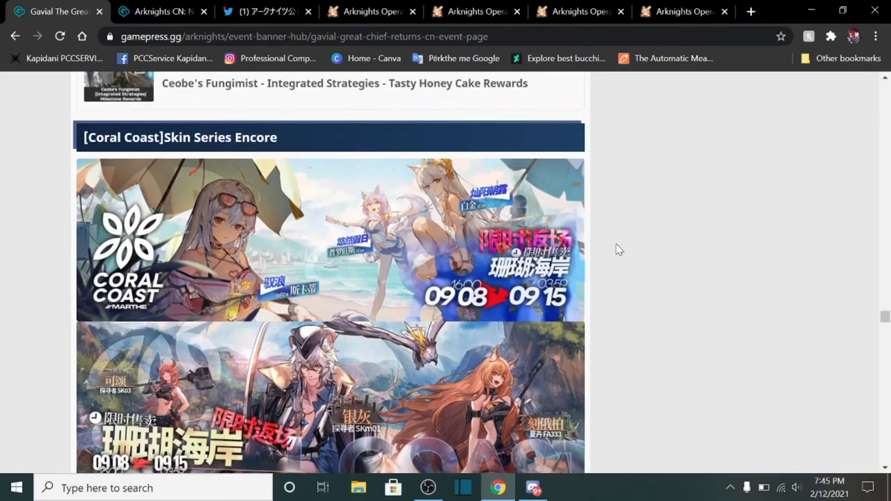
pyautogui.scroll(3)
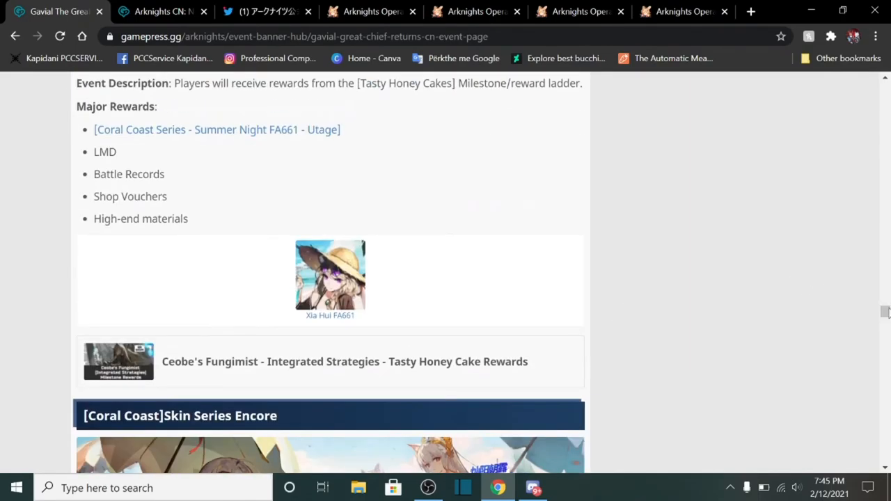
pyautogui.scroll(-3)
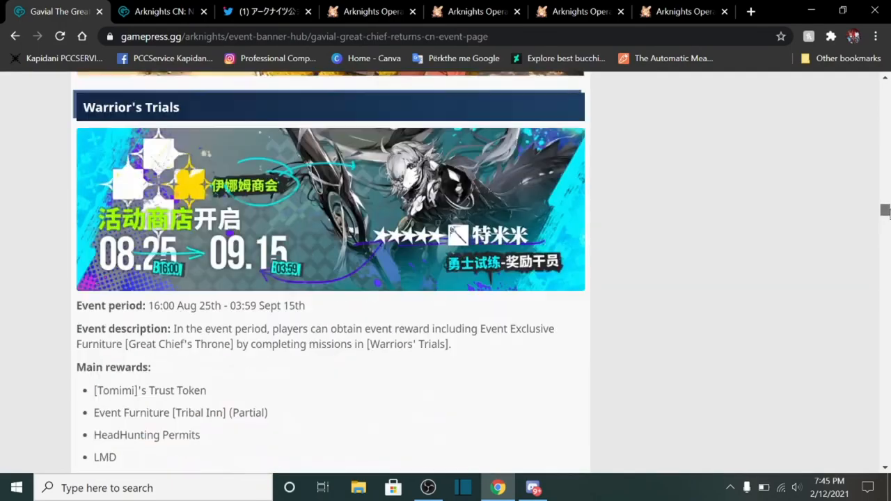
pyautogui.scroll(-3)
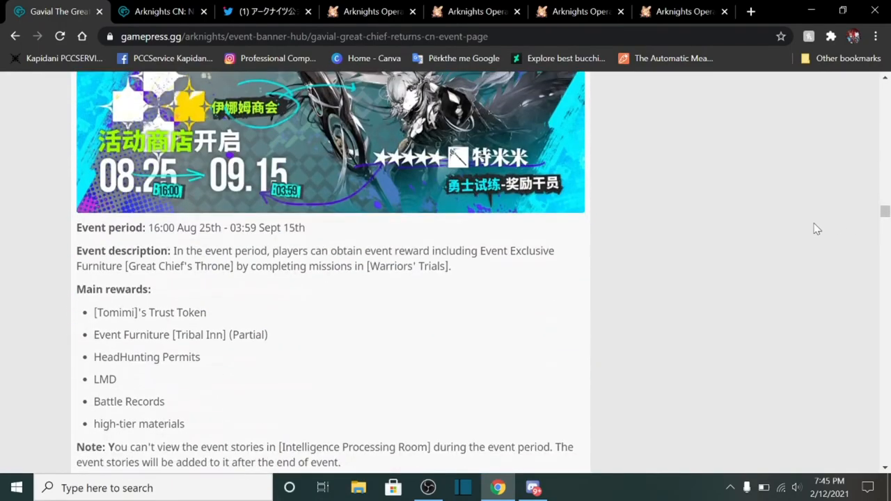
pyautogui.scroll(-3)
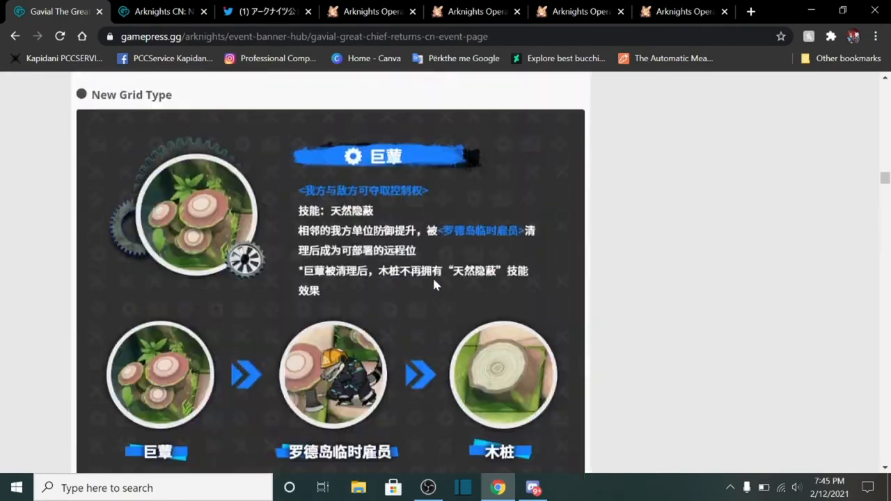
pyautogui.scroll(-3)
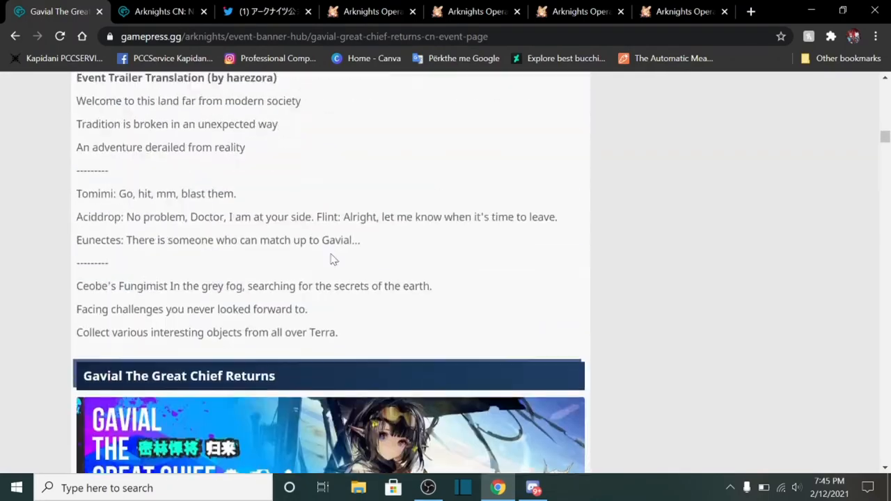
# Step: Scroll through the Gavial event page's mushroom grid tiles, then bring up the livestream tweet
pyautogui.scroll(-3)
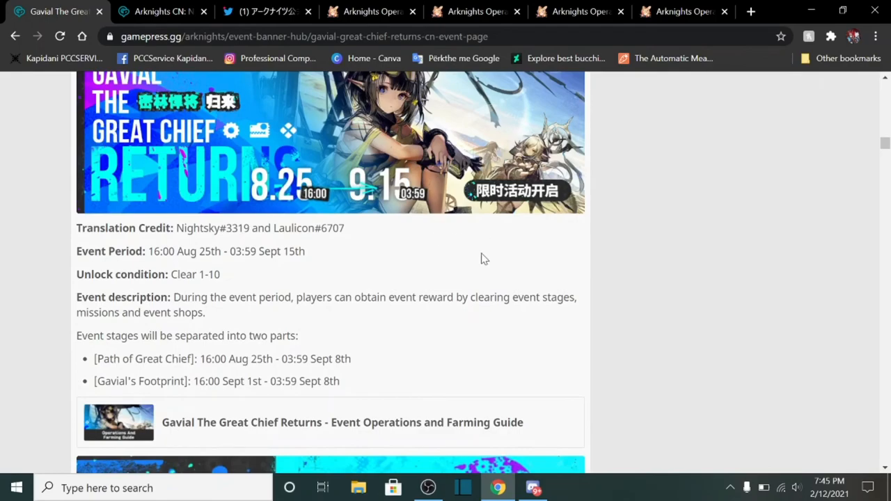
pyautogui.scroll(-3)
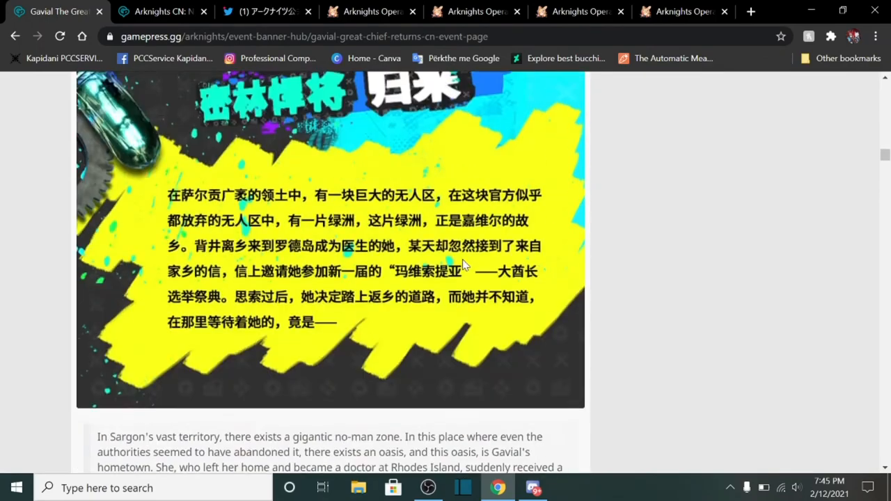
pyautogui.scroll(-3)
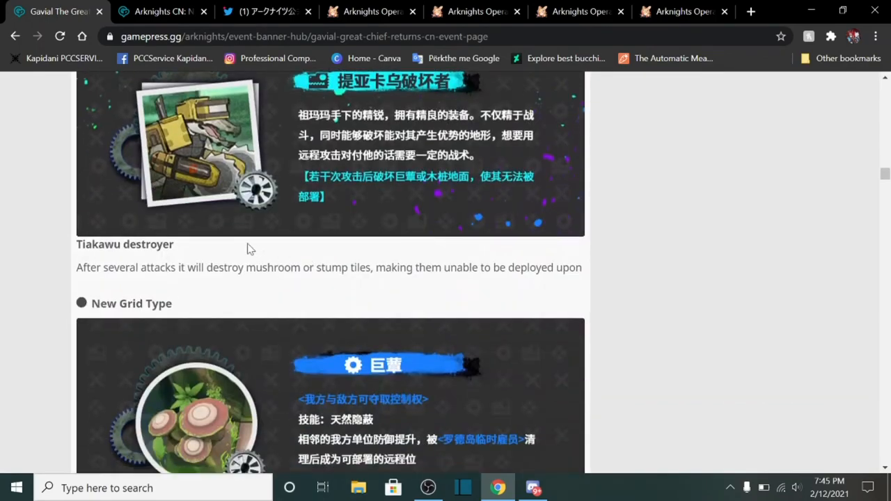
pyautogui.scroll(-3)
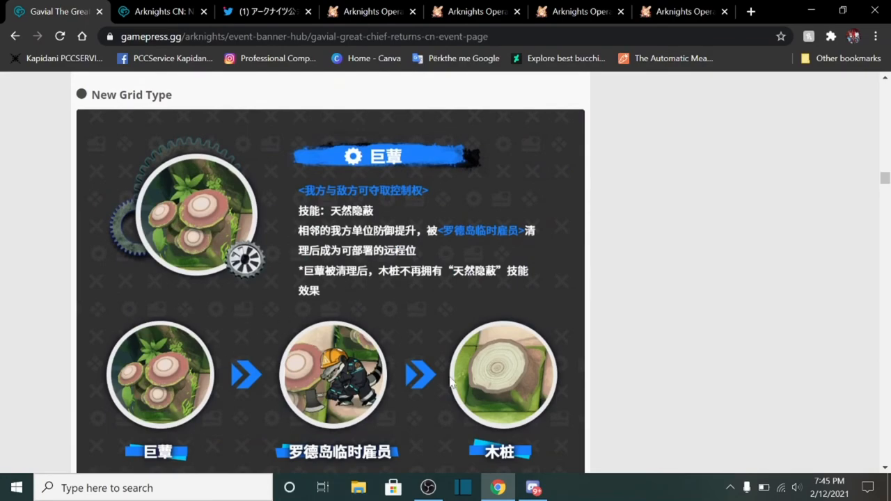
pyautogui.scroll(-3)
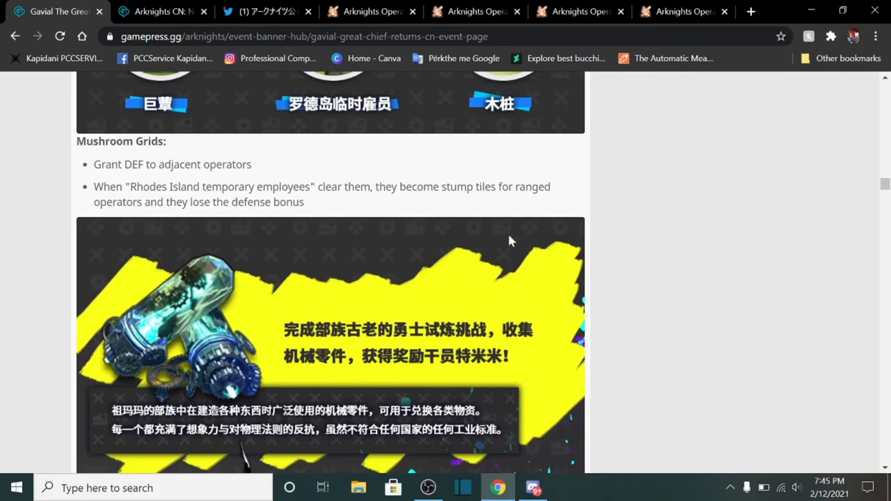
pyautogui.scroll(-3)
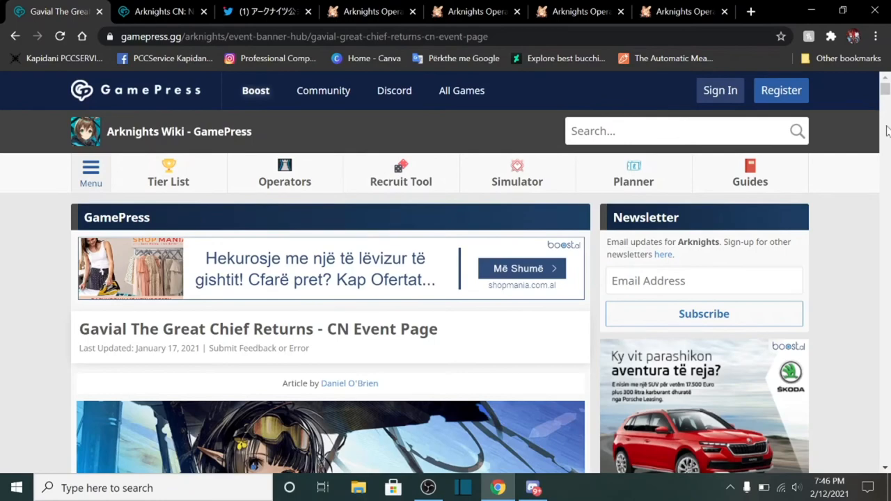
pyautogui.scroll(-3)
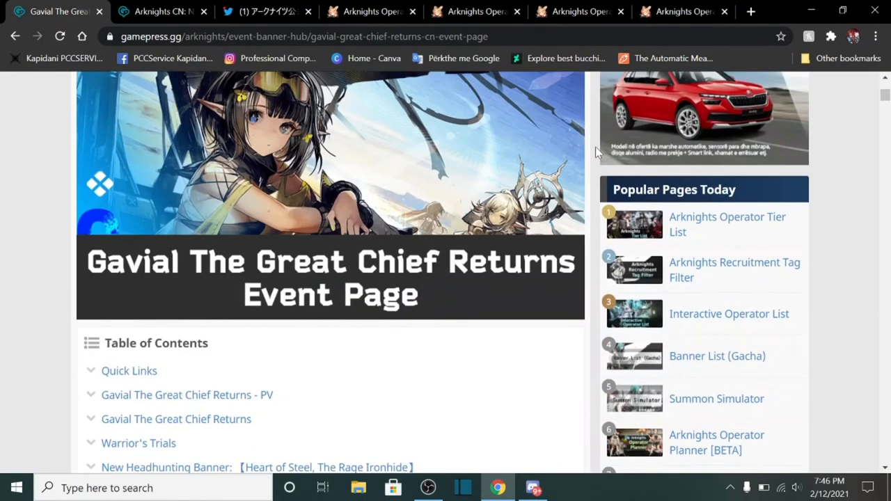
pyautogui.moveTo(634, 161)
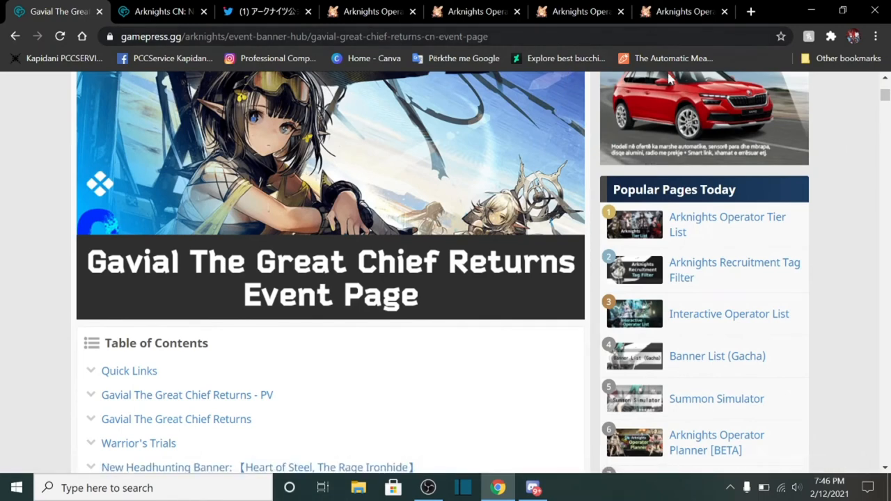
pyautogui.click(265, 11)
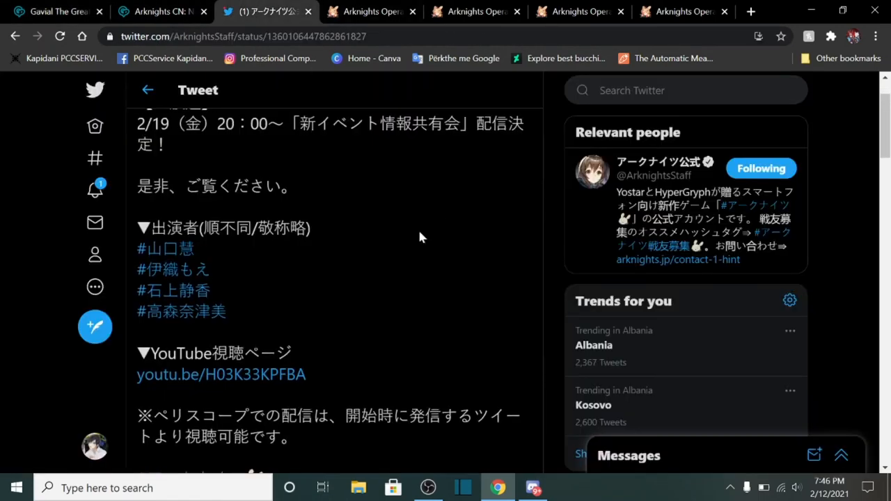
# Step: Read the ArknightsStaff February 19 livestream tweet and cast list, then return to GamePress
pyautogui.scroll(-3)
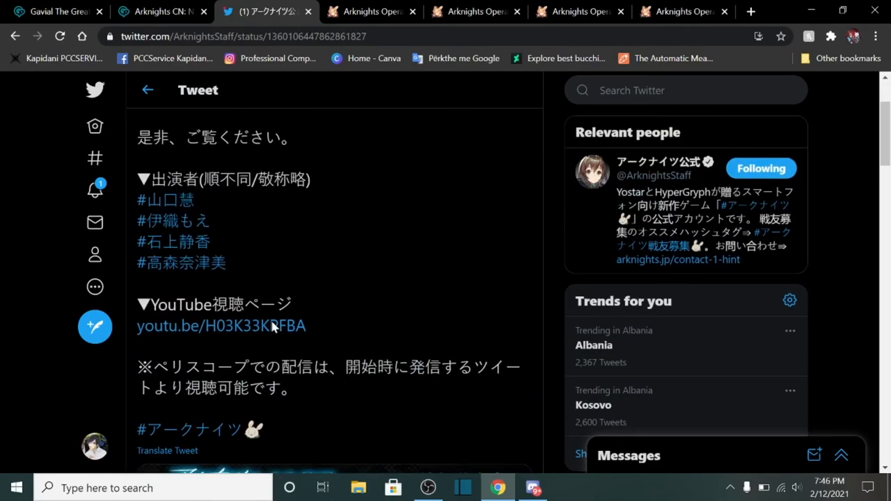
pyautogui.scroll(-3)
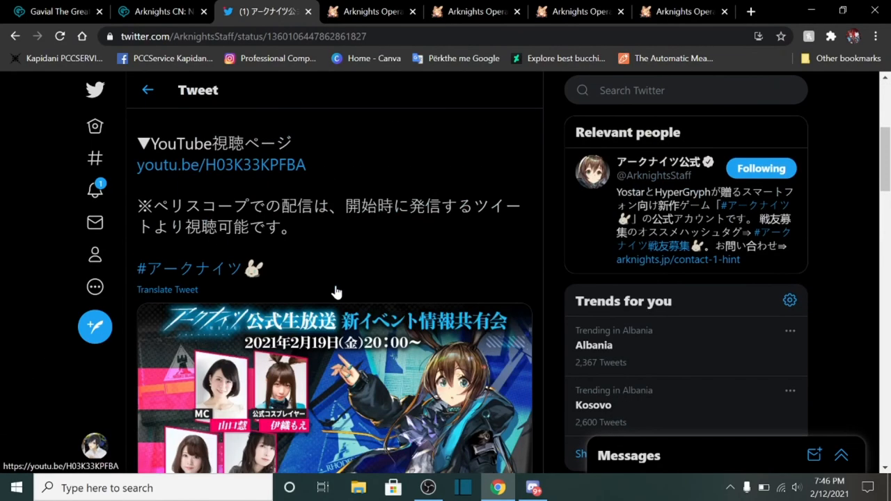
pyautogui.scroll(3)
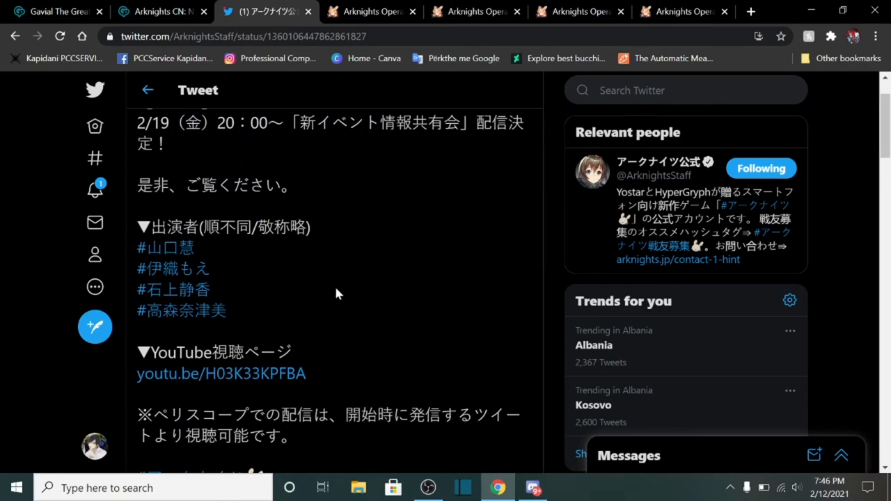
pyautogui.moveTo(354, 304)
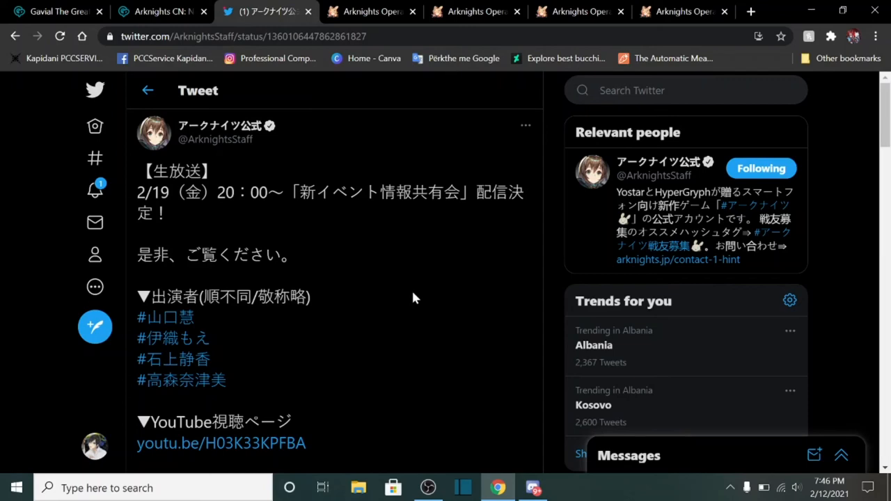
pyautogui.moveTo(408, 302)
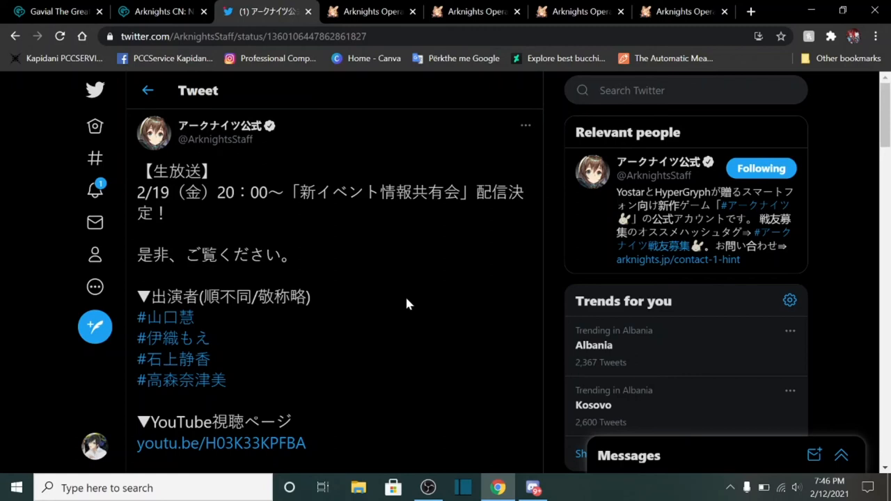
pyautogui.moveTo(398, 281)
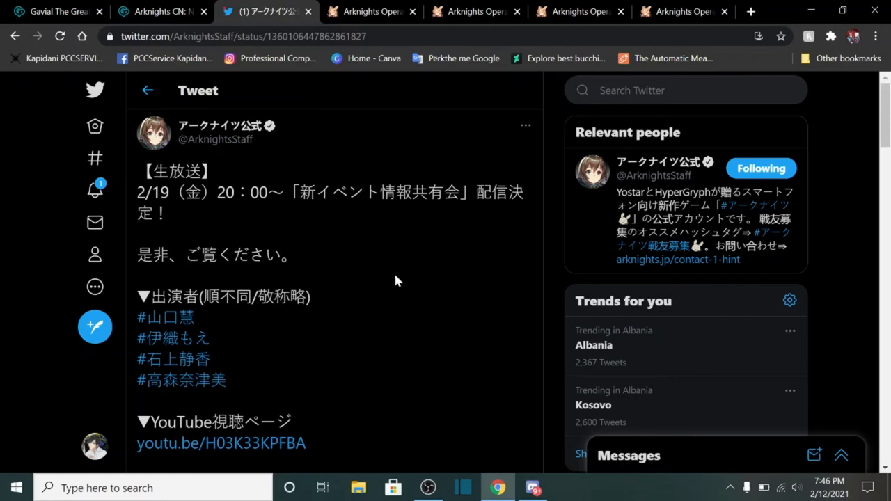
pyautogui.moveTo(592, 348)
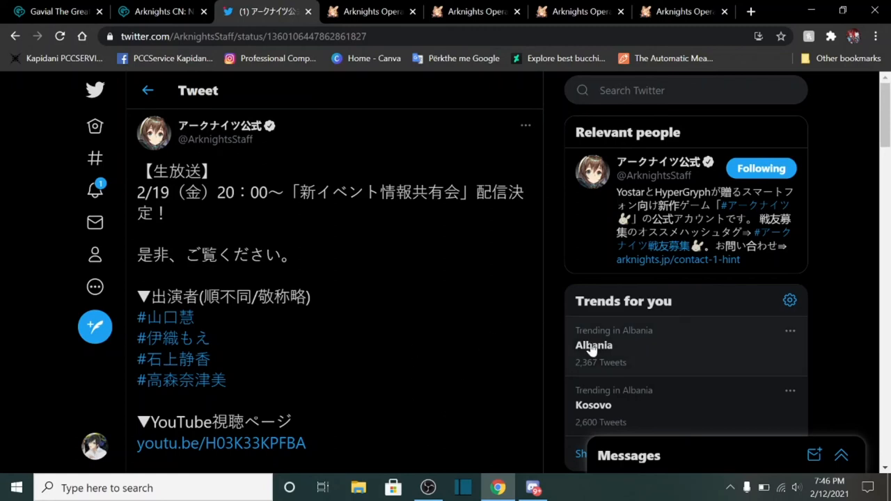
pyautogui.moveTo(589, 351)
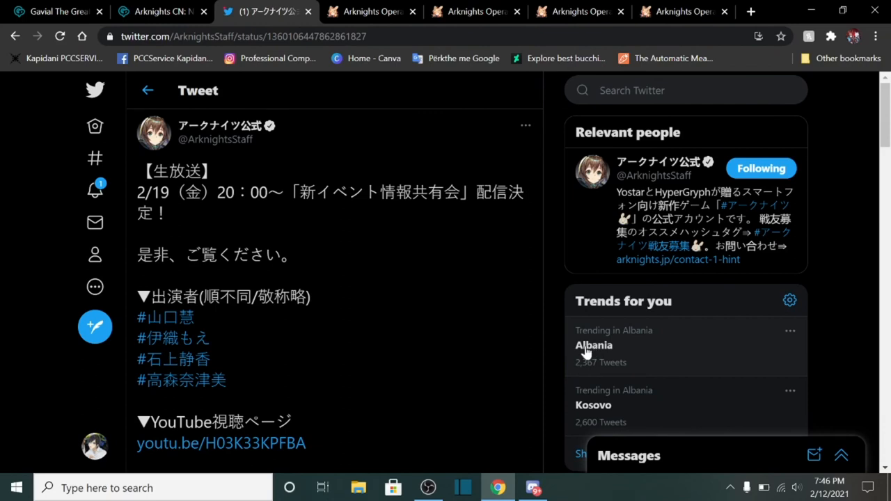
pyautogui.moveTo(585, 353)
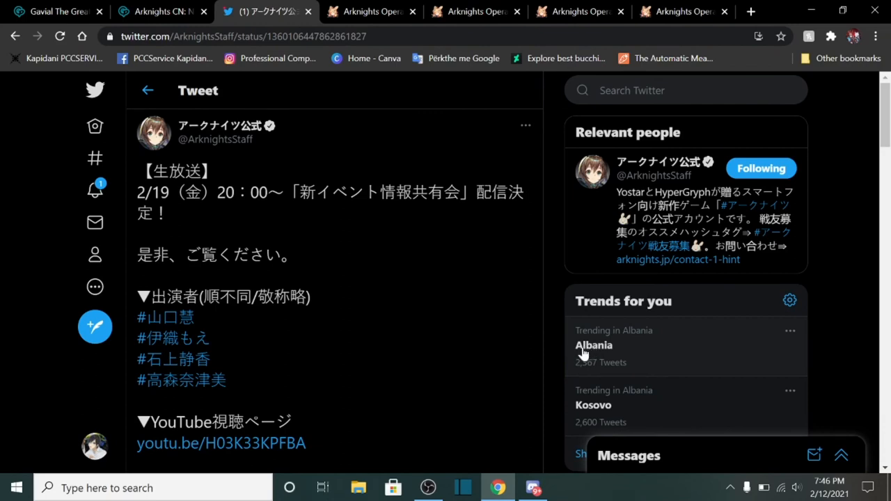
pyautogui.moveTo(821, 313)
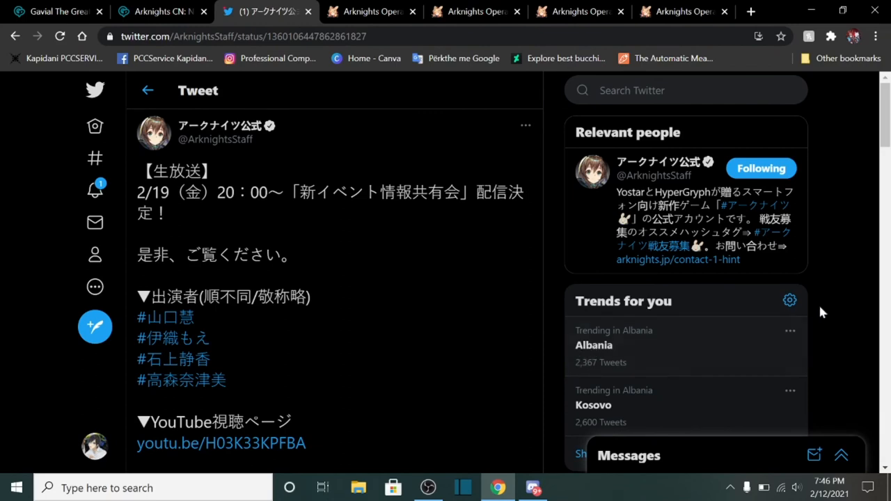
pyautogui.moveTo(368, 50)
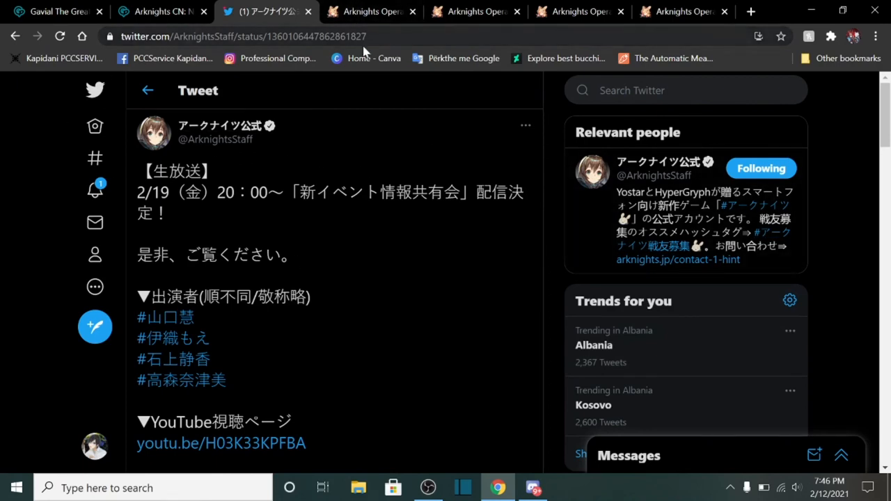
pyautogui.moveTo(361, 88)
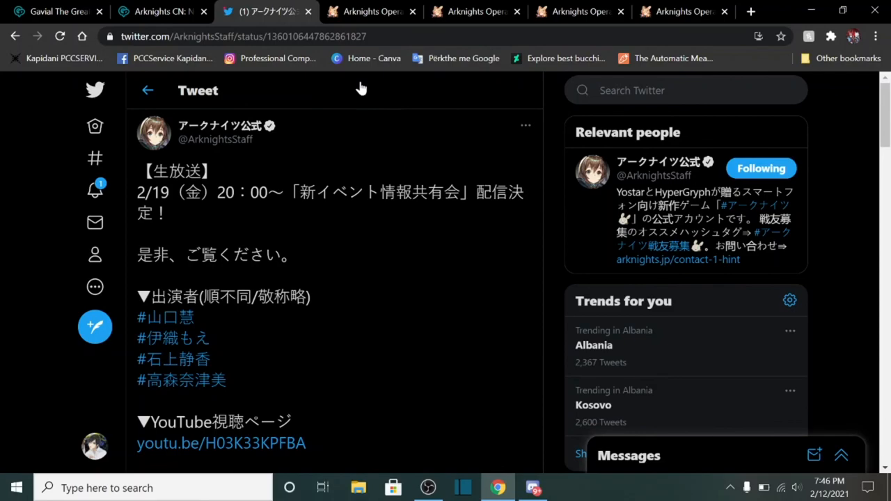
pyautogui.click(56, 11)
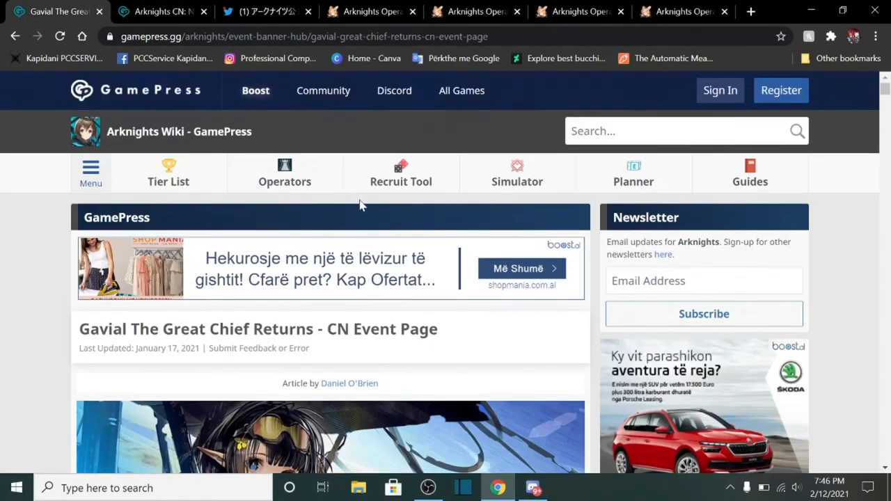
# Step: Bring up the 'Arknights CN: New Game Mode' Integrated Strategies article on GamePress
pyautogui.scroll(-3)
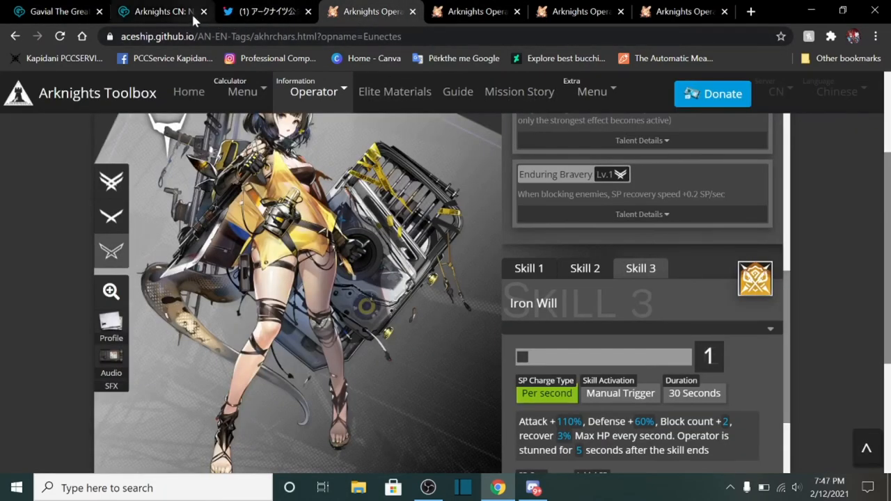
pyautogui.click(160, 12)
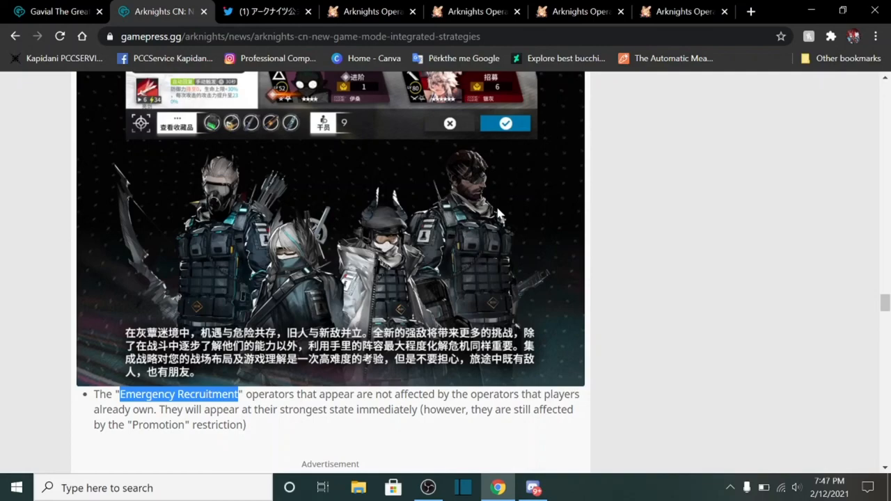
# Step: Skim the recruitment and Elite 1 limit notes, then return to Eunectes's Toolbox profile
pyautogui.scroll(-3)
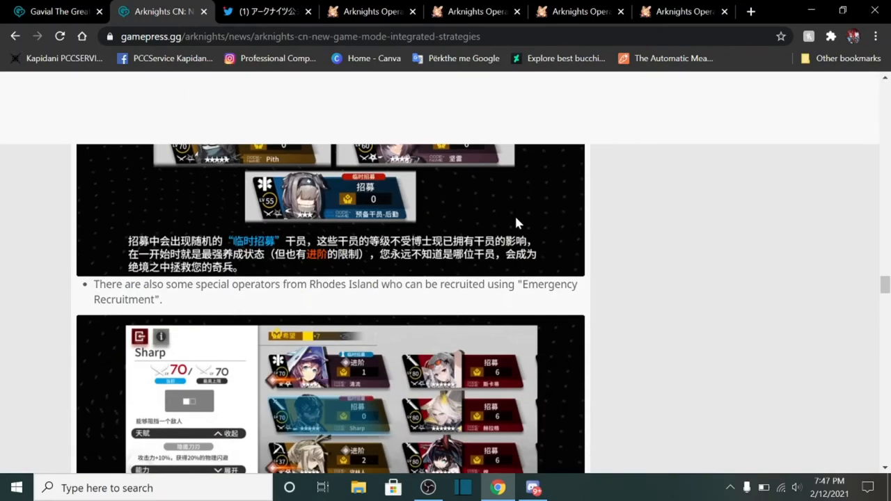
pyautogui.scroll(-3)
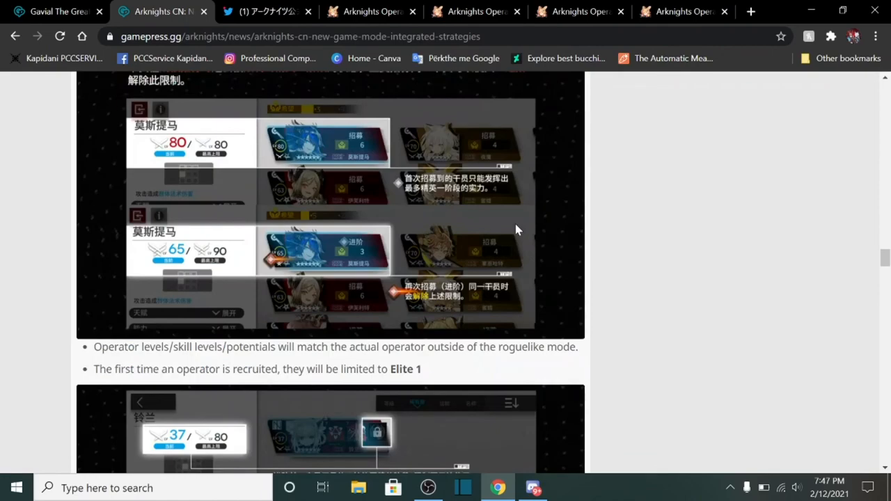
pyautogui.scroll(-3)
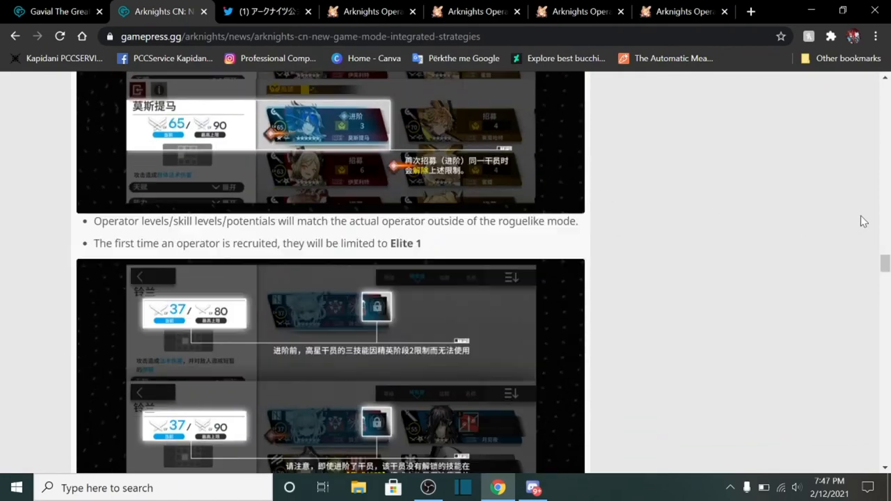
pyautogui.scroll(-3)
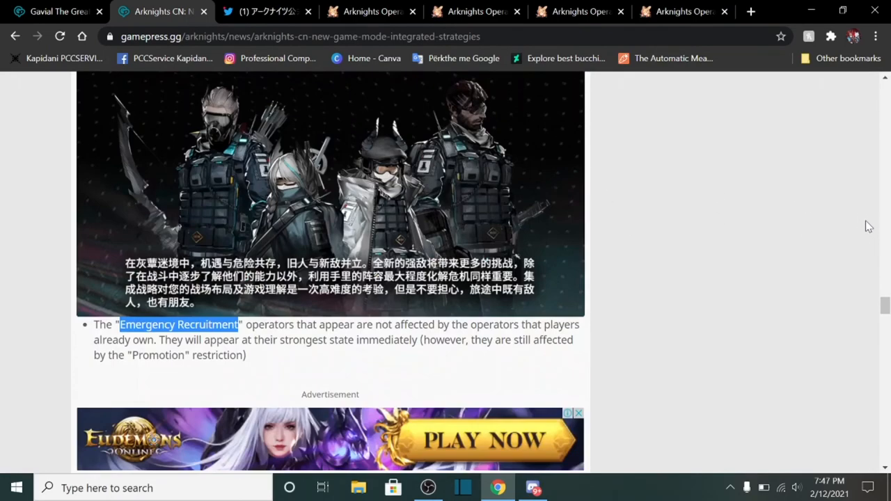
pyautogui.scroll(-3)
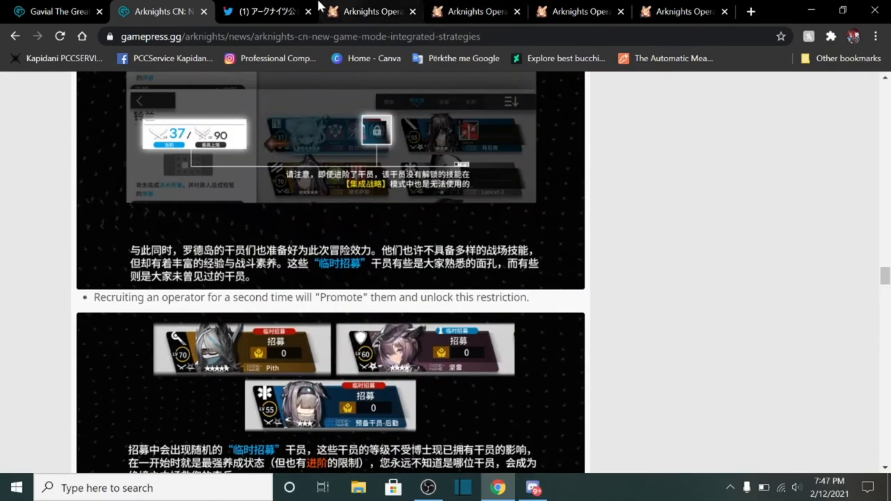
pyautogui.click(370, 11)
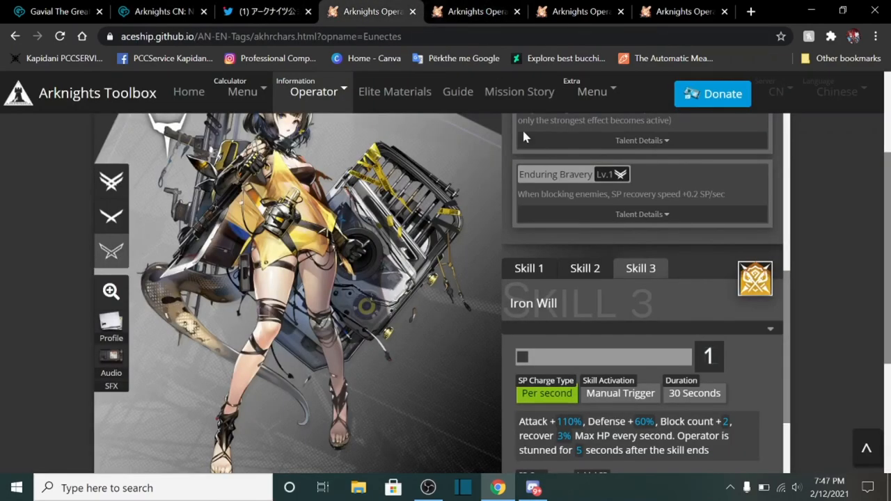